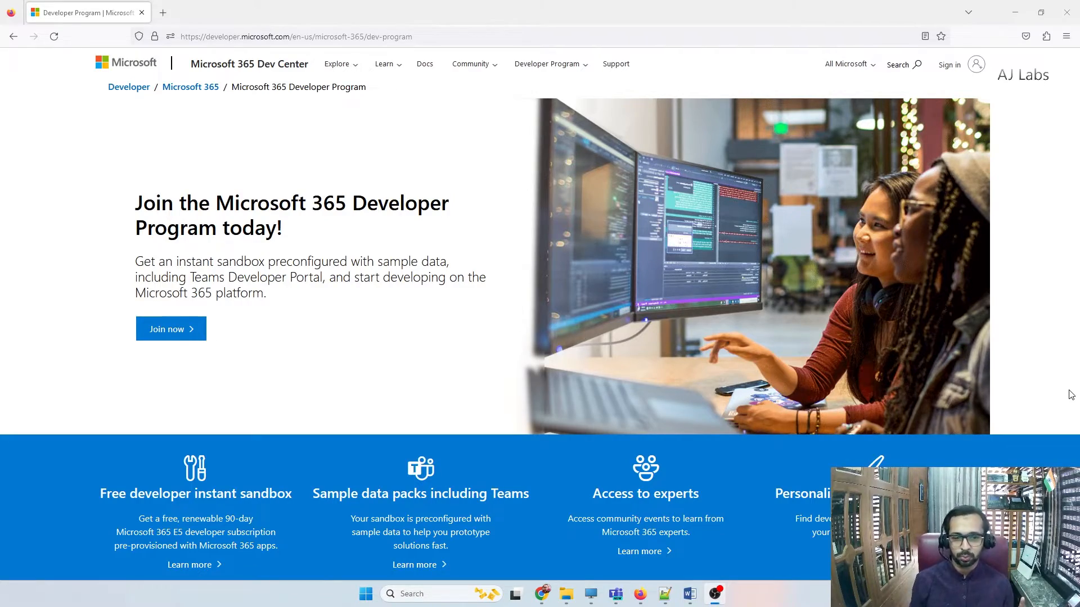
mouse_move(497, 300)
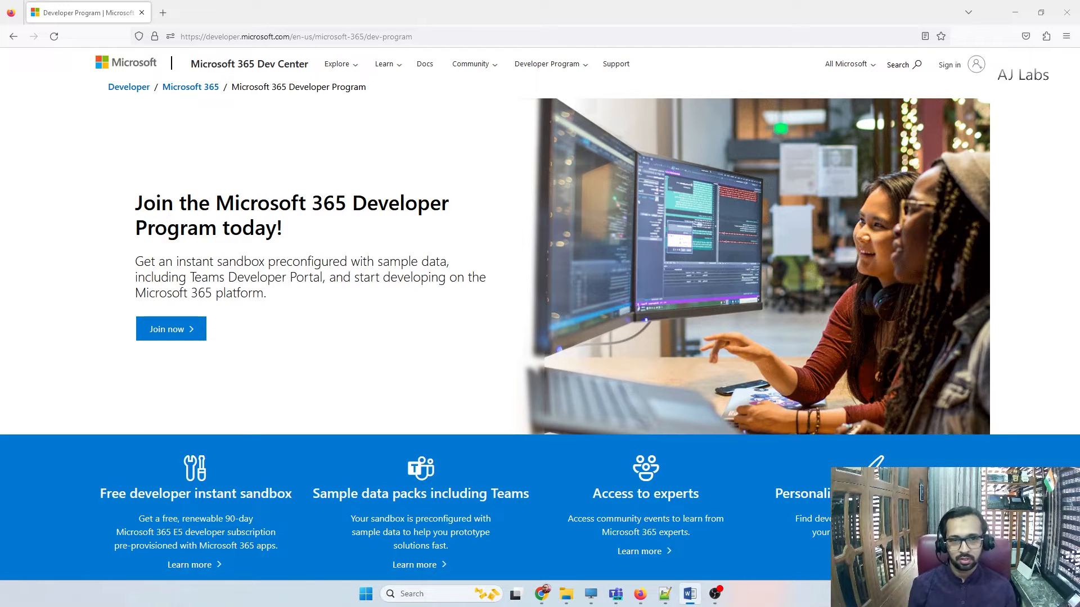
mouse_move(406, 296)
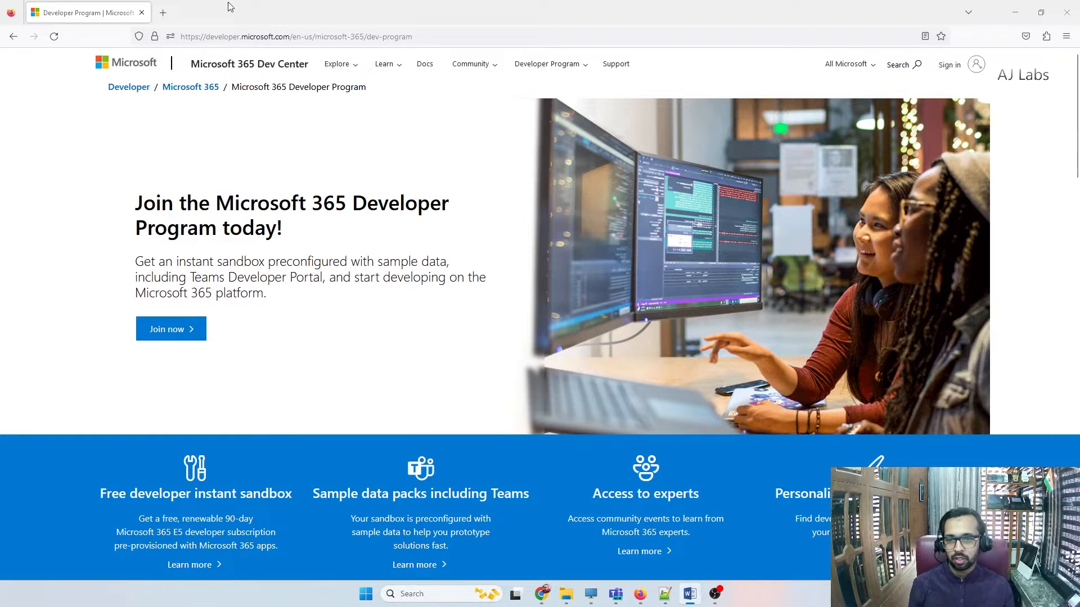
Read through the Developer Program page describing the Microsoft 365 E5 sandbox
left_click(297, 36)
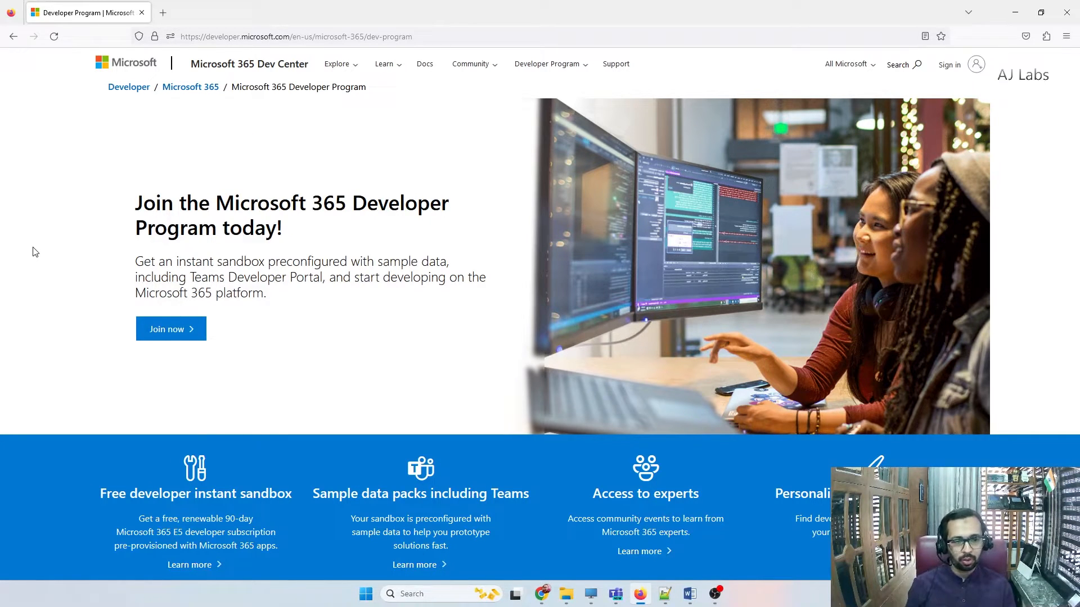
scroll("down", 3)
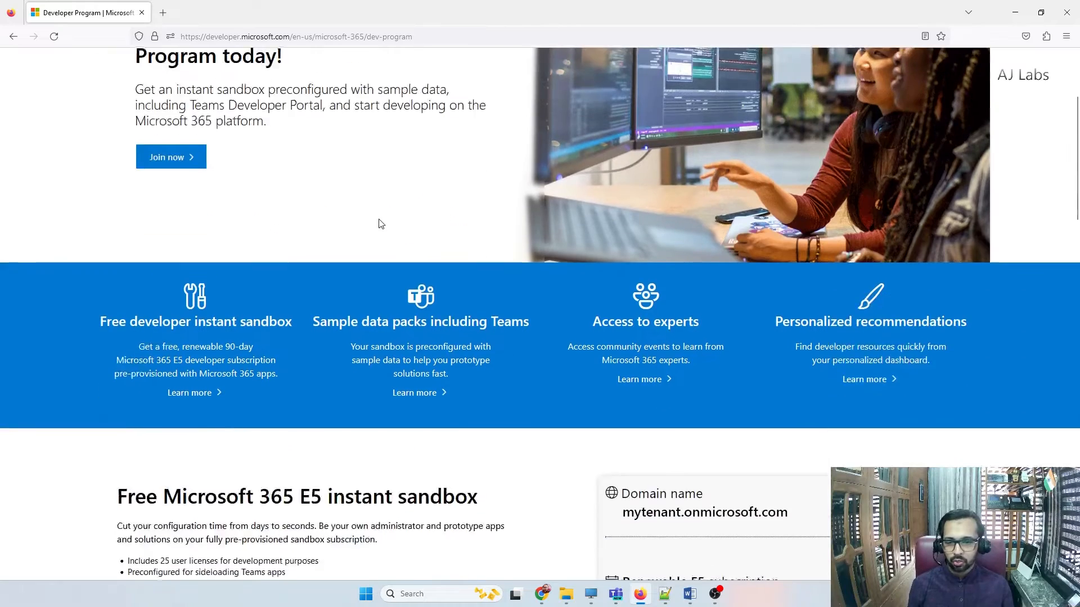
scroll("down", 3)
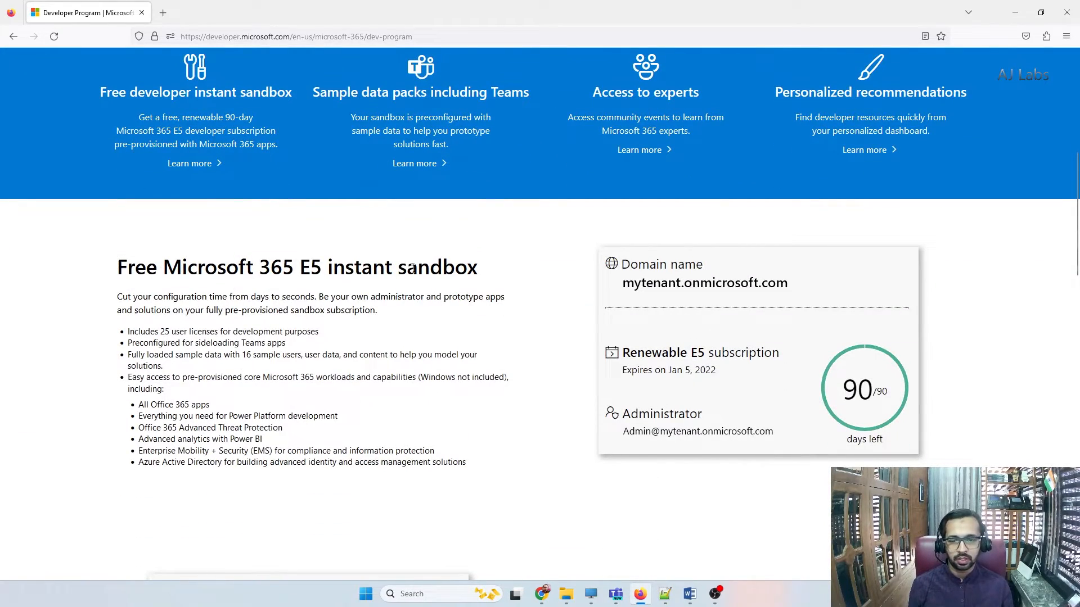
double_click(311, 267)
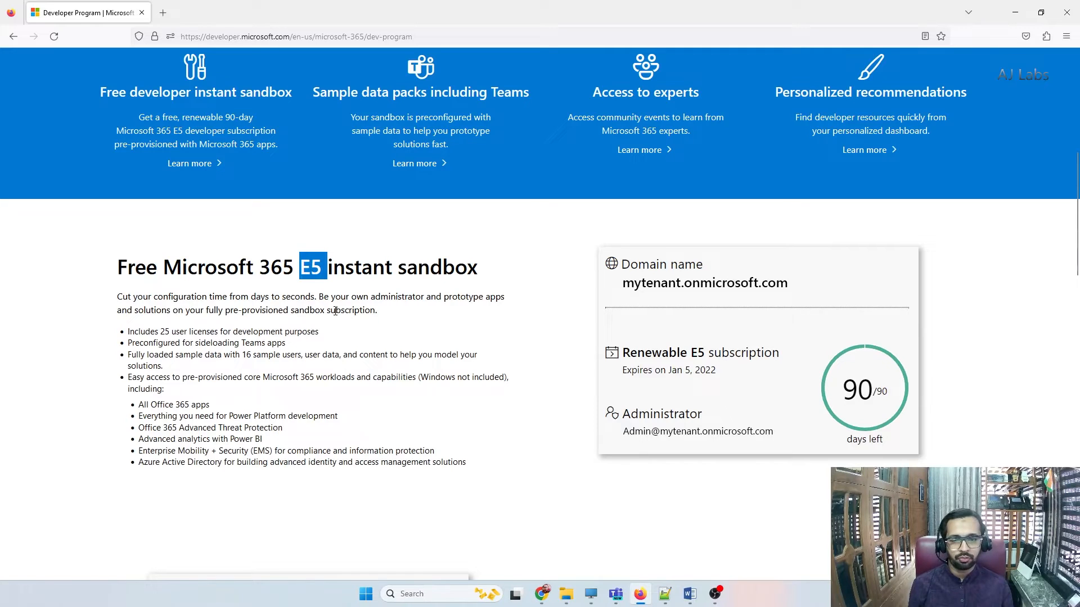
mouse_move(863, 420)
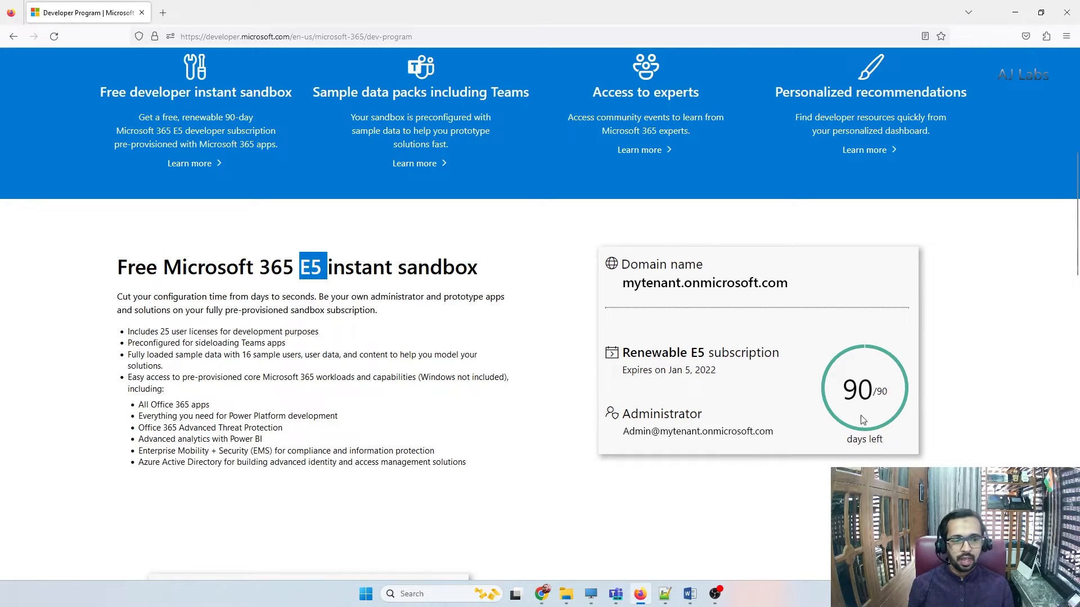
mouse_move(804, 433)
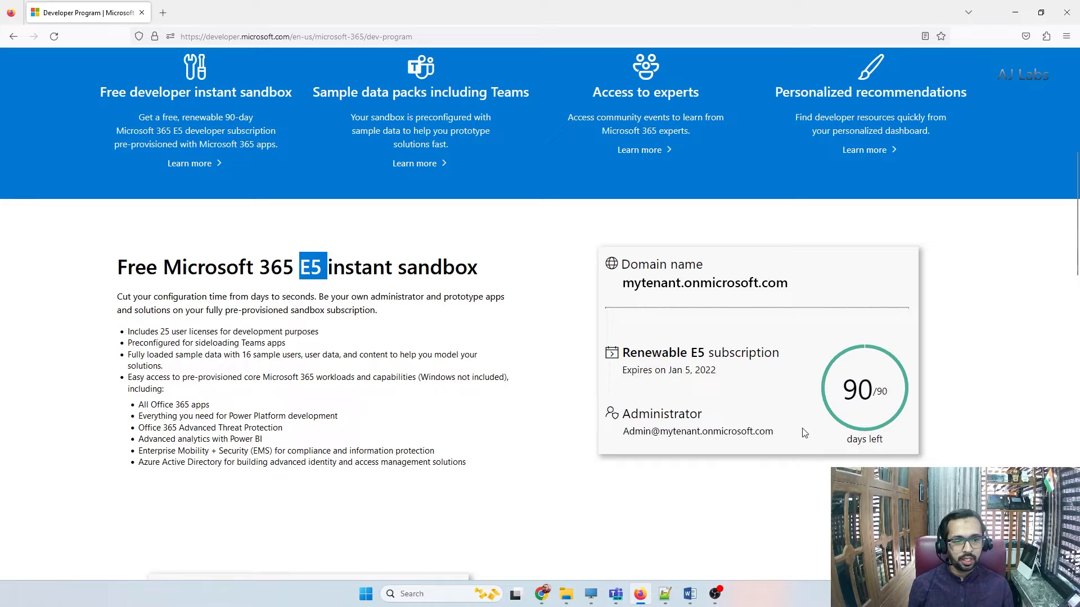
mouse_move(697, 290)
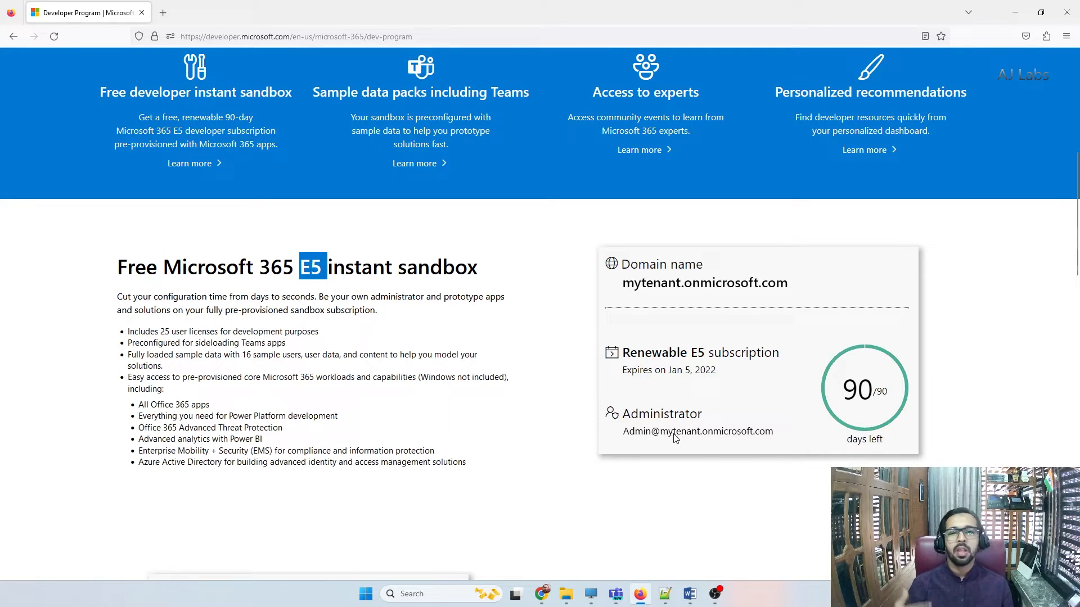
mouse_move(668, 437)
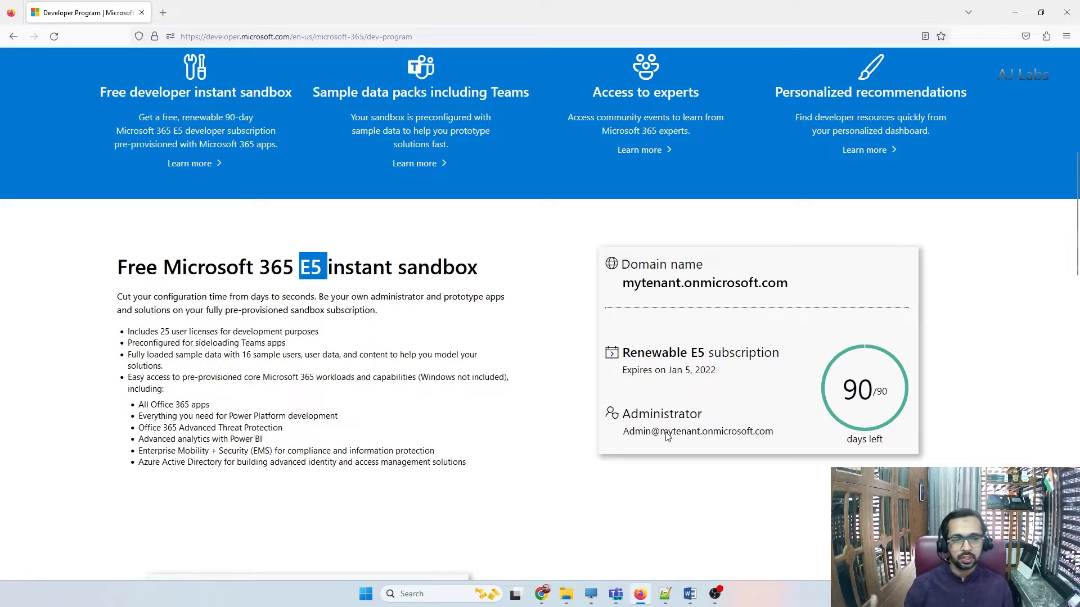
mouse_move(696, 324)
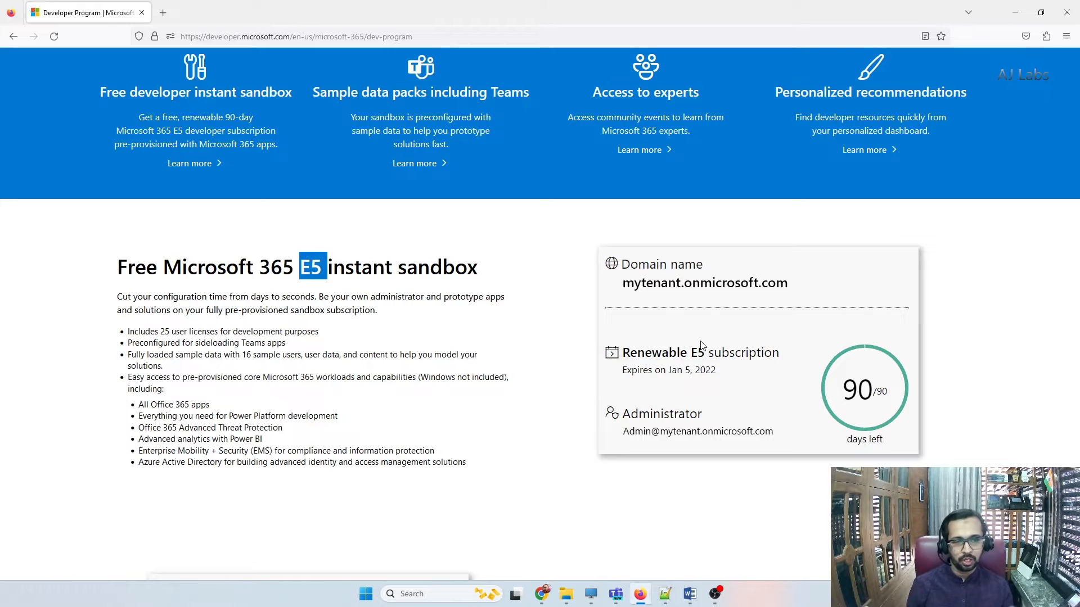
scroll("down", 3)
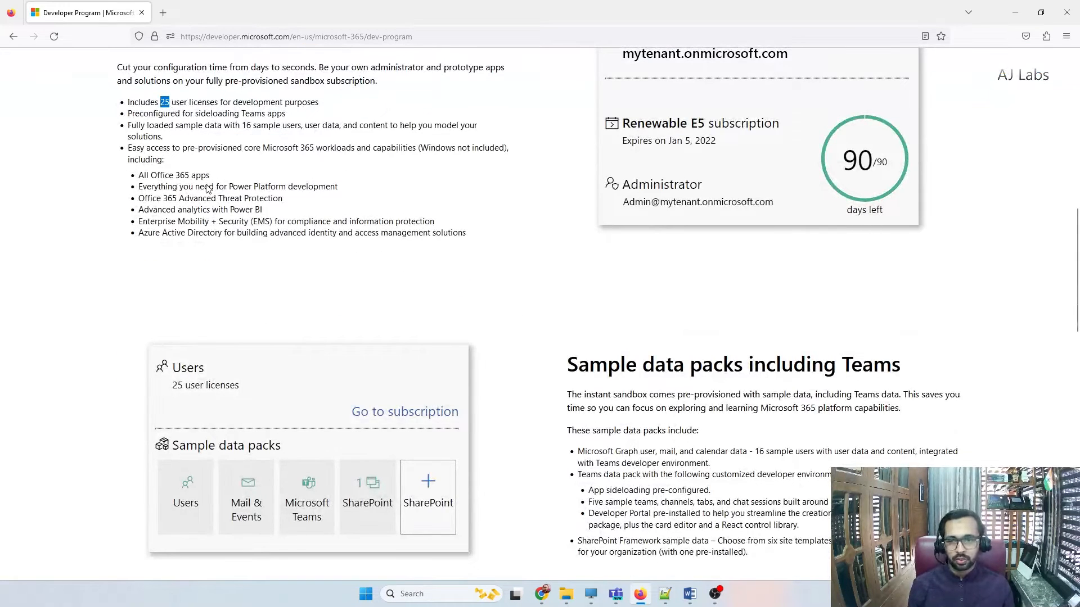
mouse_move(389, 258)
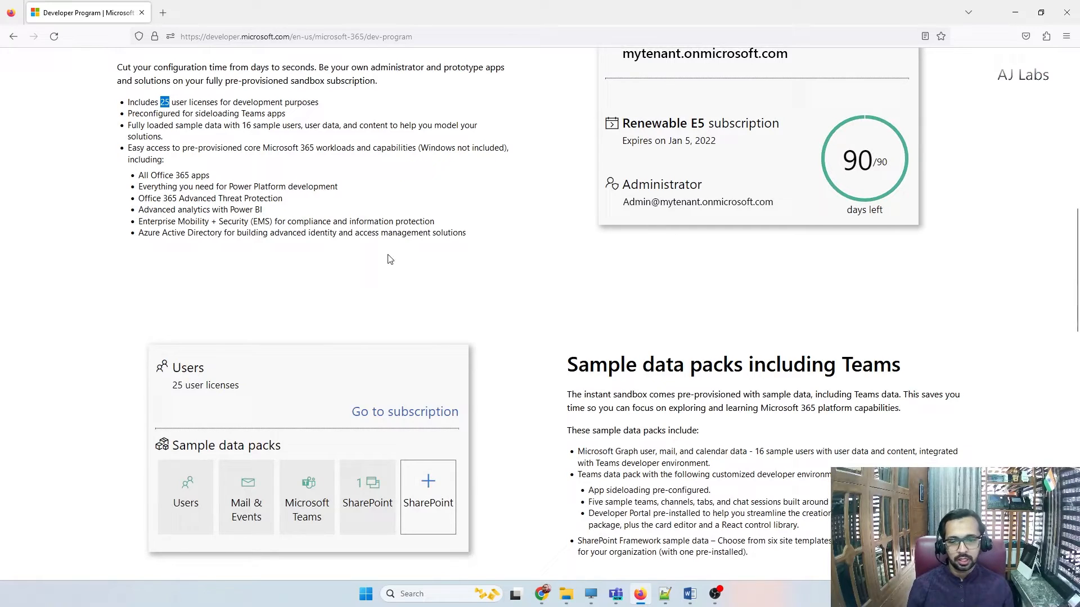
scroll("down", 3)
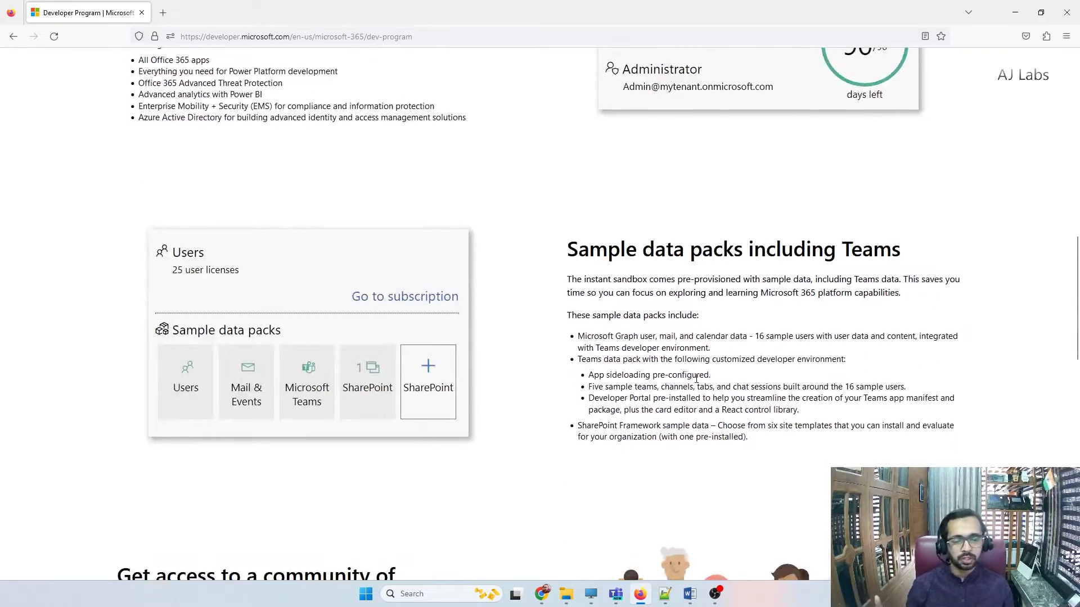
scroll("down", 3)
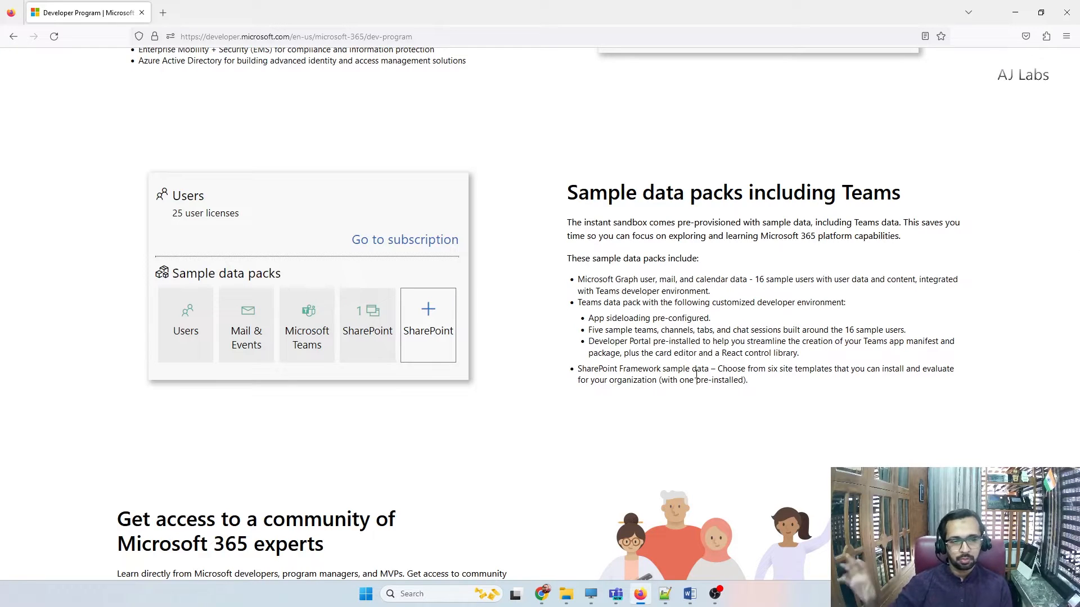
scroll("down", 3)
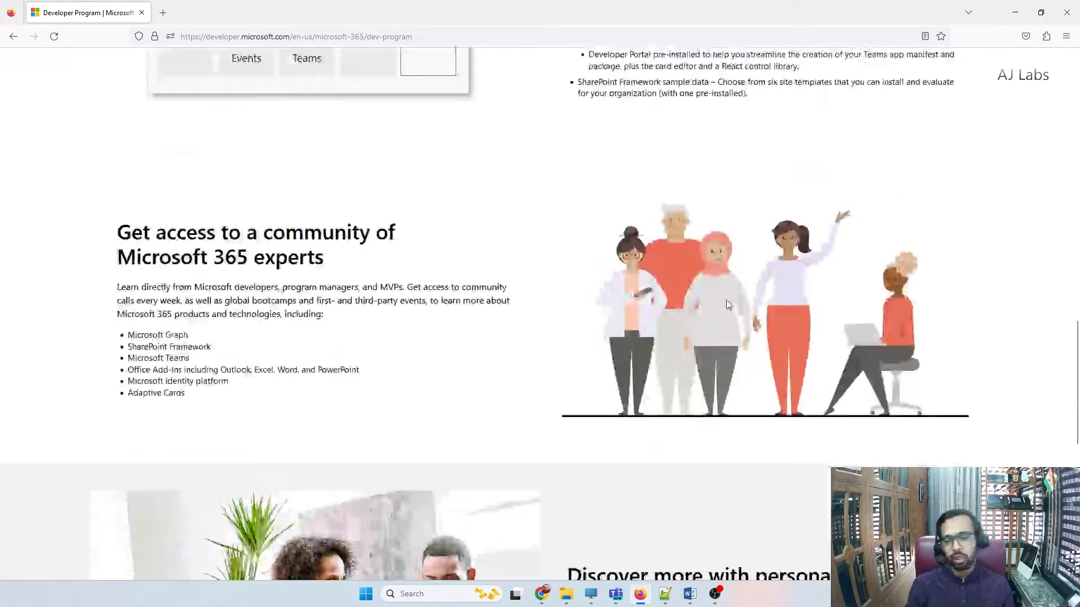
scroll("down", 3)
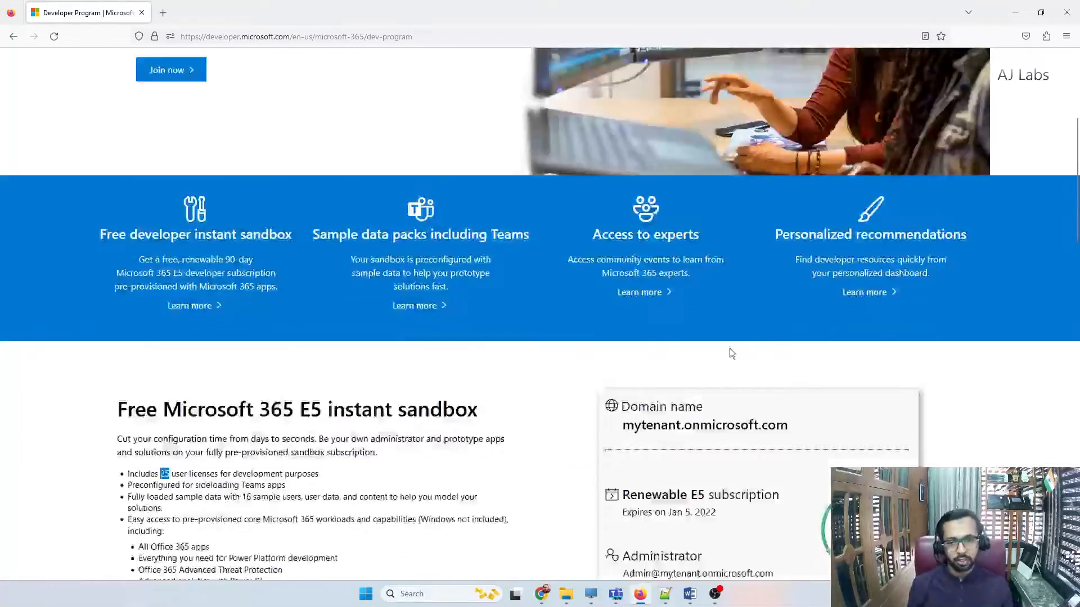
Join the program and start a new Microsoft account with email, password, country and birthdate
left_click(166, 69)
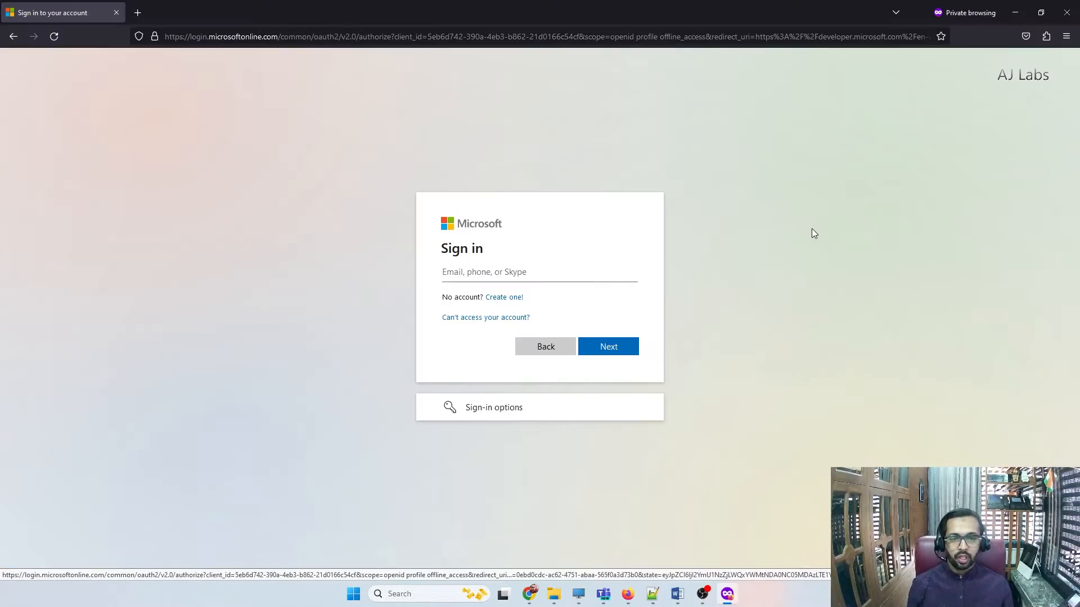
mouse_move(748, 371)
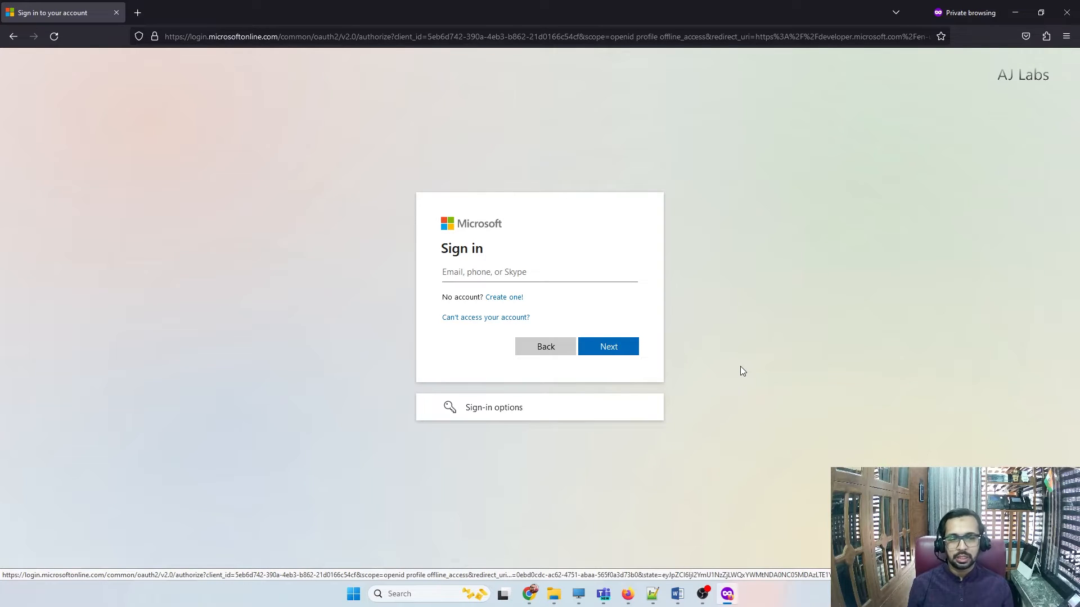
mouse_move(714, 276)
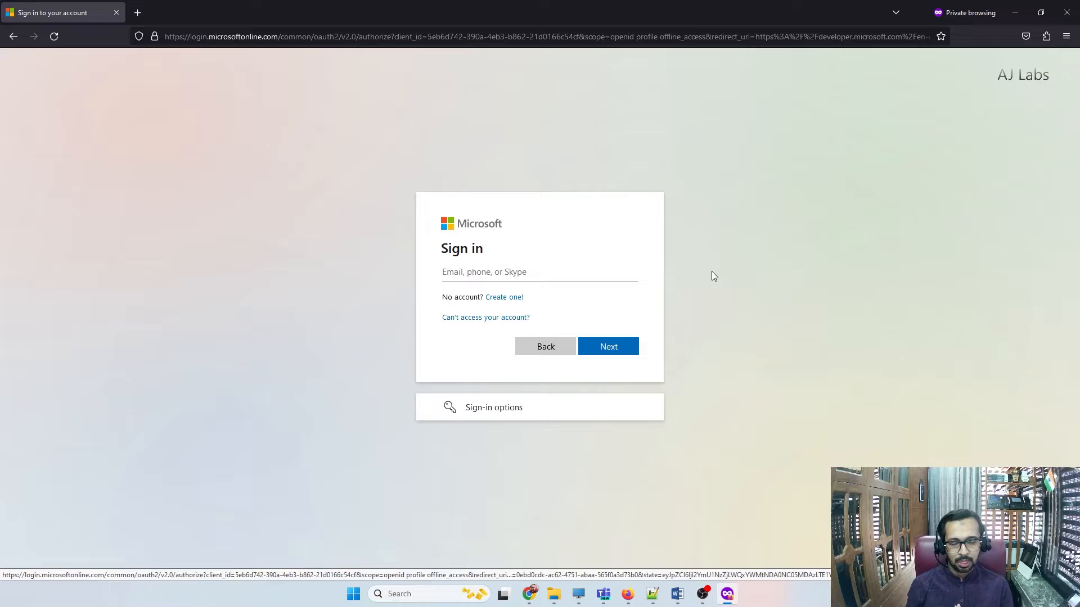
mouse_move(740, 284)
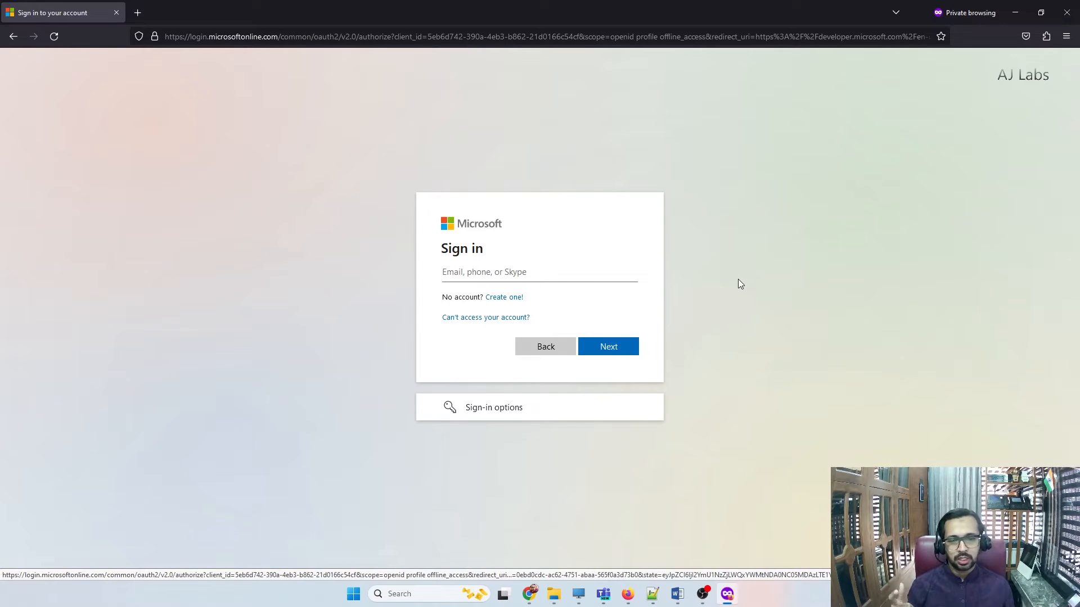
mouse_move(679, 349)
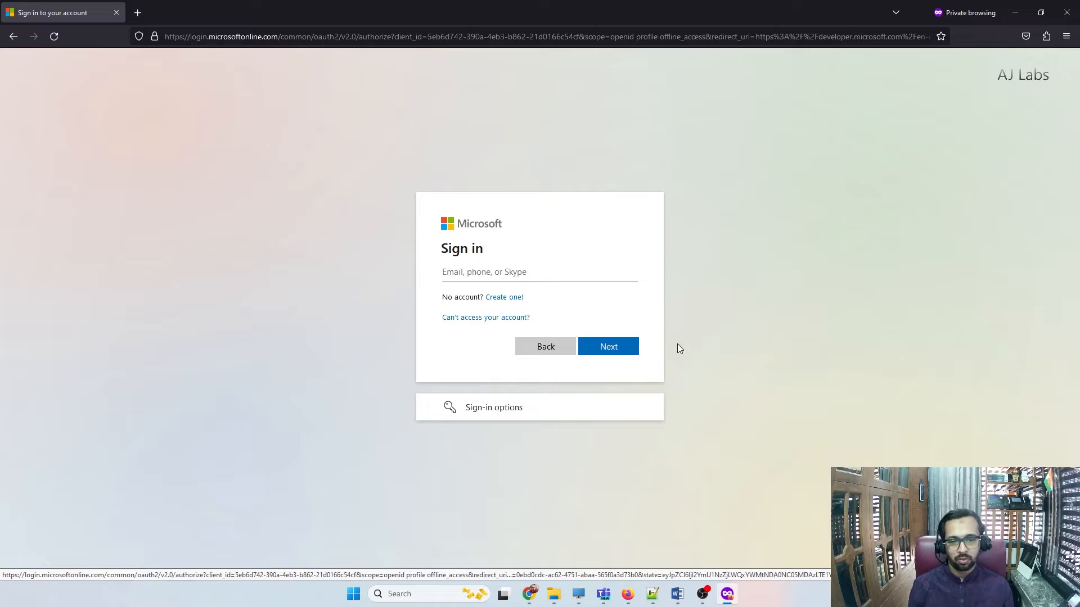
left_click(608, 346)
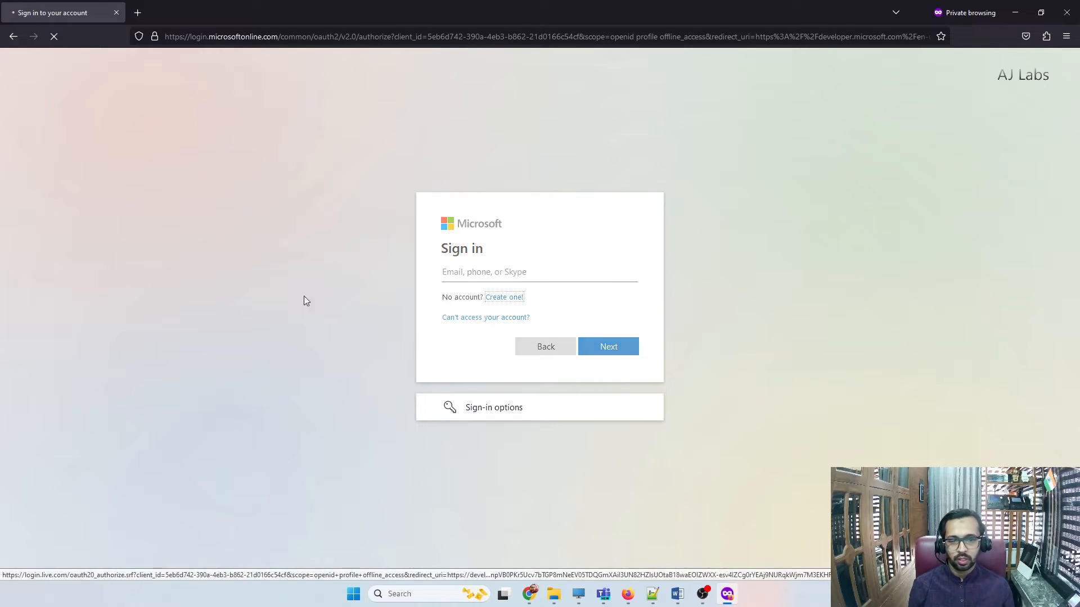
left_click(503, 297)
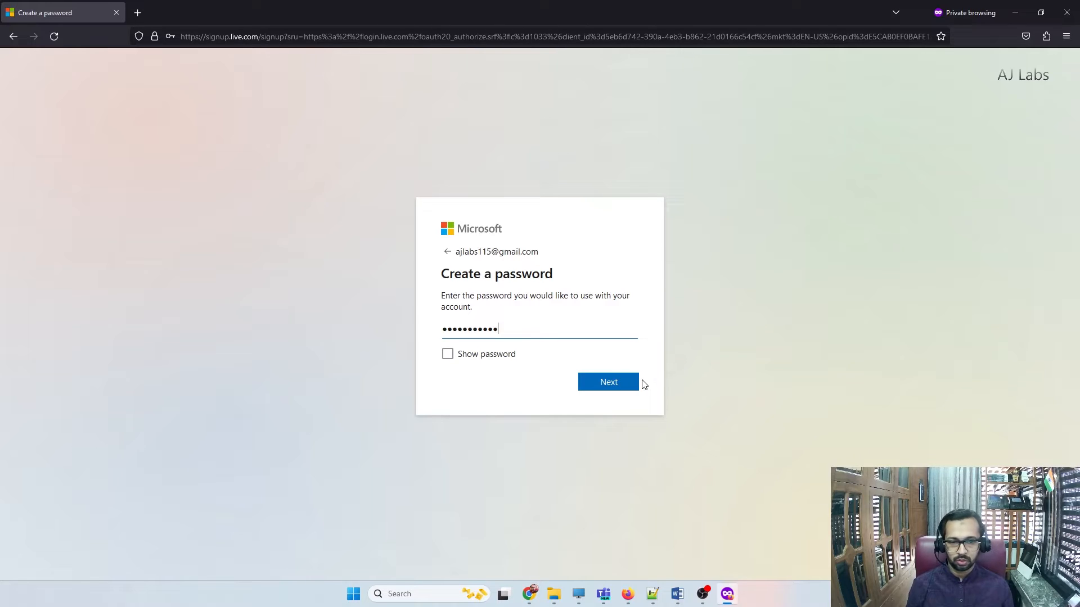
left_click(607, 382)
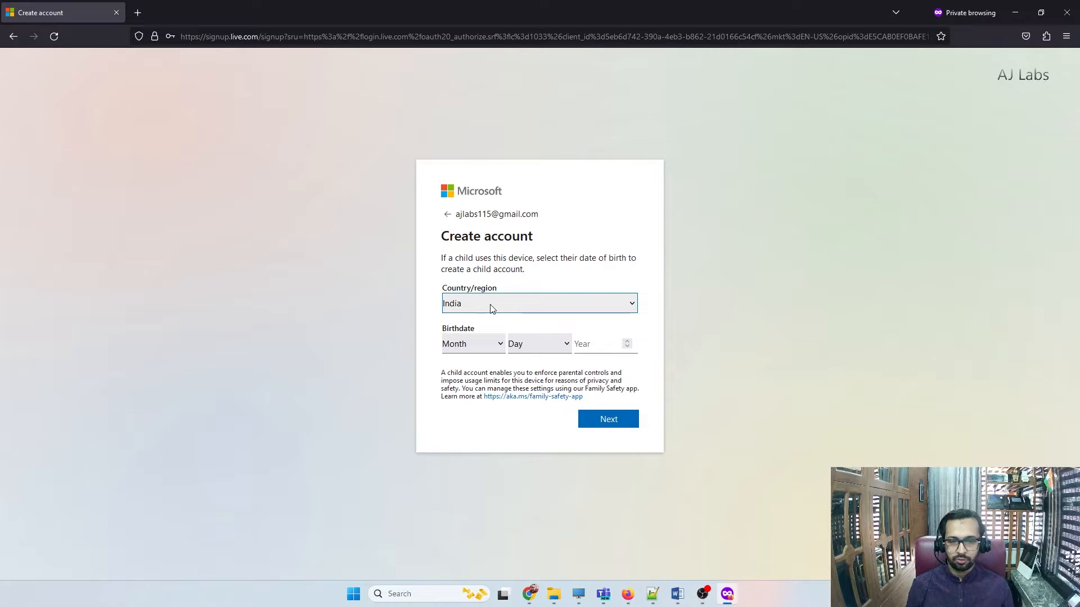
left_click(539, 344)
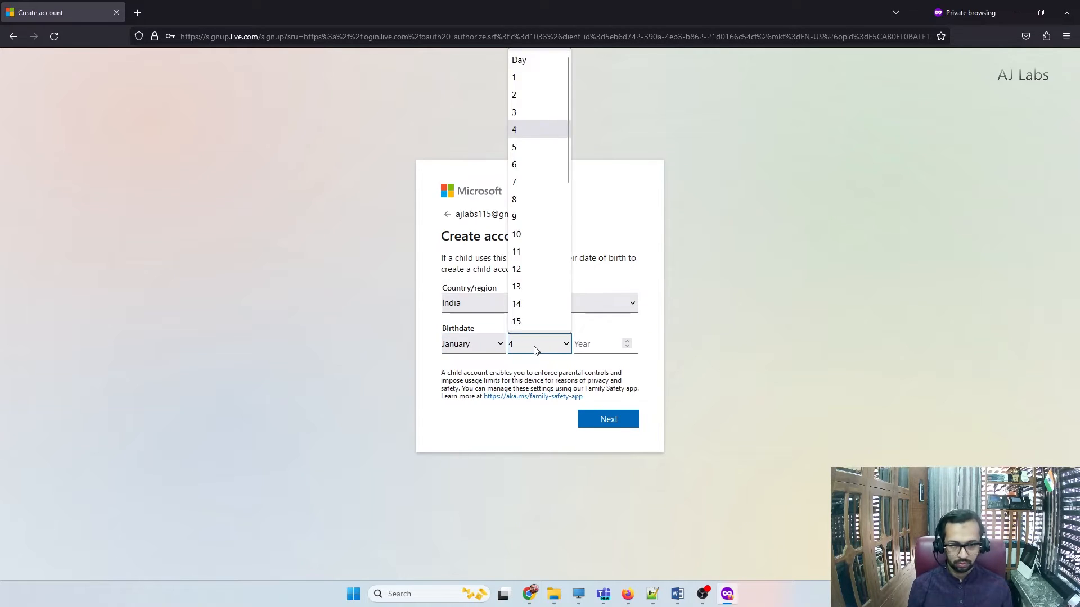
left_click(607, 418)
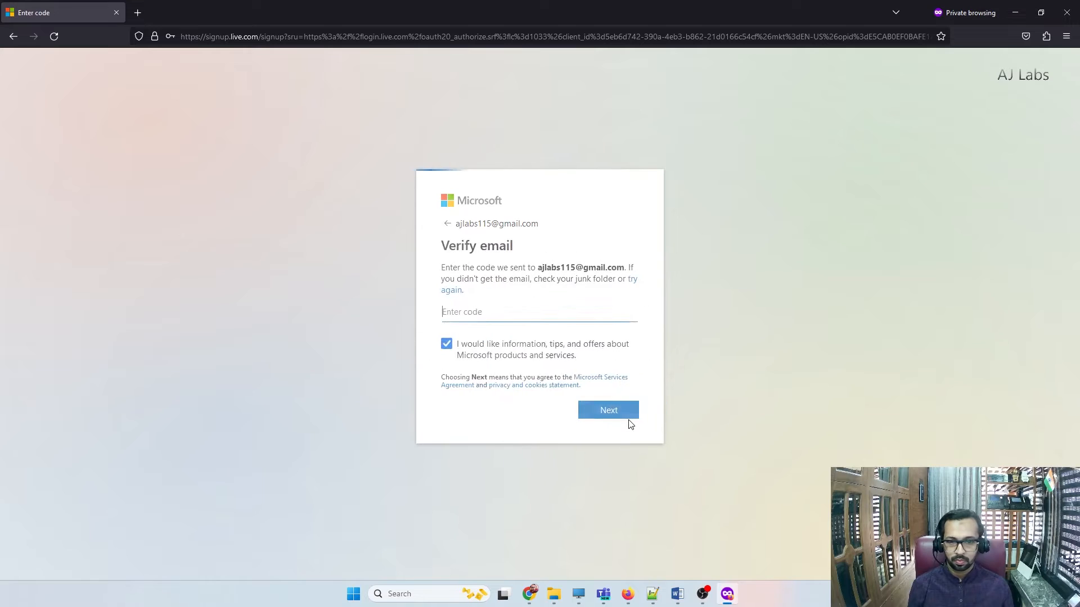
mouse_move(662, 291)
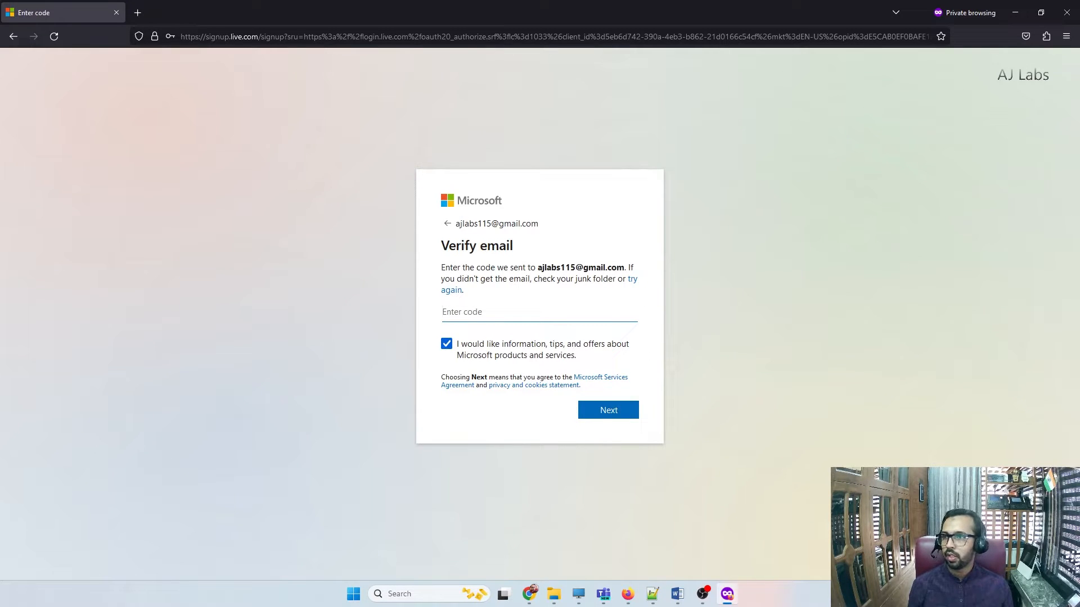
left_click(190, 12)
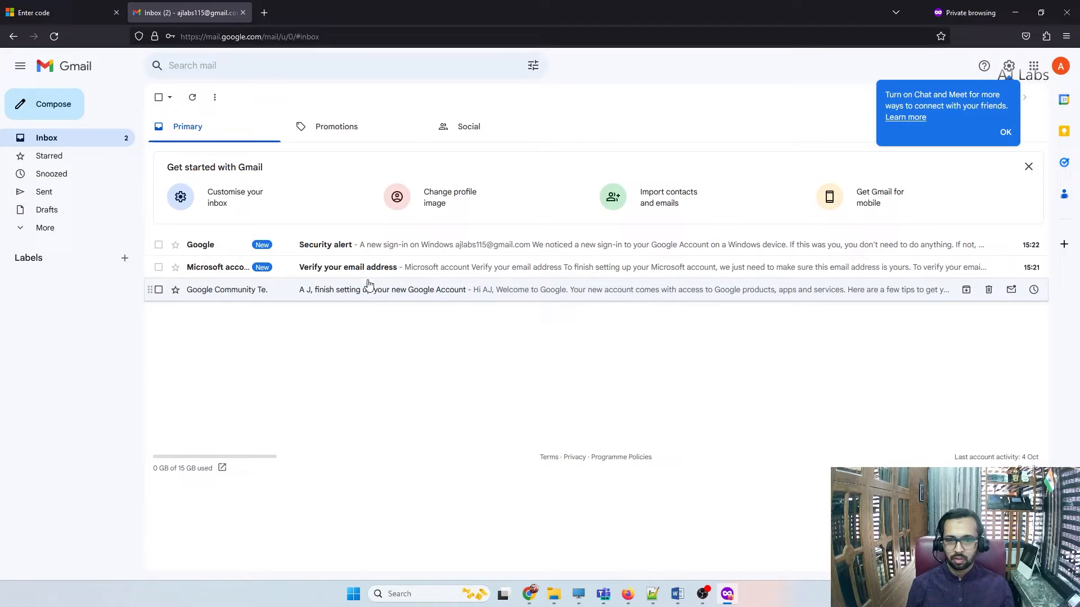
left_click(347, 267)
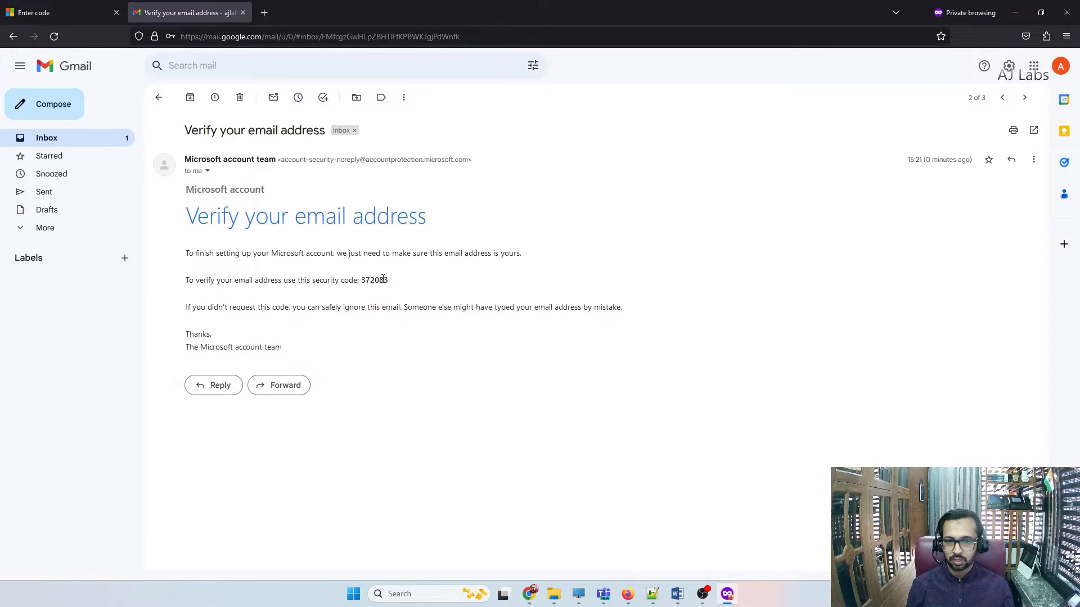
left_click(62, 13)
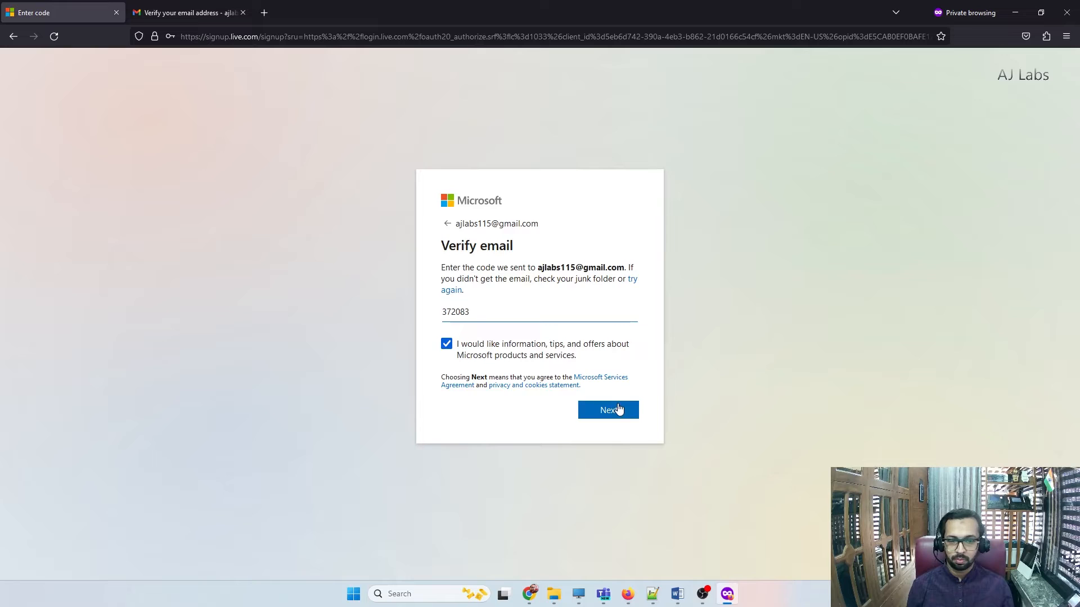
left_click(607, 410)
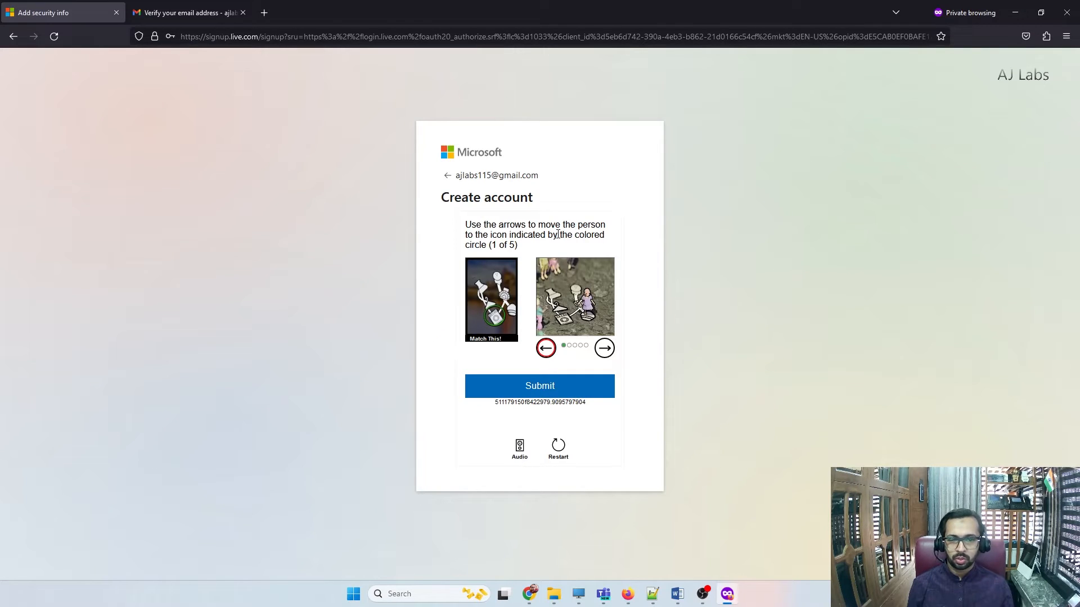
mouse_move(555, 237)
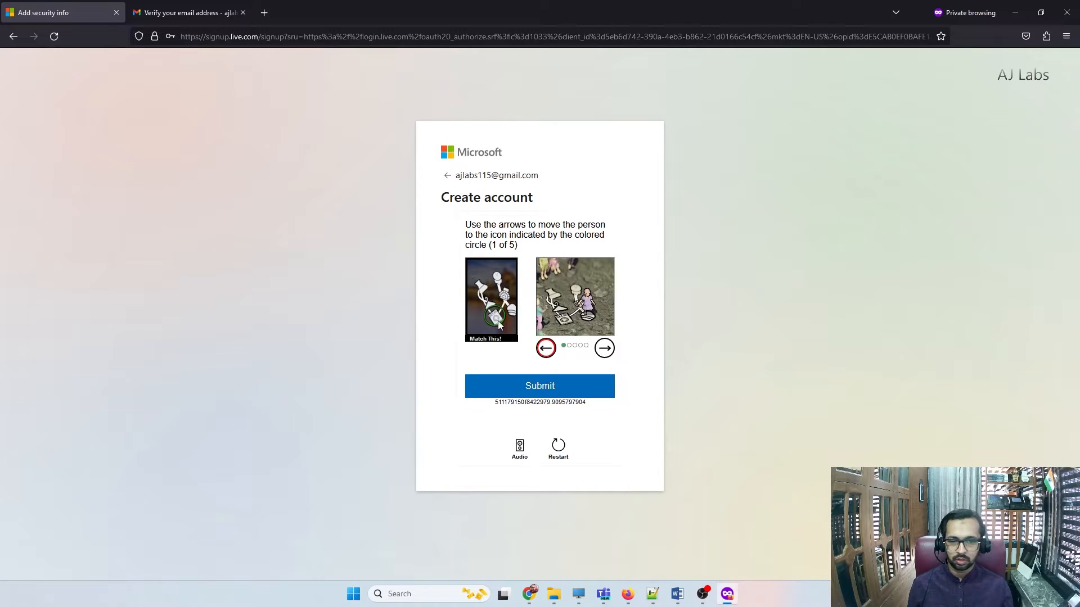
Rotate the images to match the circled icon and submit each puzzle round
left_click(604, 348)
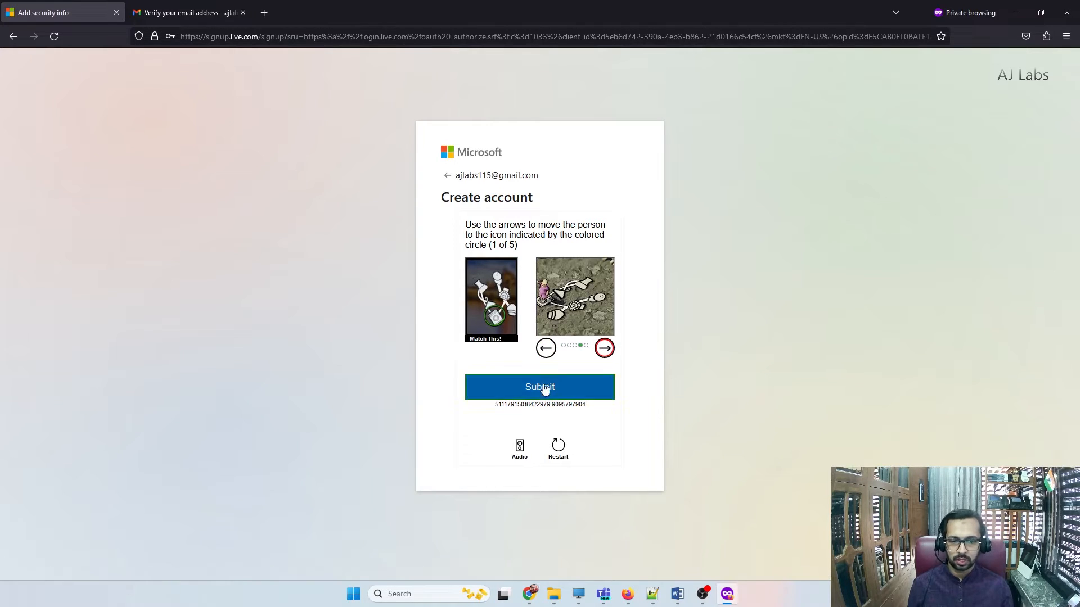
left_click(604, 347)
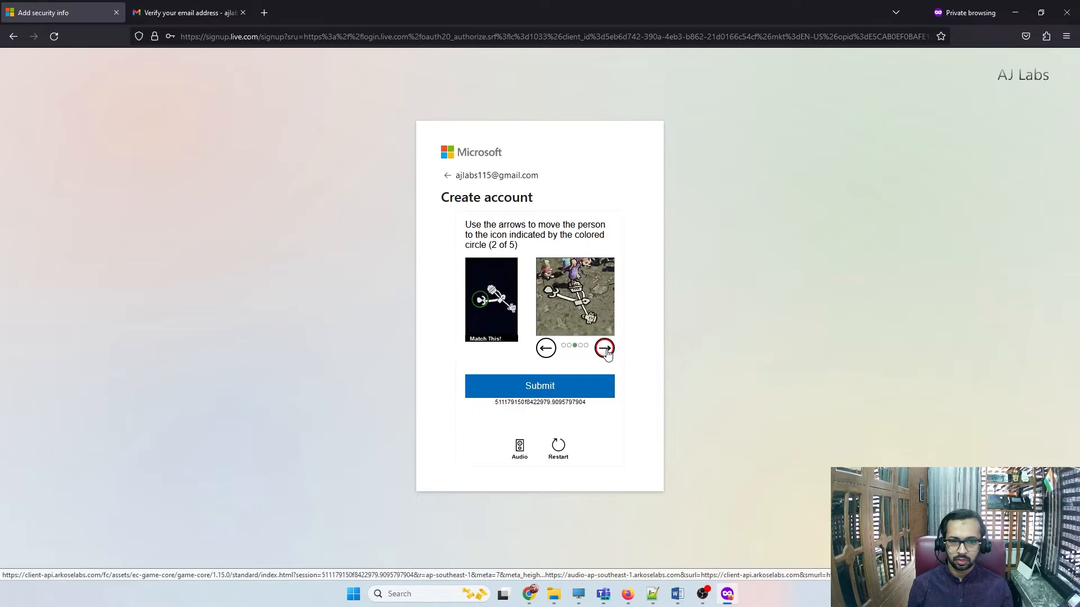
left_click(604, 348)
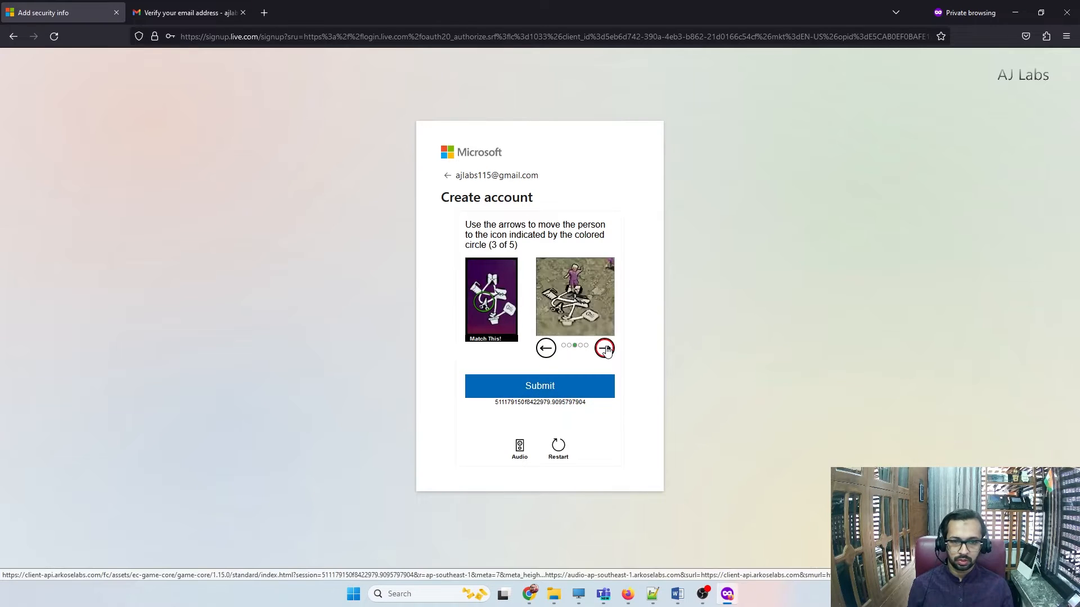
left_click(603, 347)
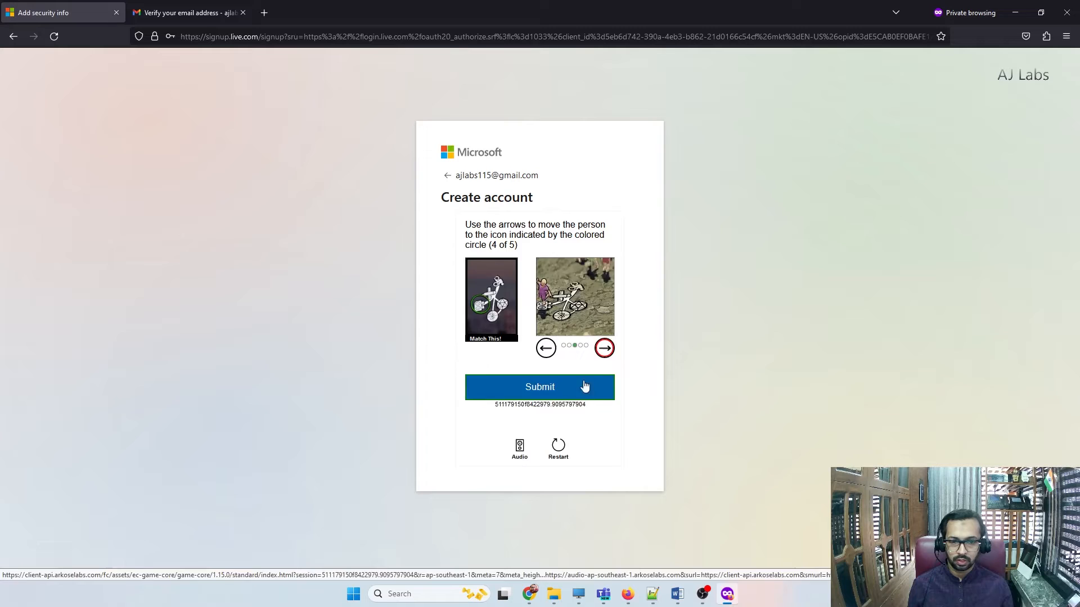
left_click(539, 386)
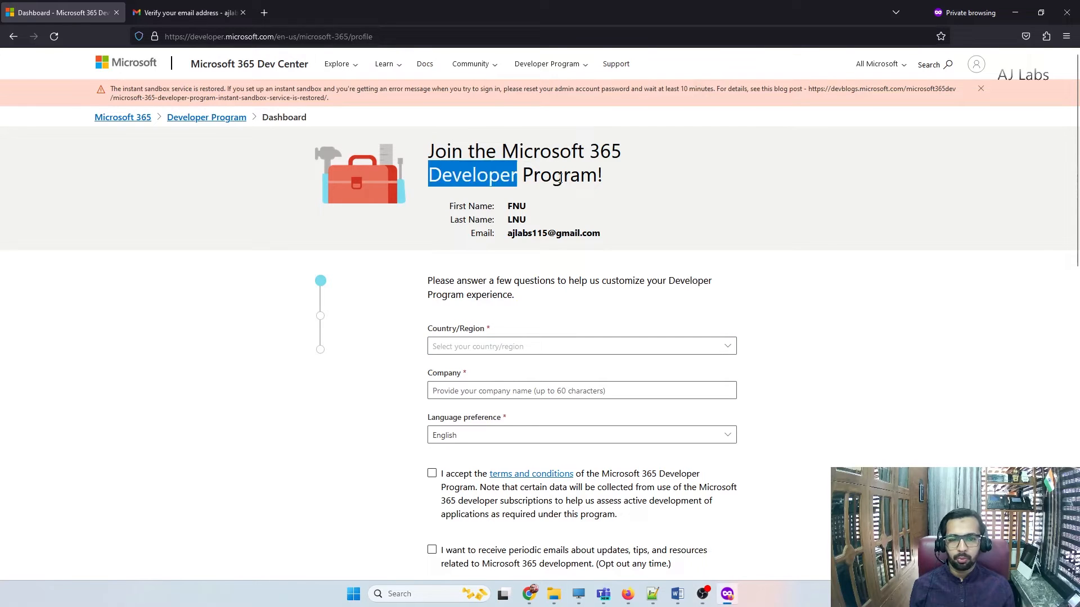
Set country United States, company AJ Labs, accept the terms and continue
left_click(580, 345)
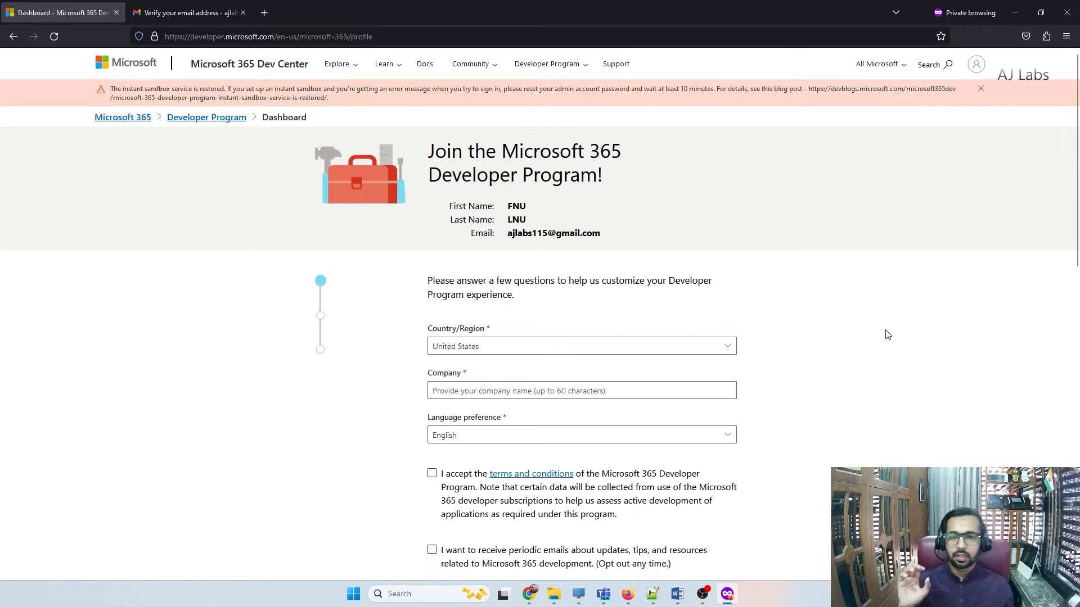
mouse_move(860, 366)
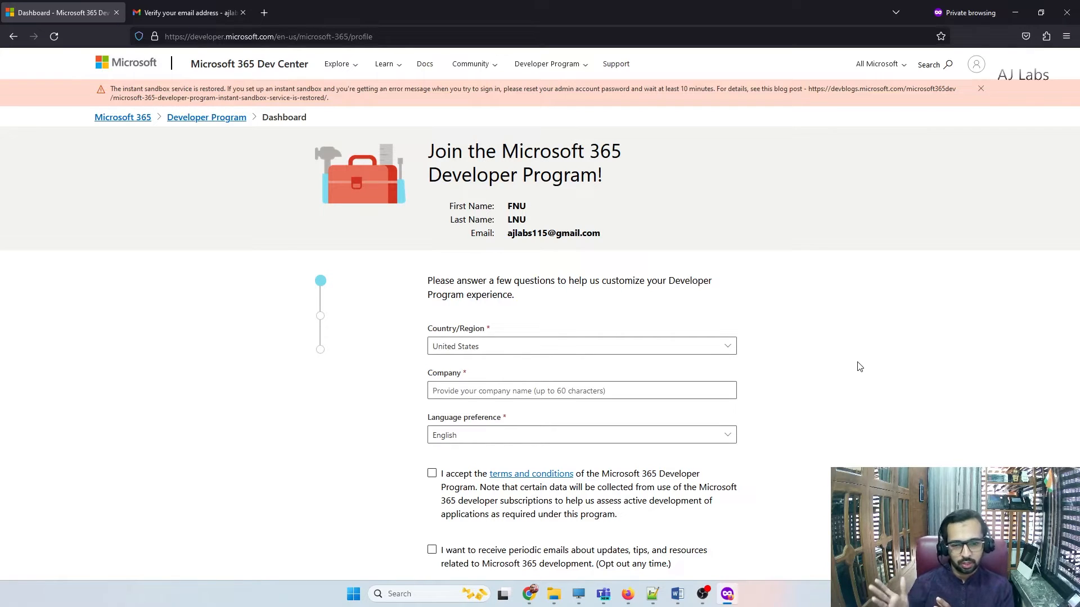
mouse_move(482, 407)
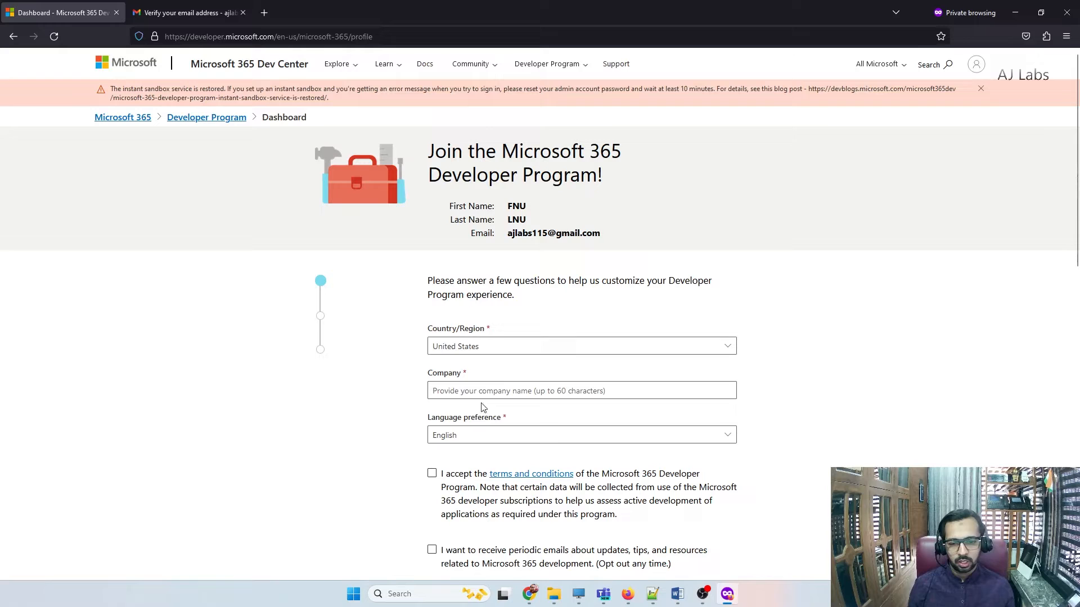
type("AJ")
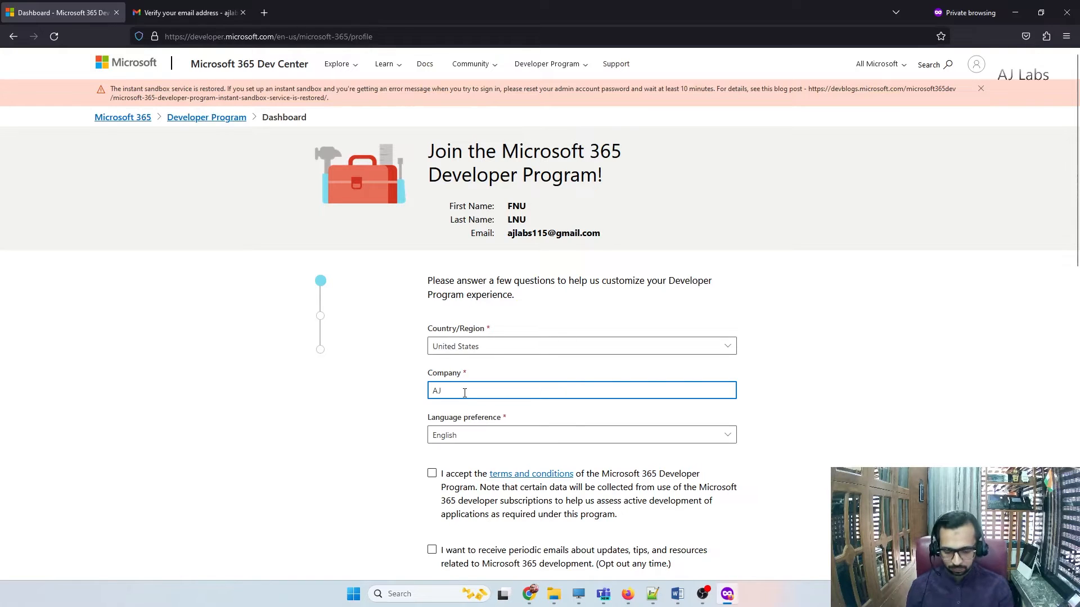
type("Labs")
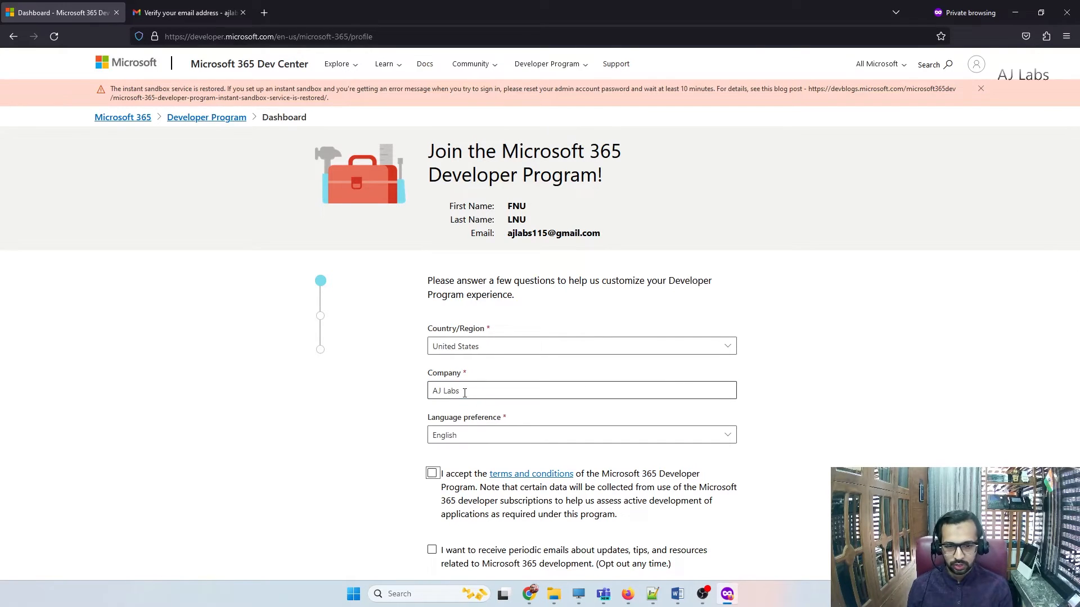
left_click(431, 301)
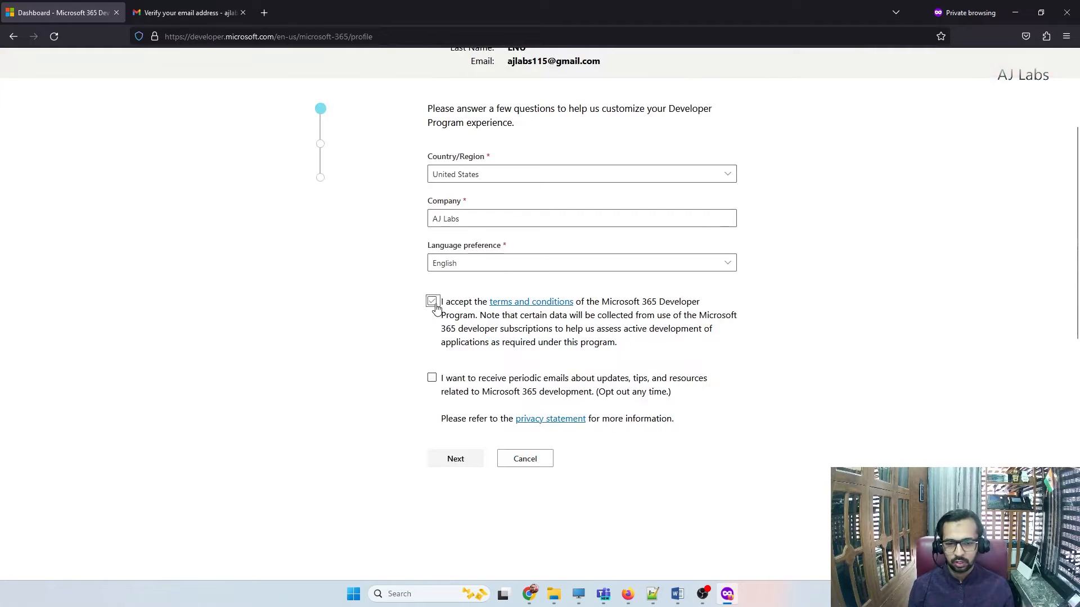
left_click(432, 301)
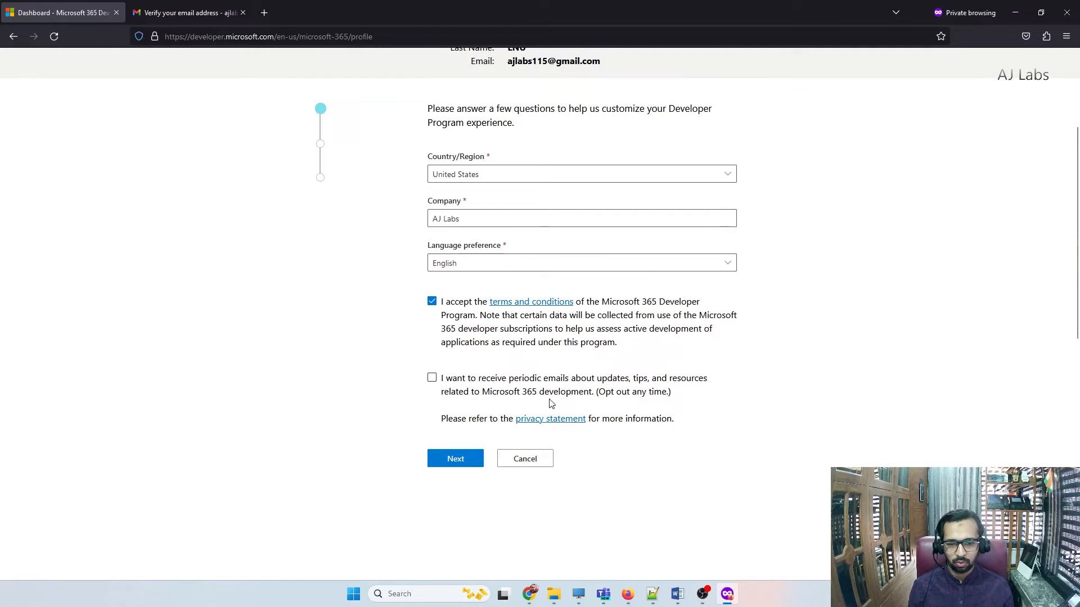
left_click(455, 458)
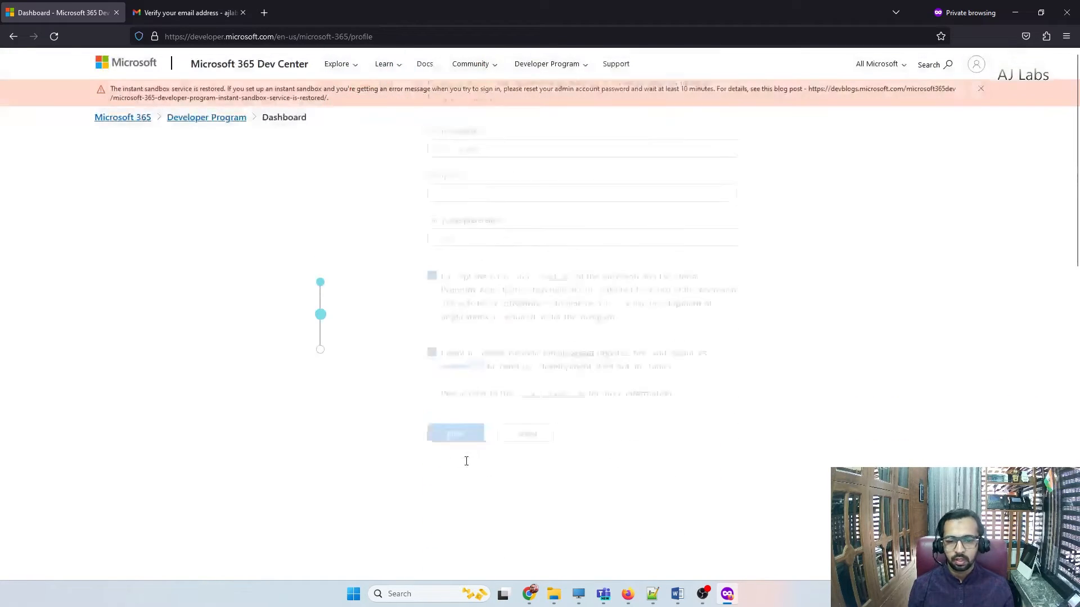
left_click(455, 433)
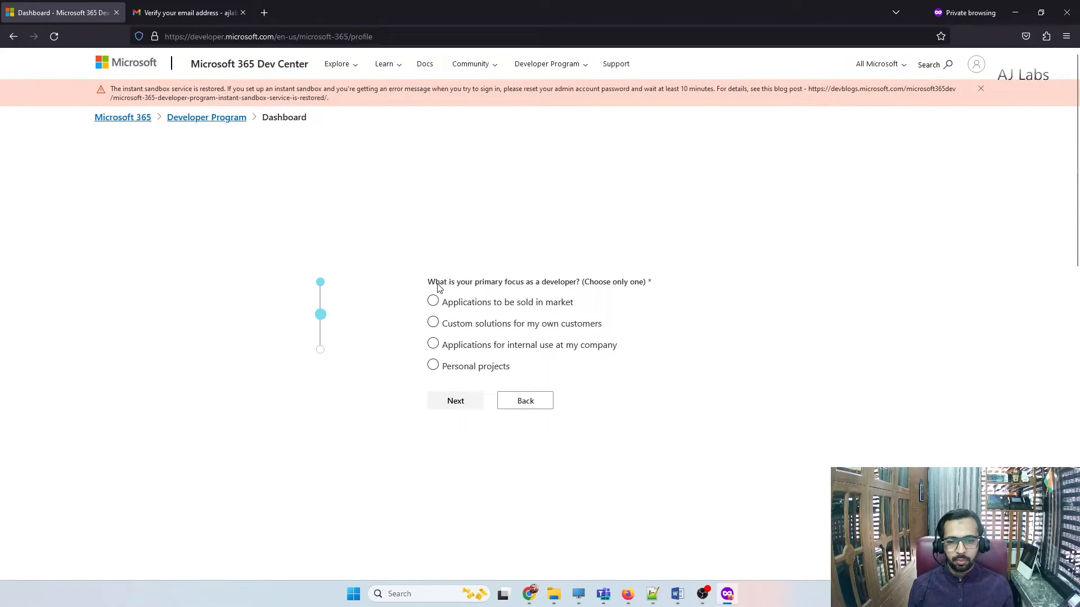
Answer 'Applications to be sold in market' and mark Teams, Graph and Outlook interests
left_click(432, 301)
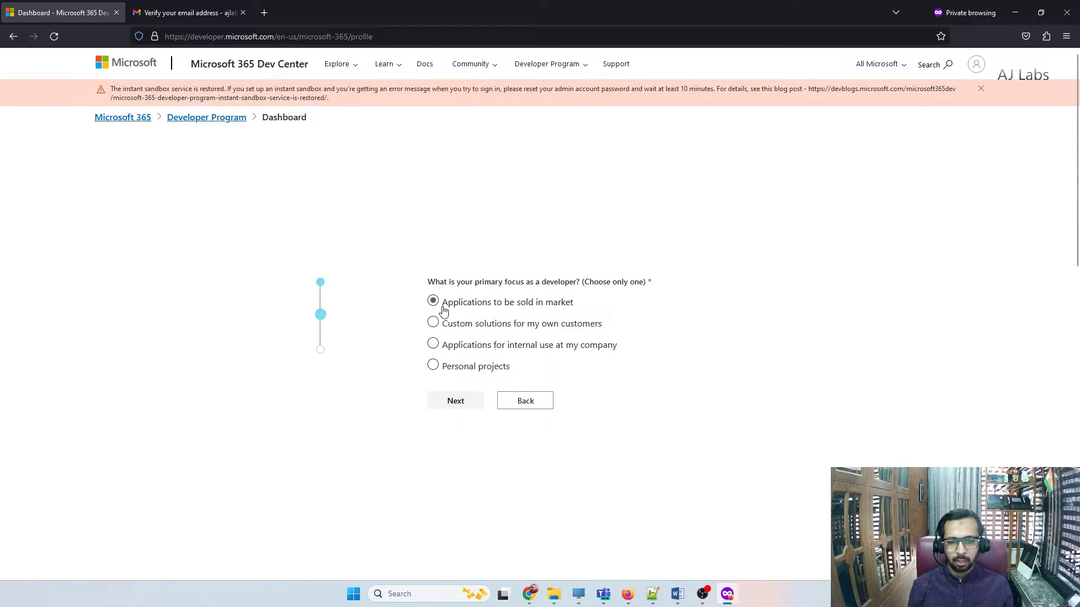
left_click(455, 400)
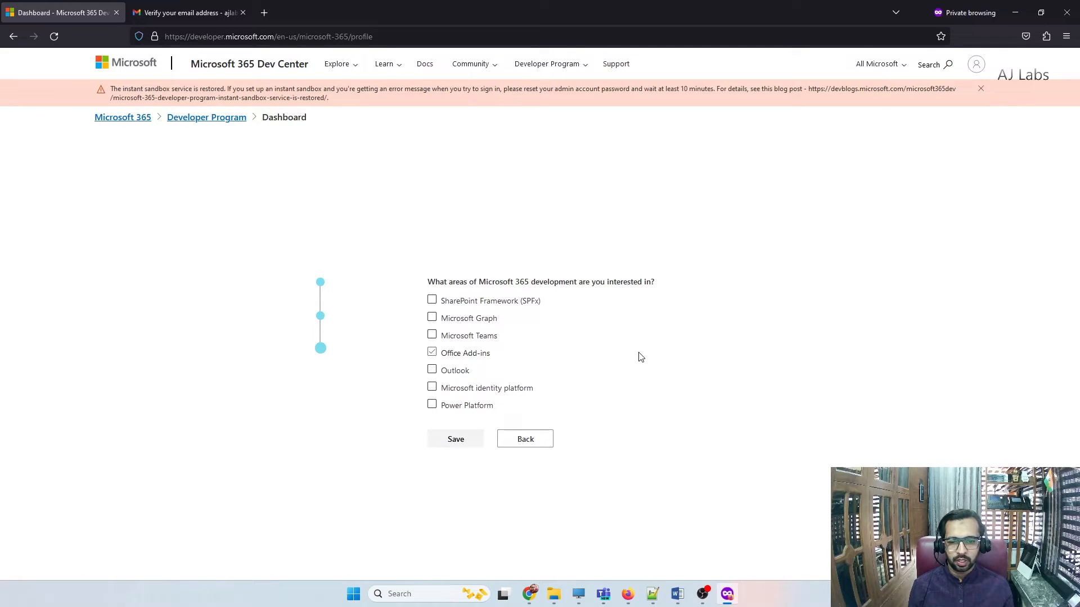
left_click(432, 370)
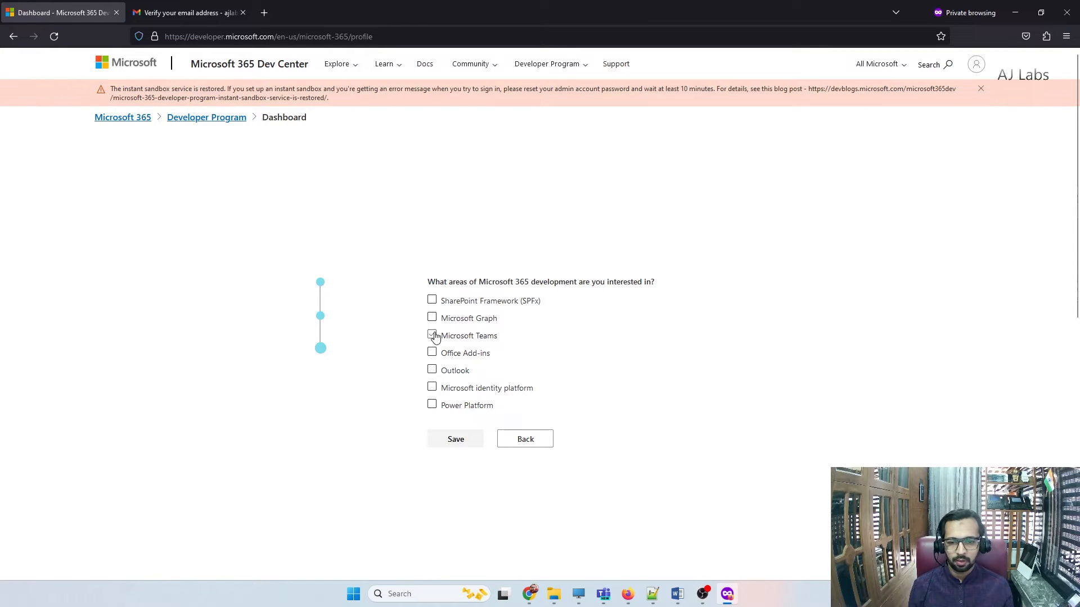
left_click(431, 335)
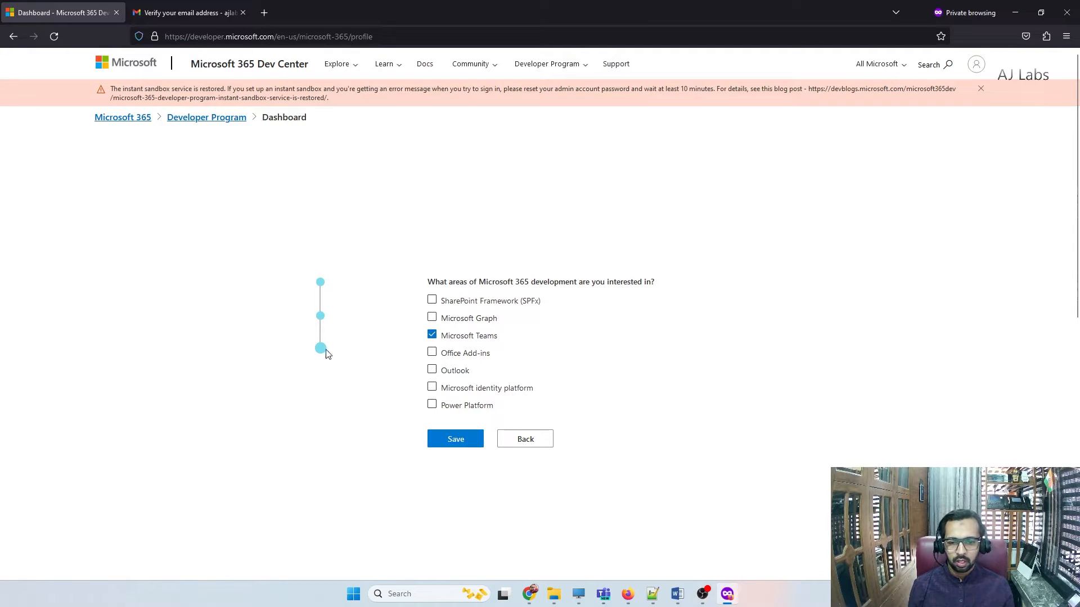
left_click(432, 317)
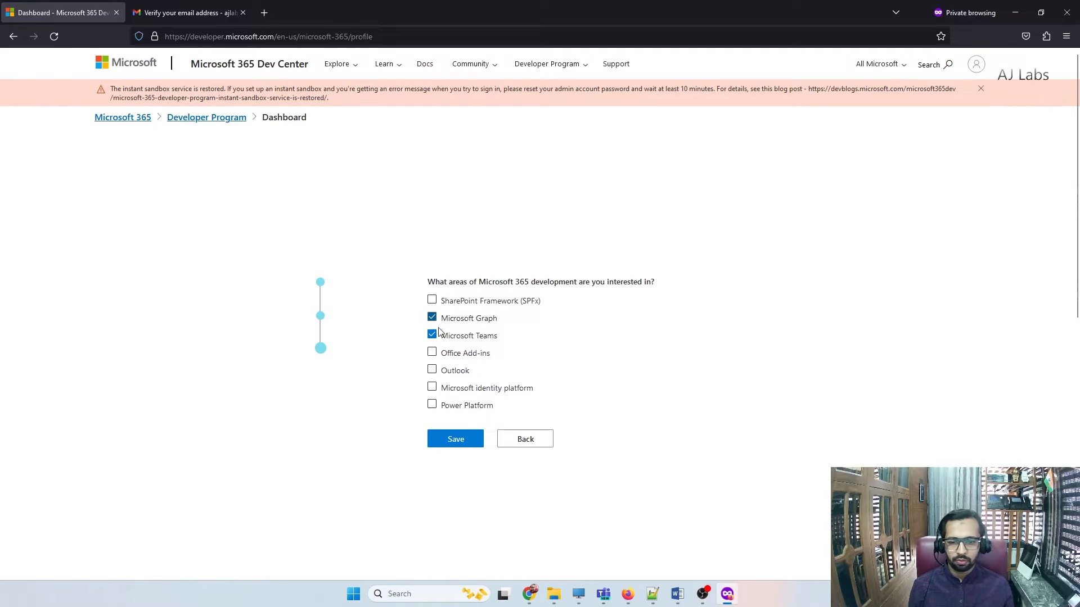
left_click(431, 370)
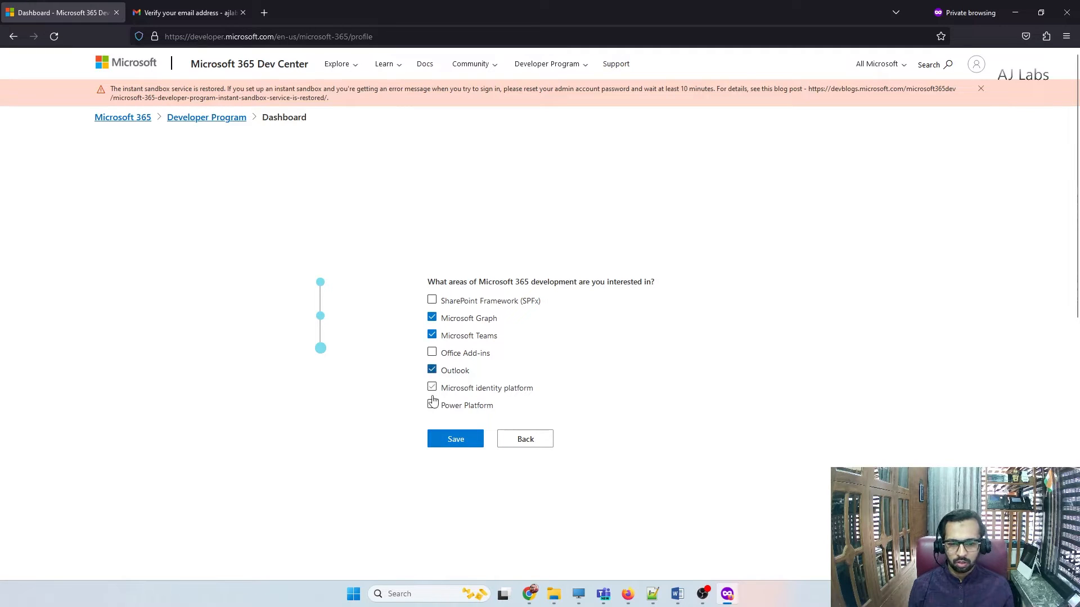
Add SPFx, Power Platform and Microsoft identity platform interests and save the profile
left_click(431, 387)
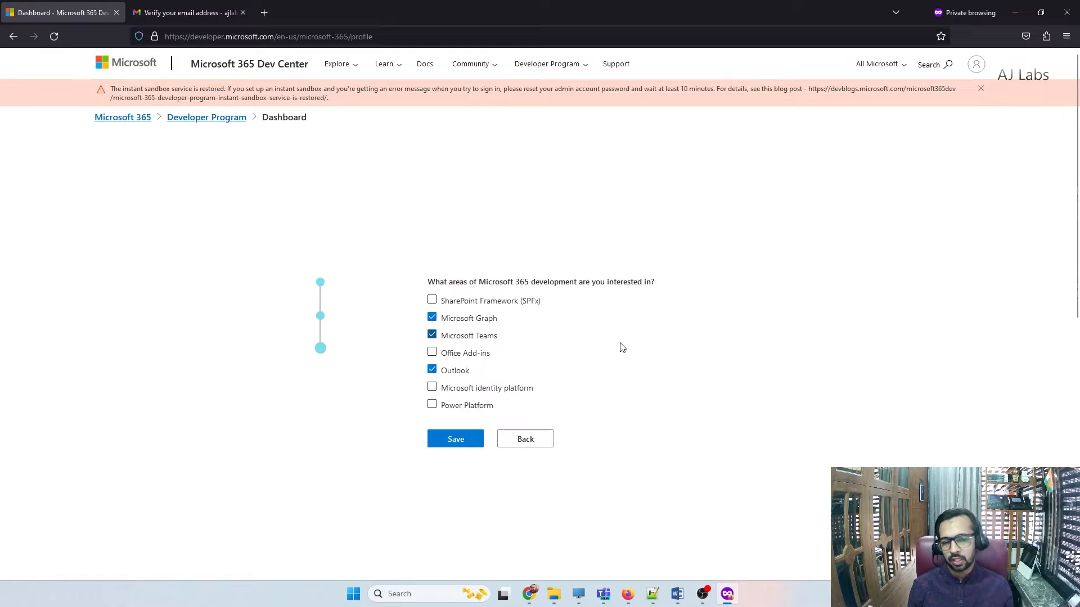
left_click(432, 301)
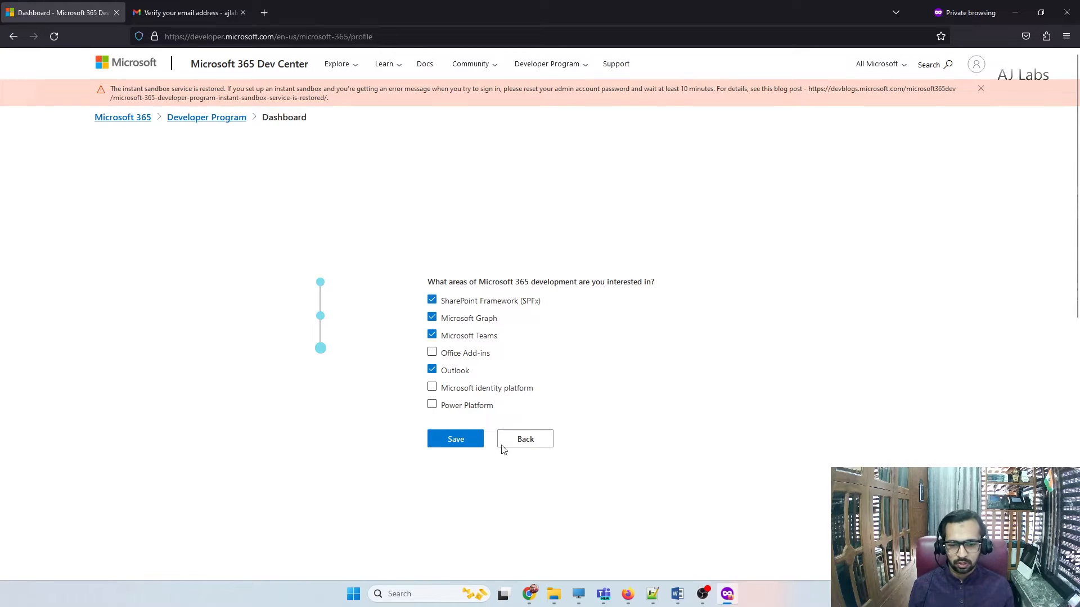
mouse_move(423, 415)
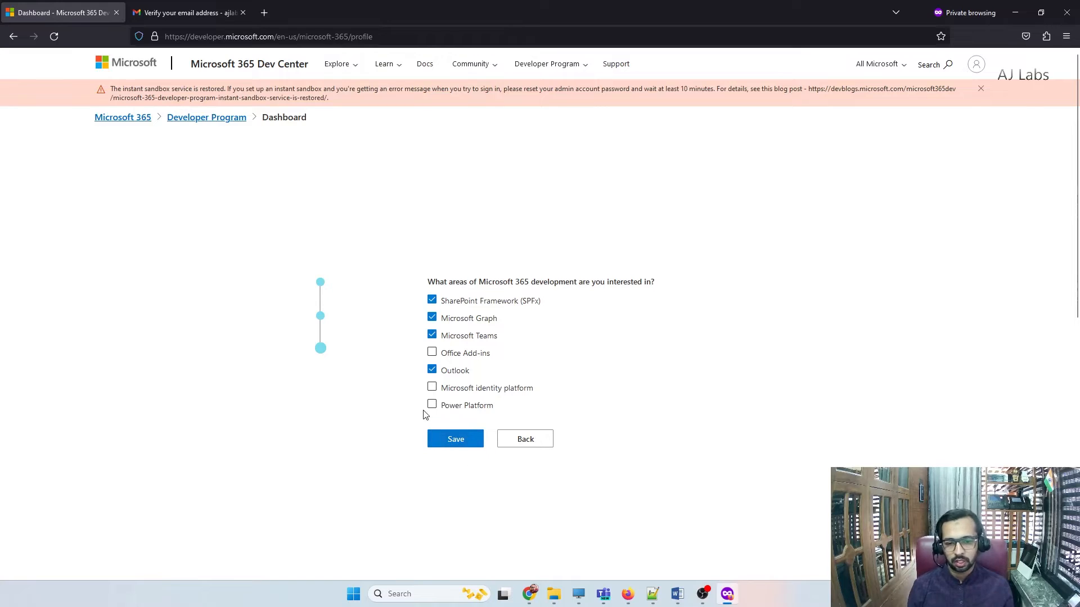
left_click(432, 404)
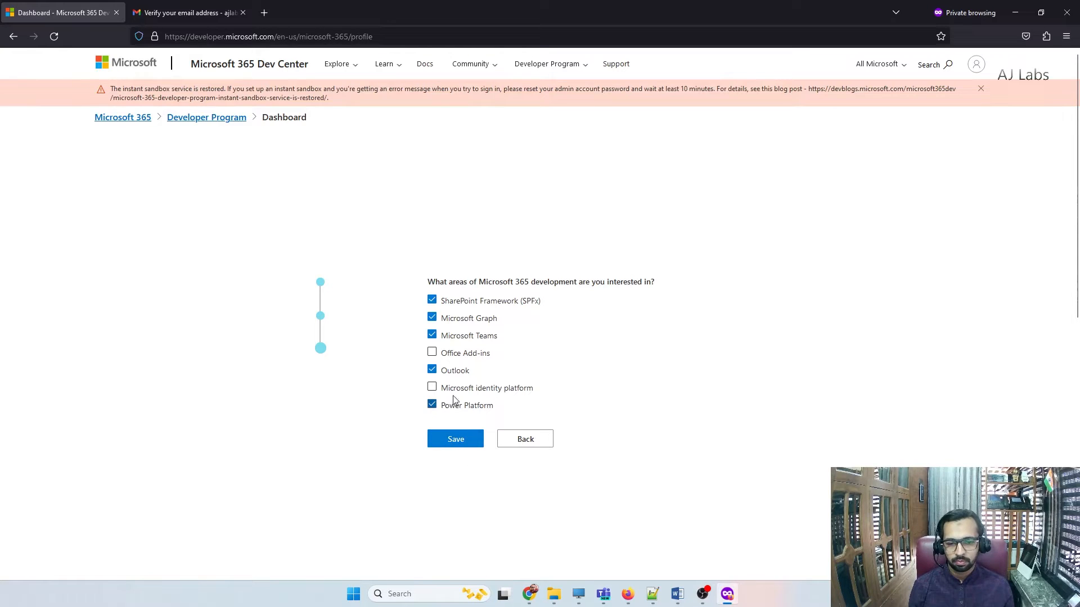
left_click(431, 387)
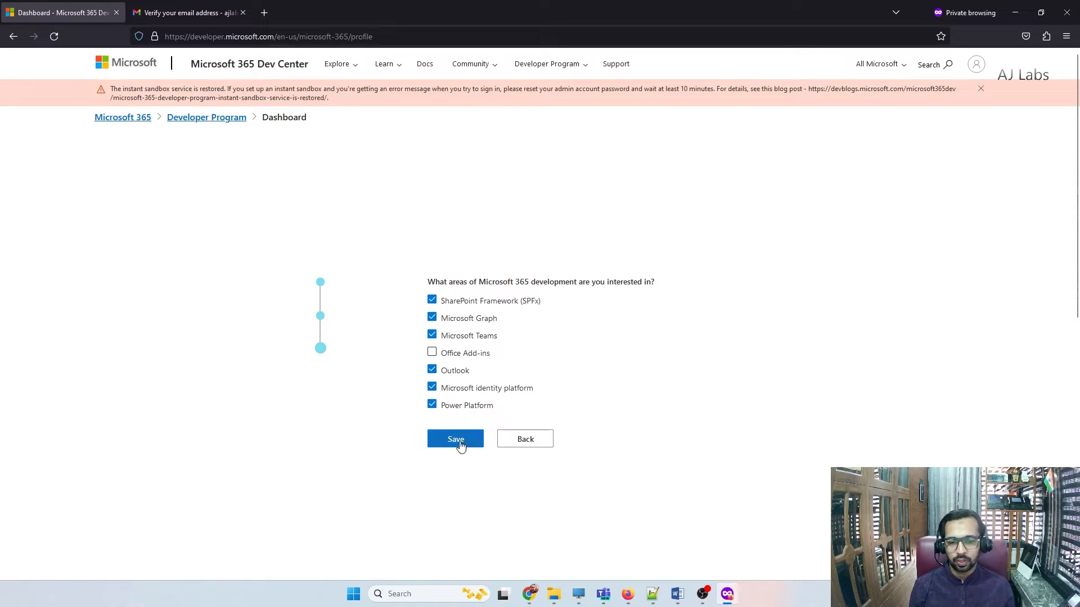
left_click(454, 439)
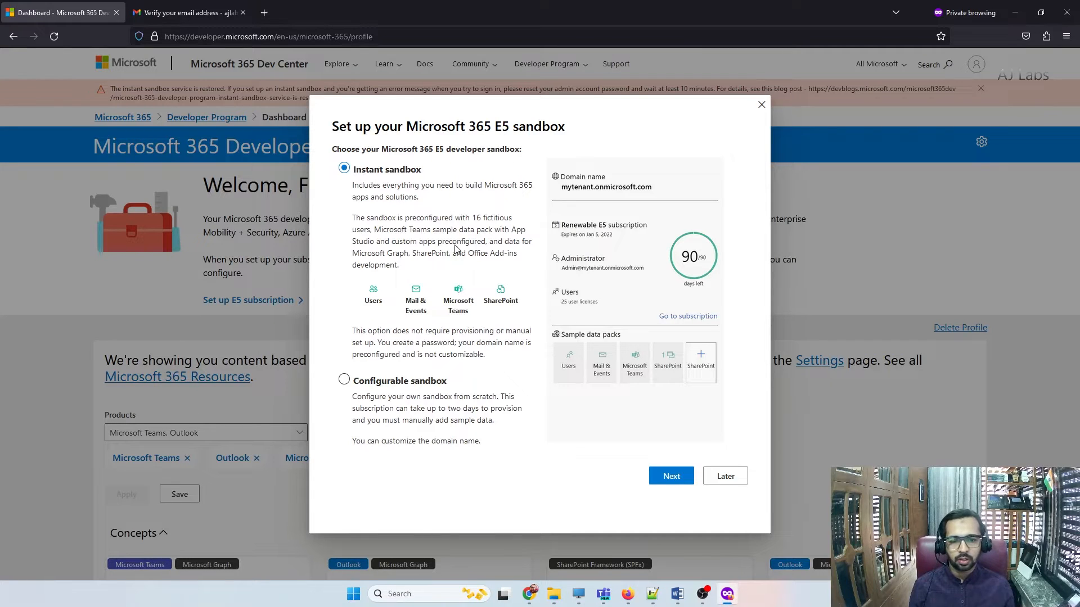
mouse_move(383, 311)
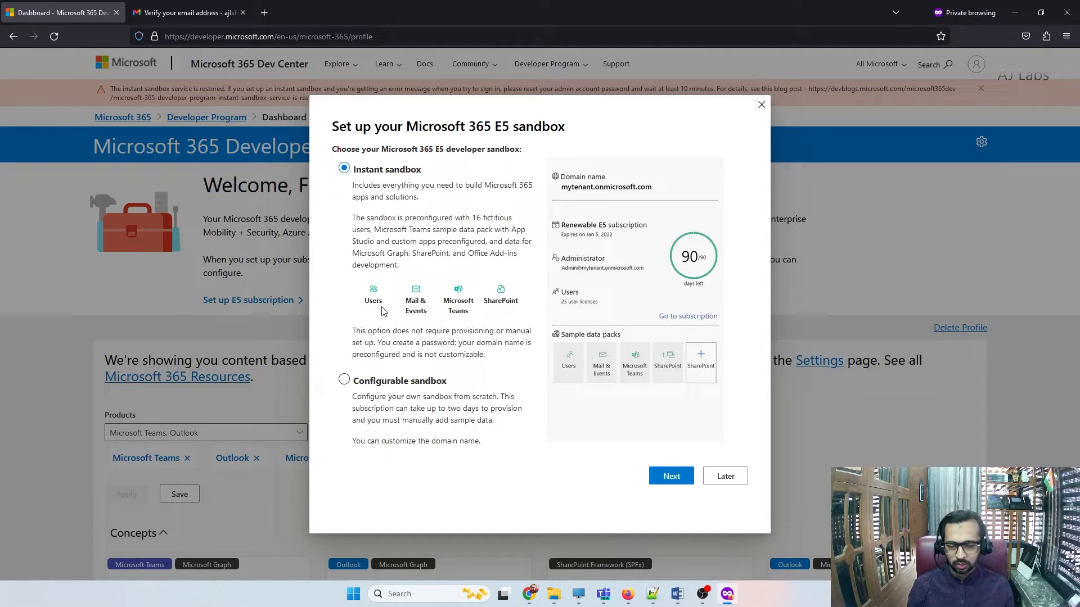
mouse_move(411, 316)
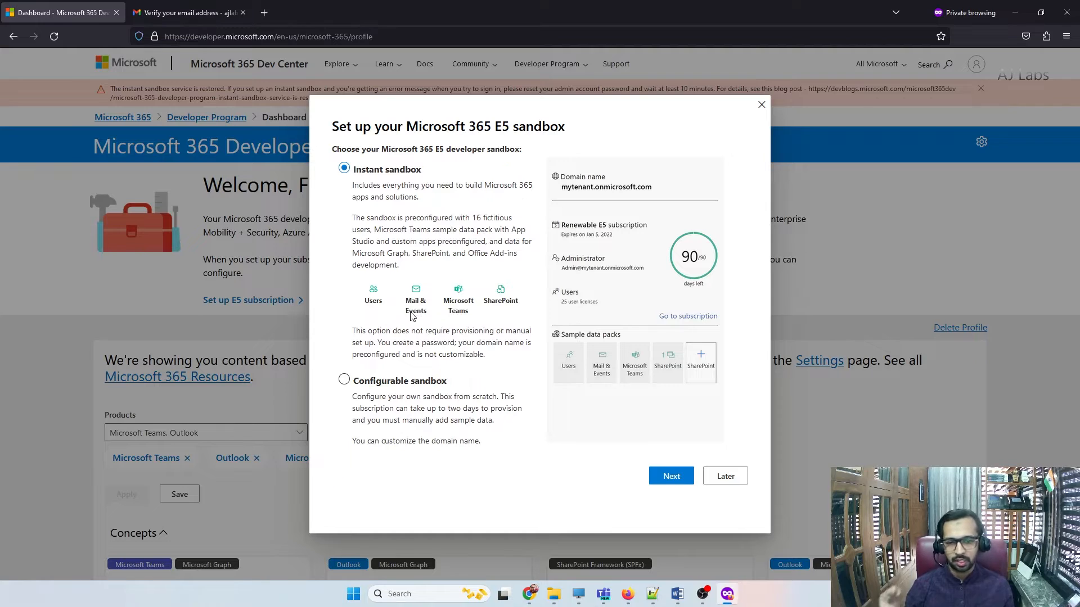
mouse_move(514, 315)
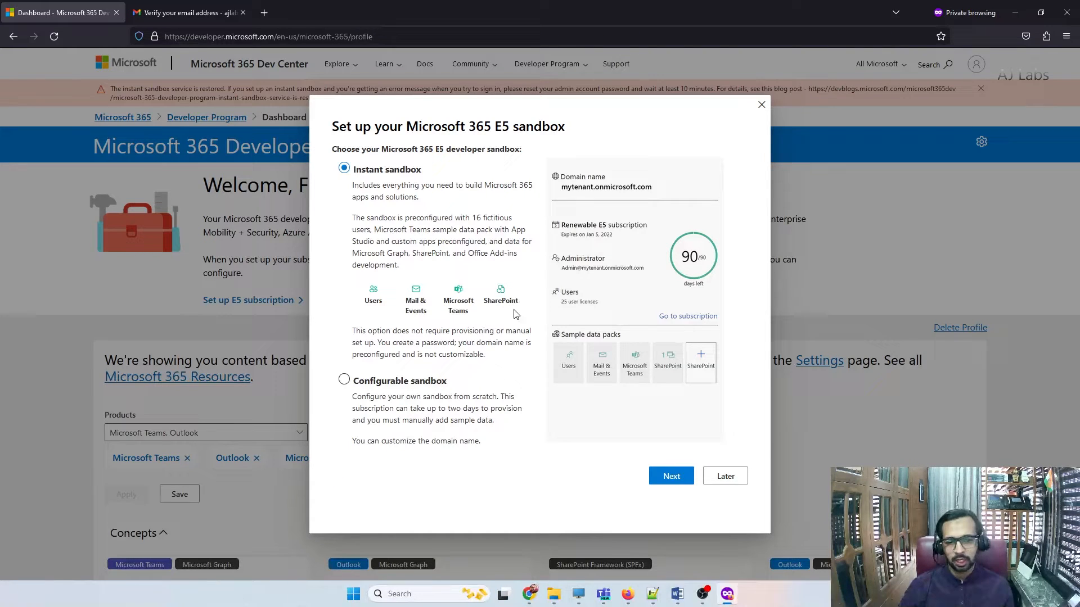
mouse_move(392, 340)
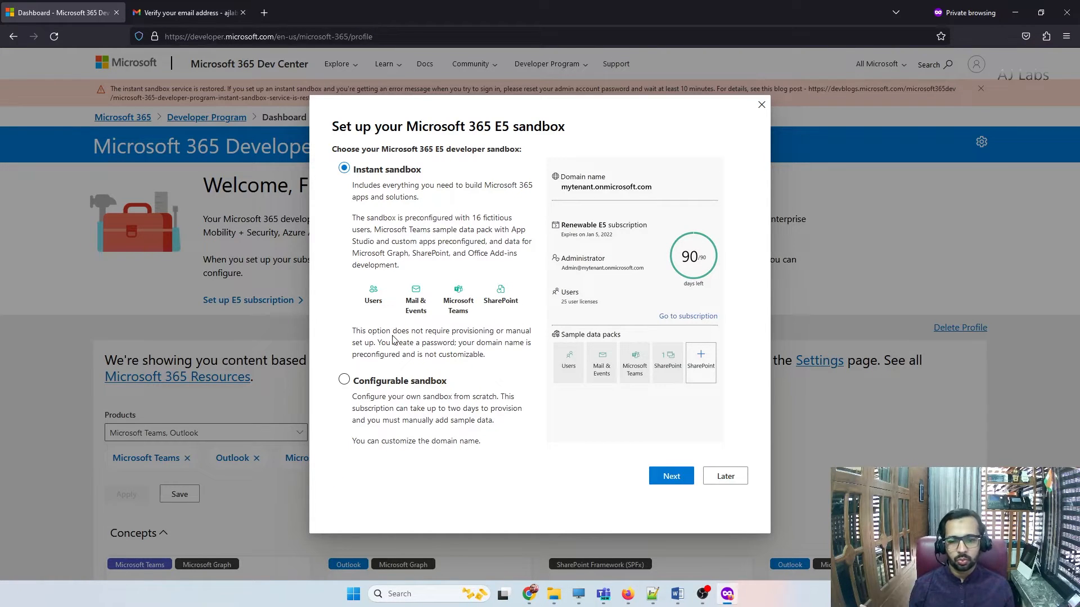
Select Configurable sandbox instead of instant and proceed to its setup form
left_click(343, 381)
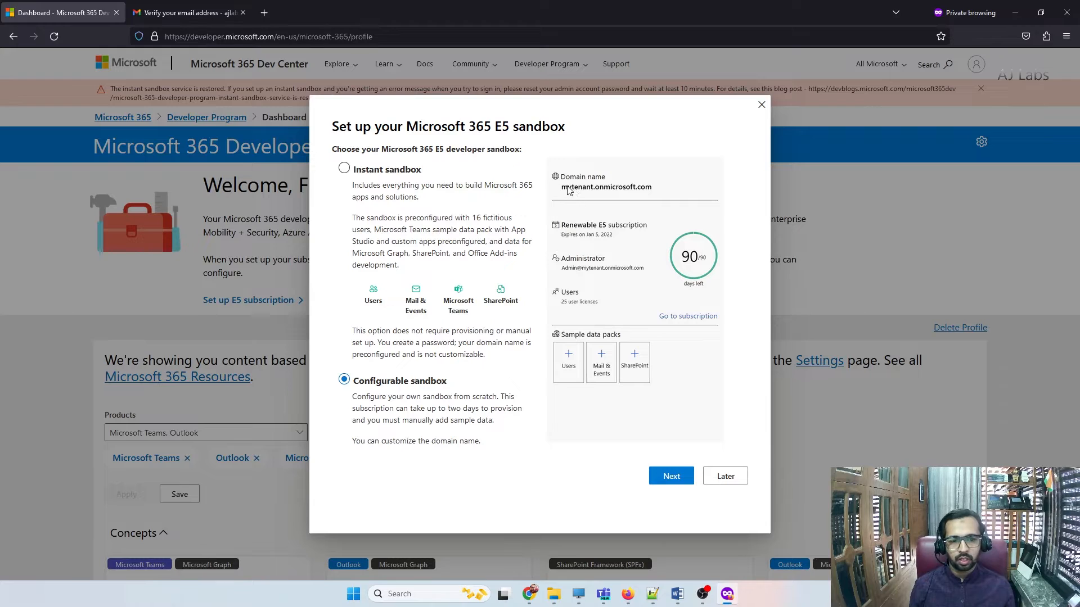
mouse_move(583, 246)
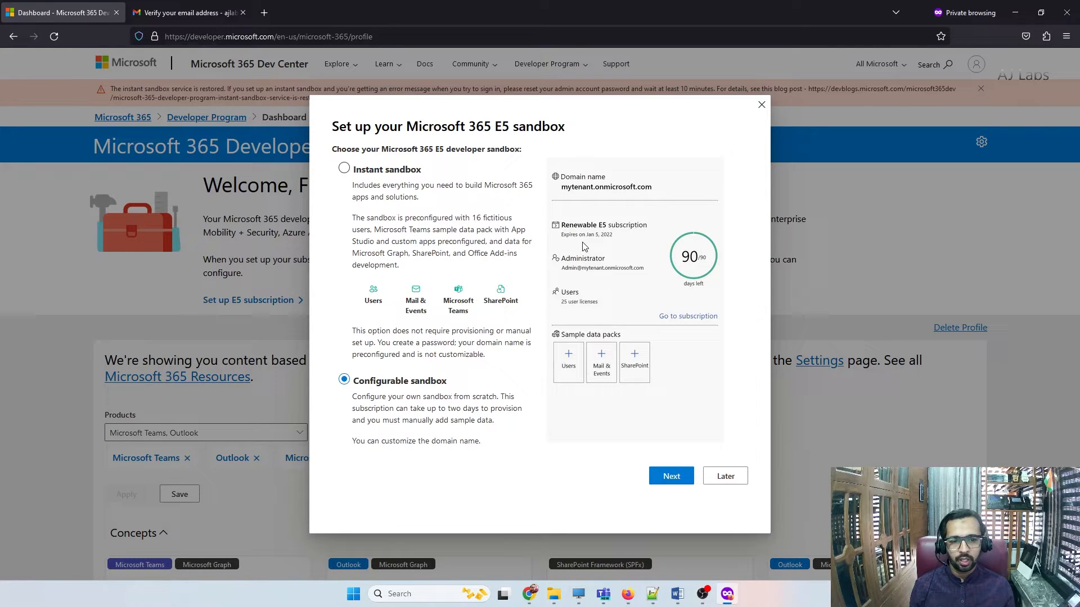
mouse_move(570, 233)
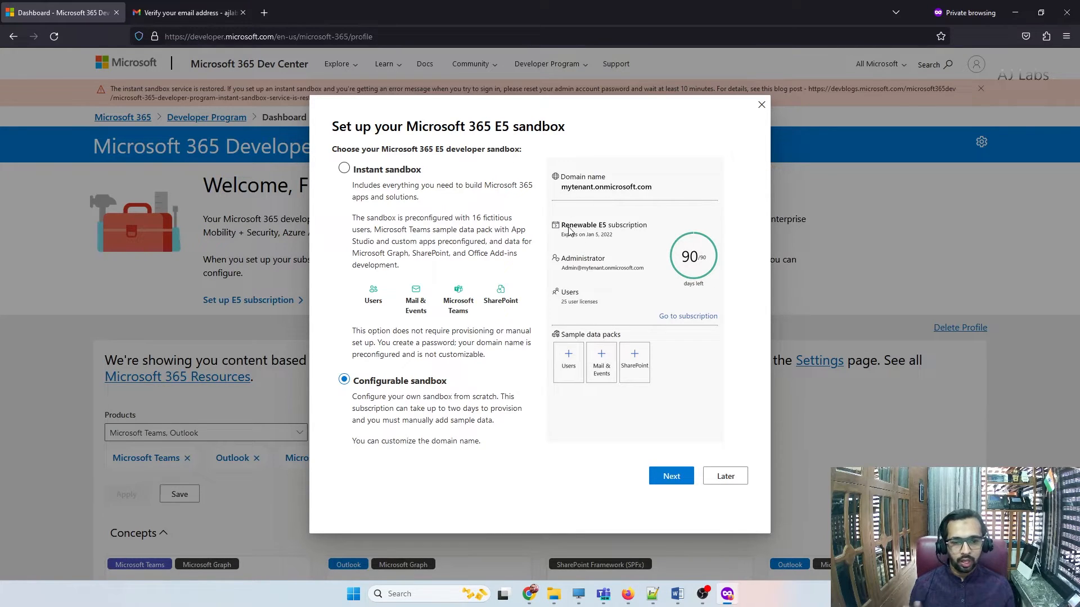
mouse_move(627, 248)
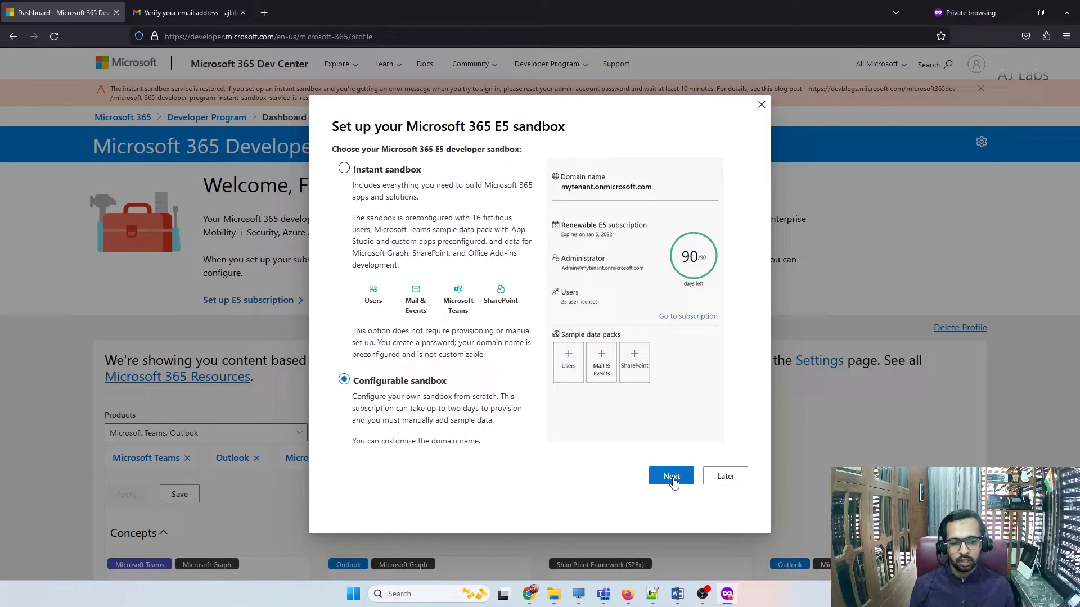
left_click(669, 475)
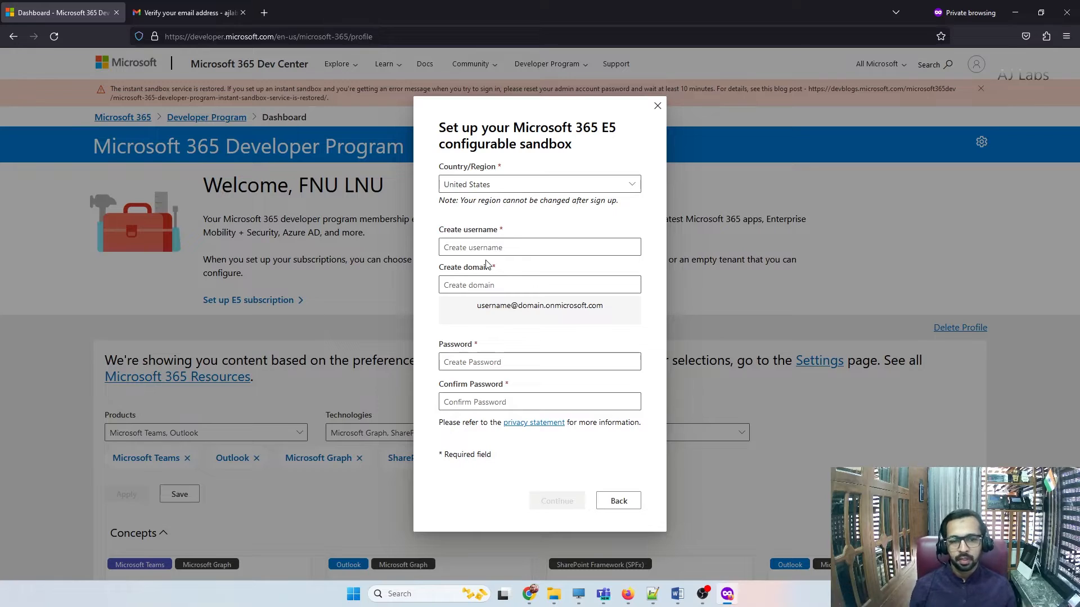
Enter username admin, domain ajdevlab and password, copy the admin address, and continue
left_click(540, 247)
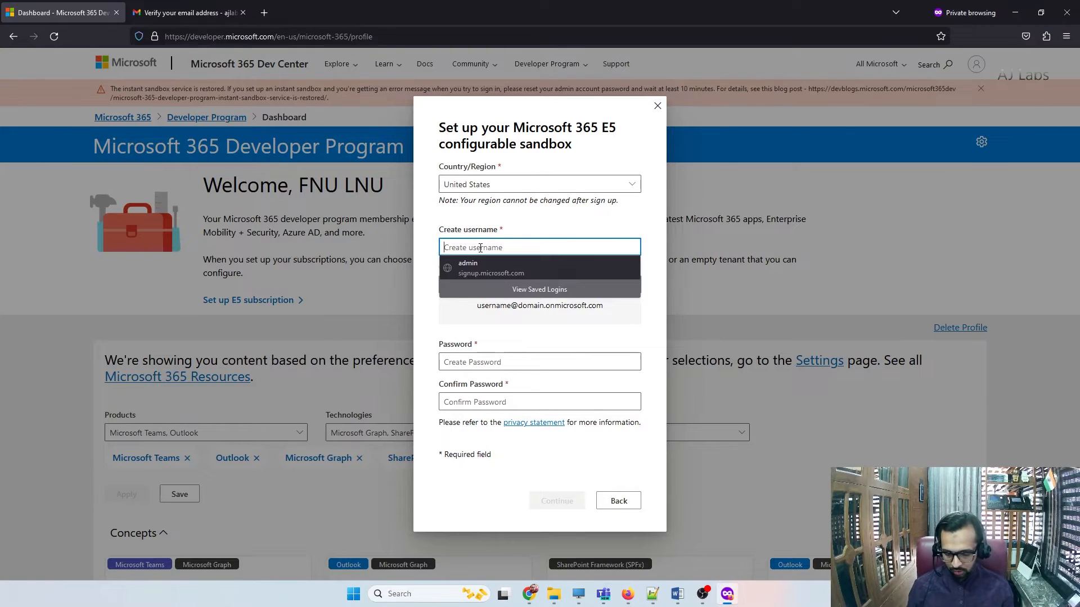
type("admin")
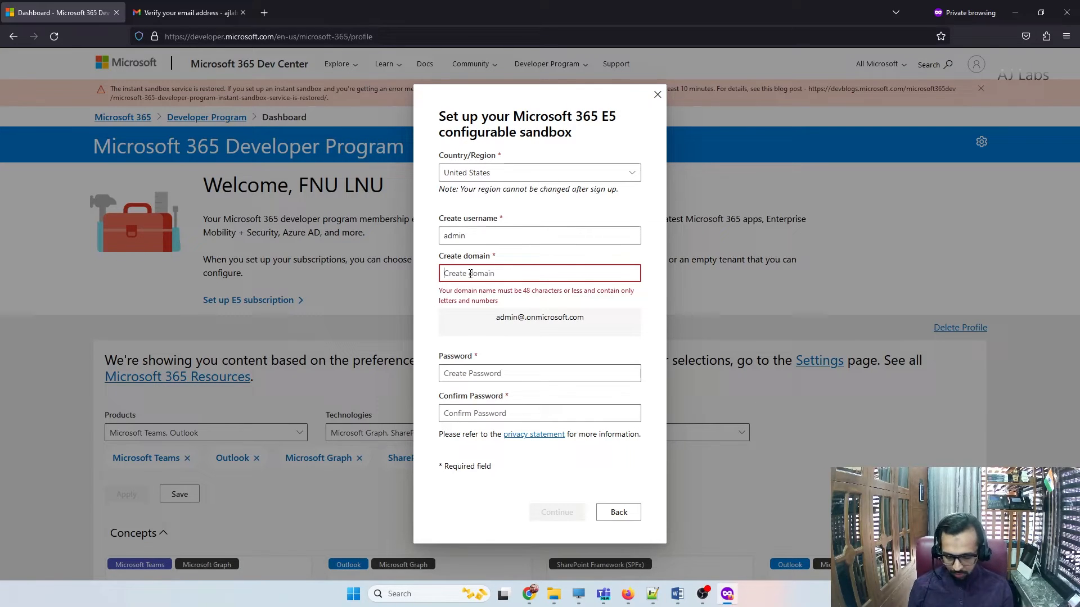
type("a")
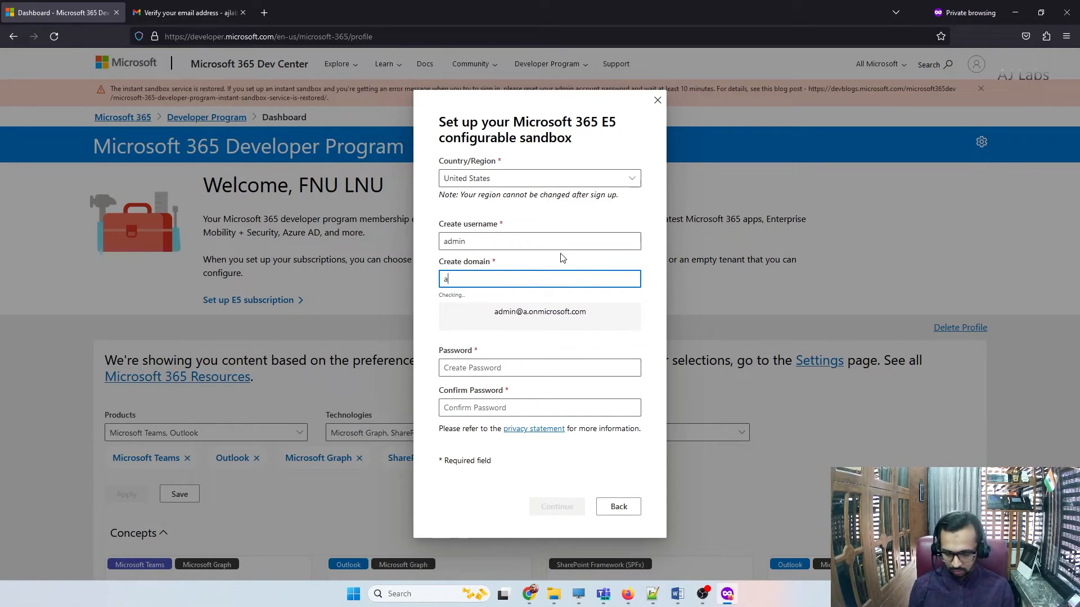
type("jdevlab")
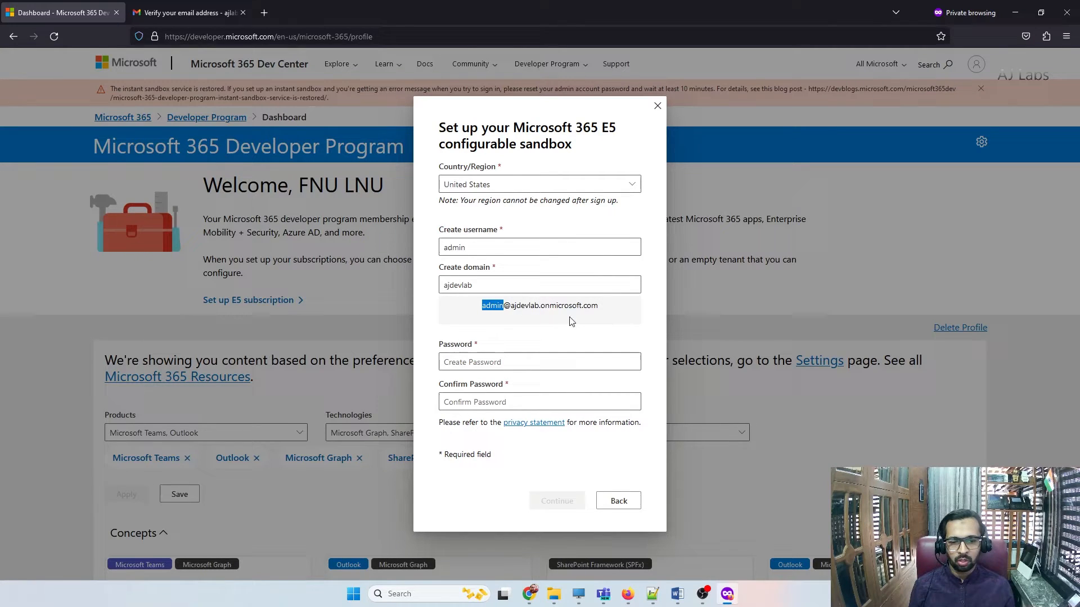
double_click(539, 305)
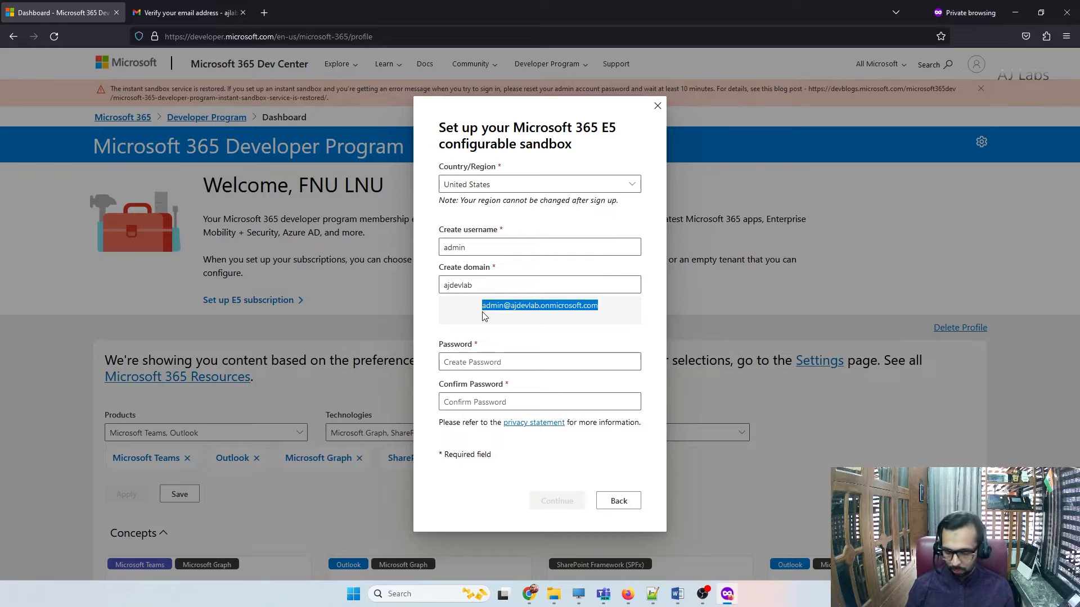
left_click(539, 362)
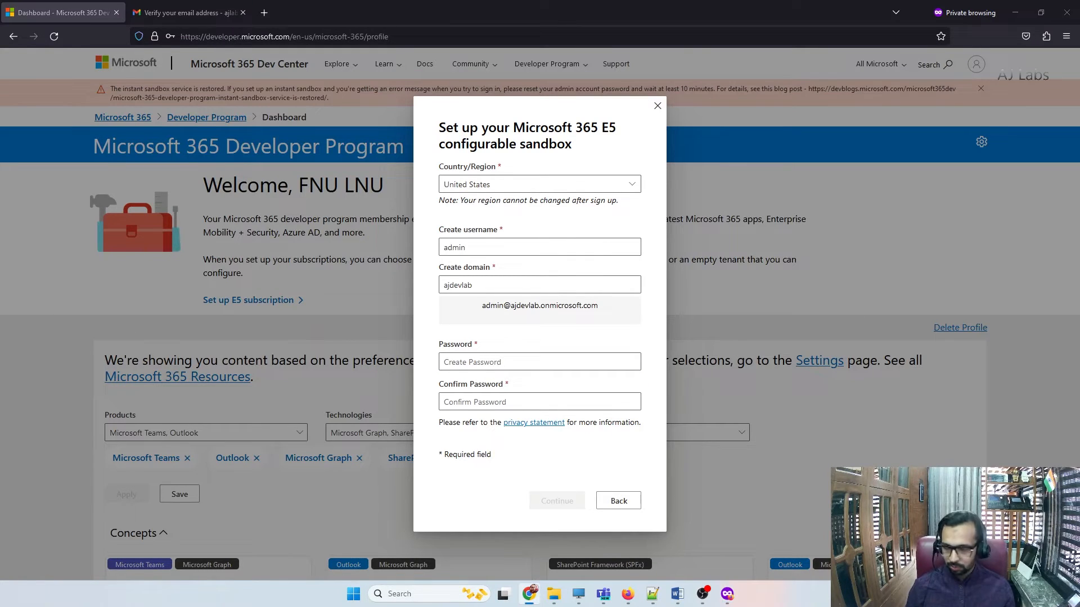
type("password")
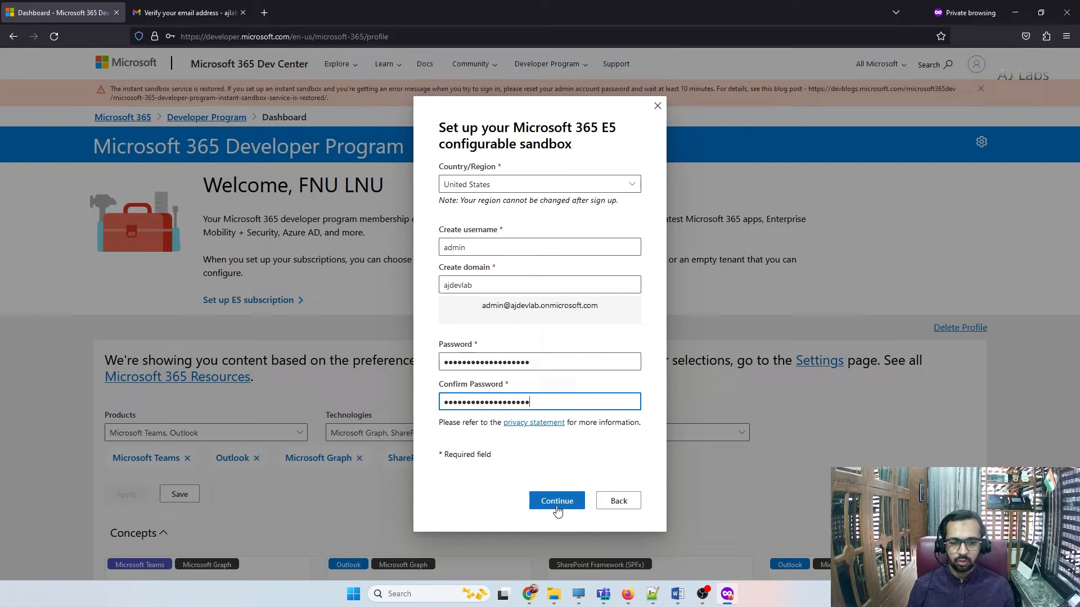
left_click(556, 500)
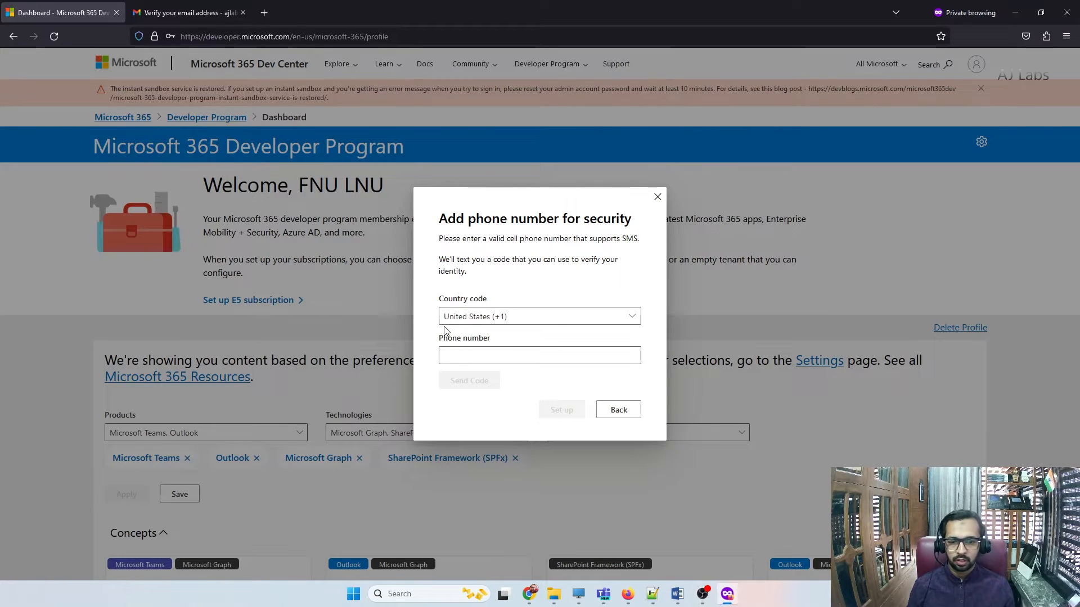
left_click(539, 316)
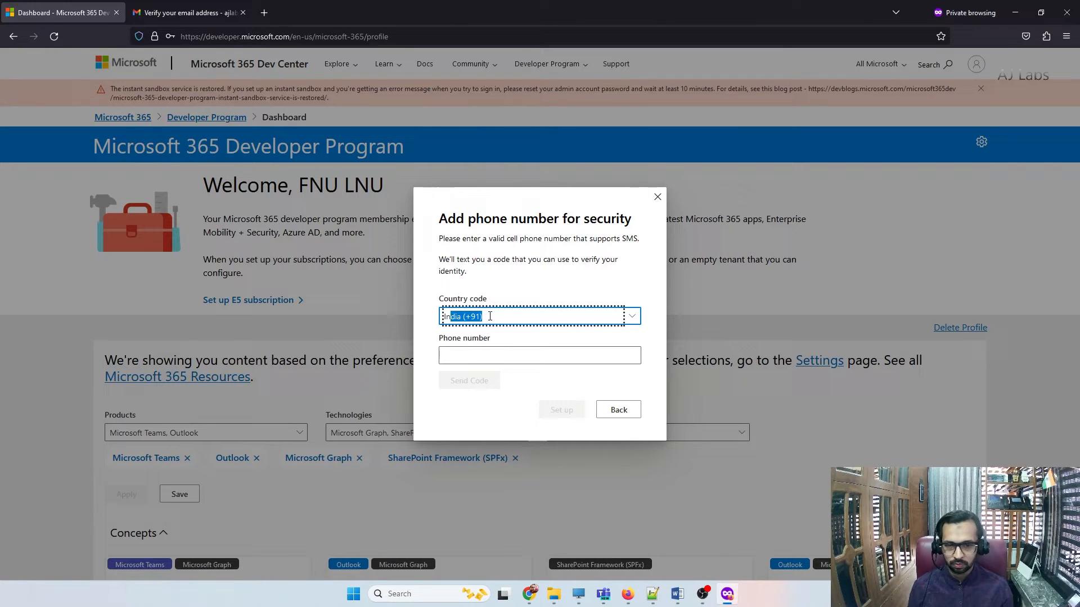
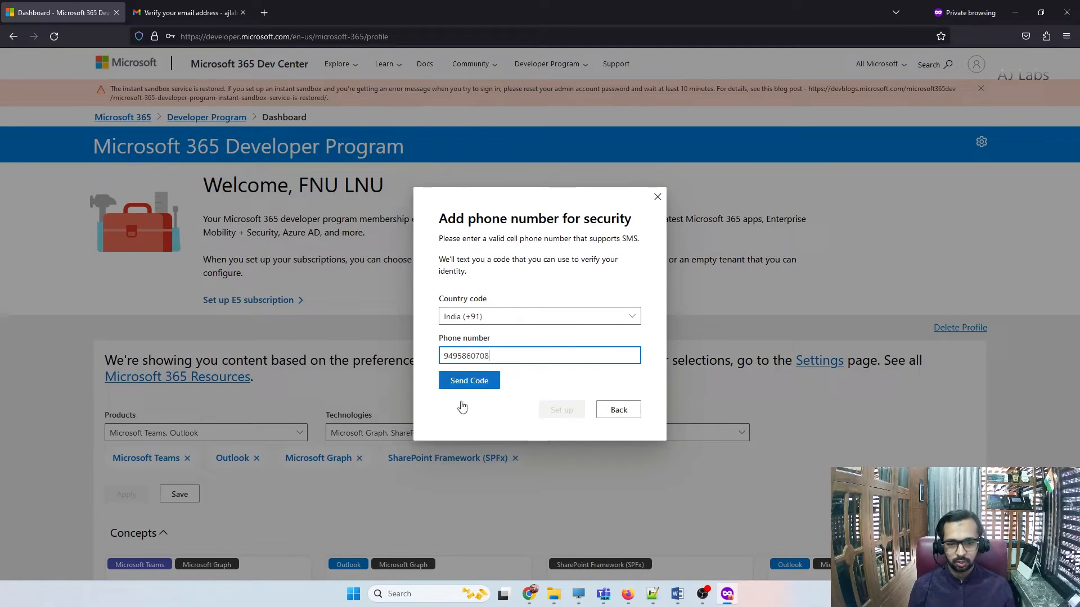
left_click(469, 380)
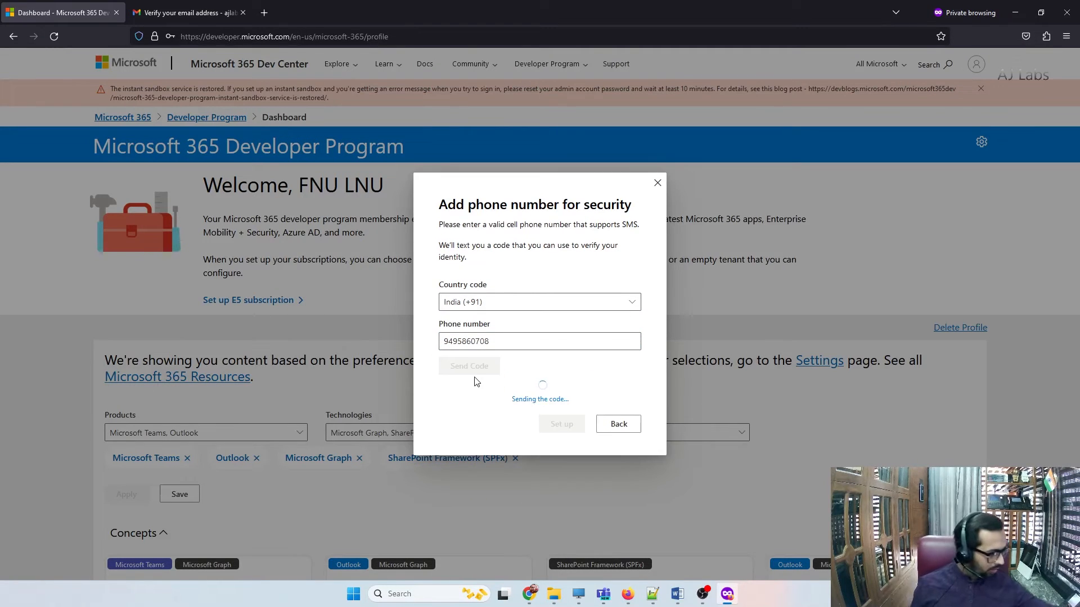
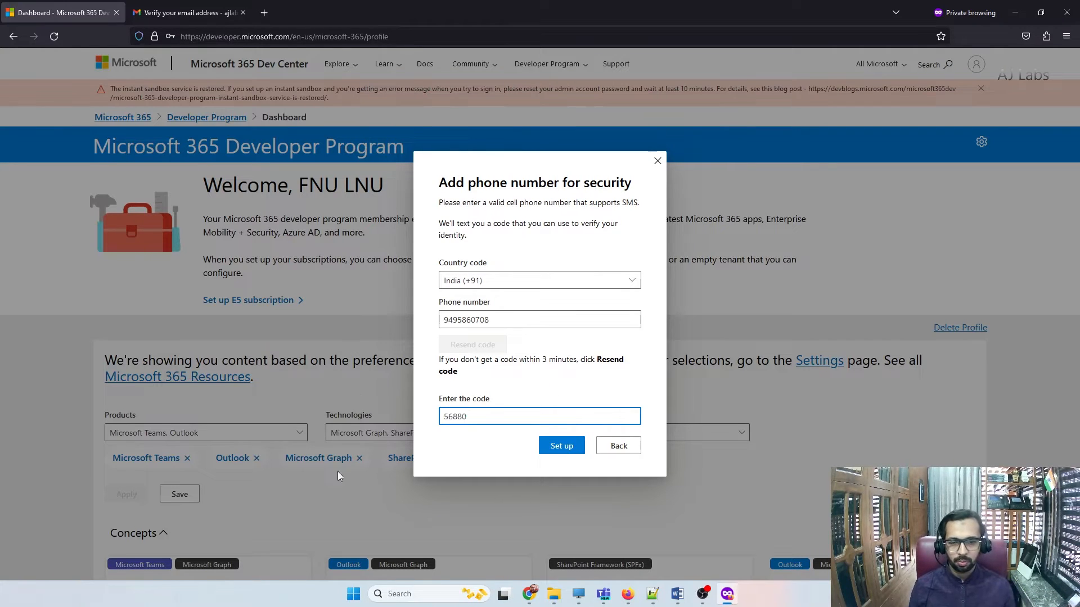
left_click(561, 445)
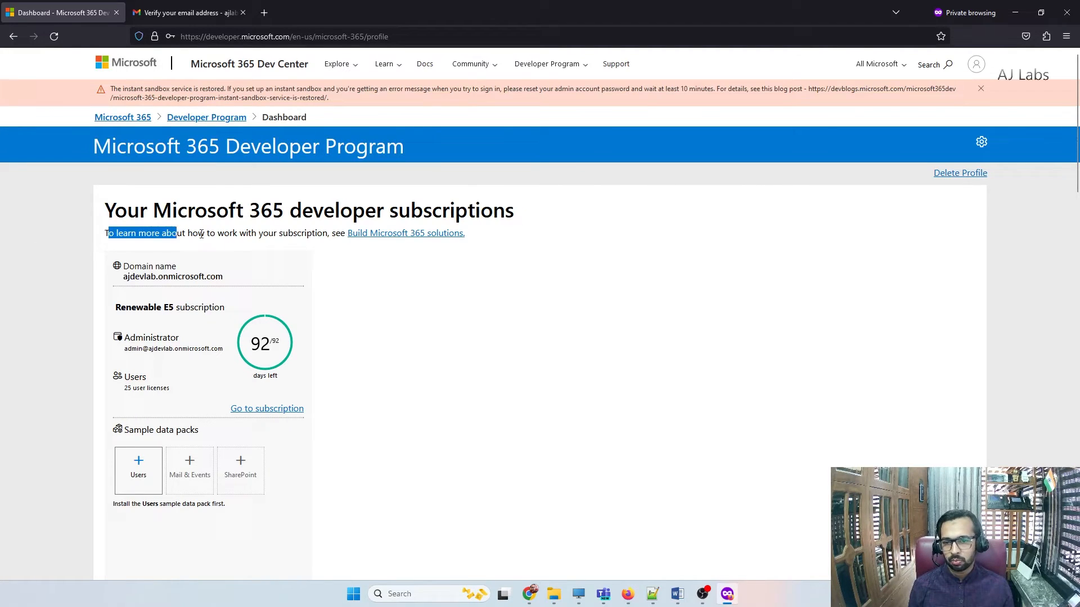
Select the ajdevlab domain on the dashboard and open a new private browser tab
scroll("down", 3)
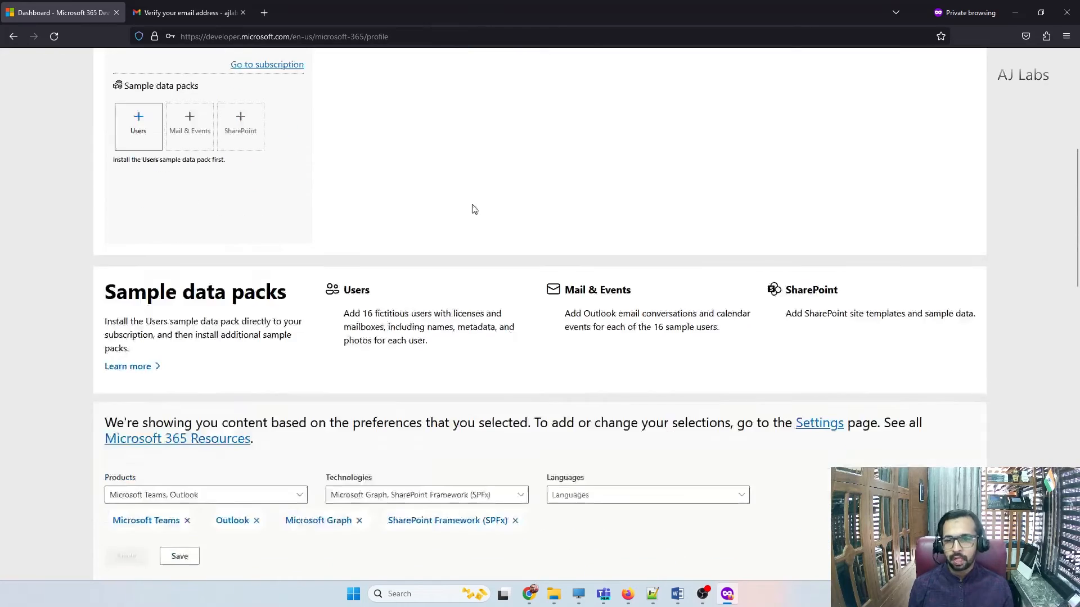
scroll("up", 3)
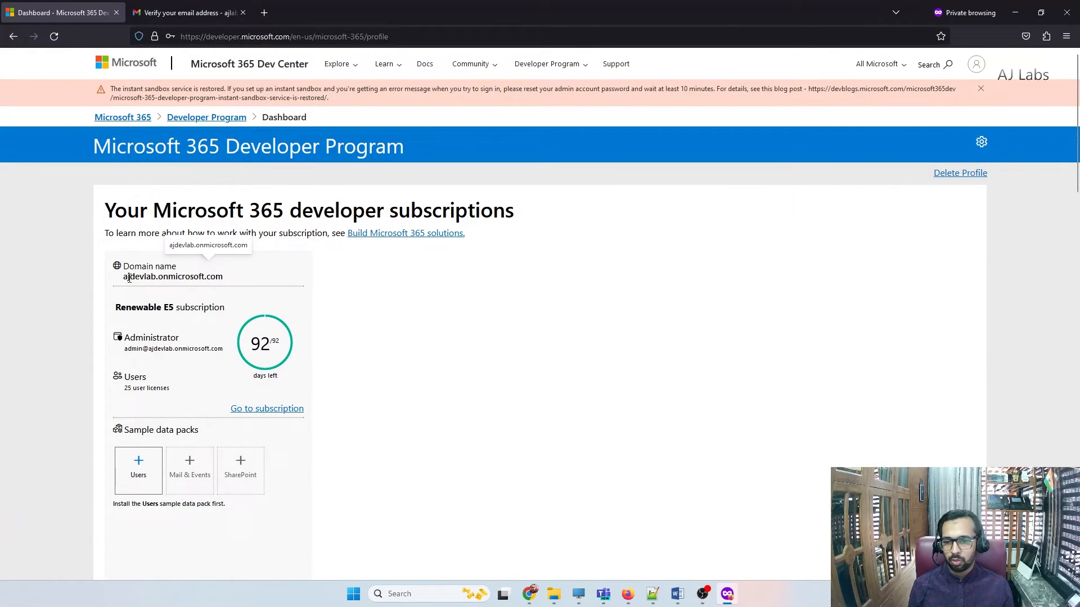
double_click(133, 276)
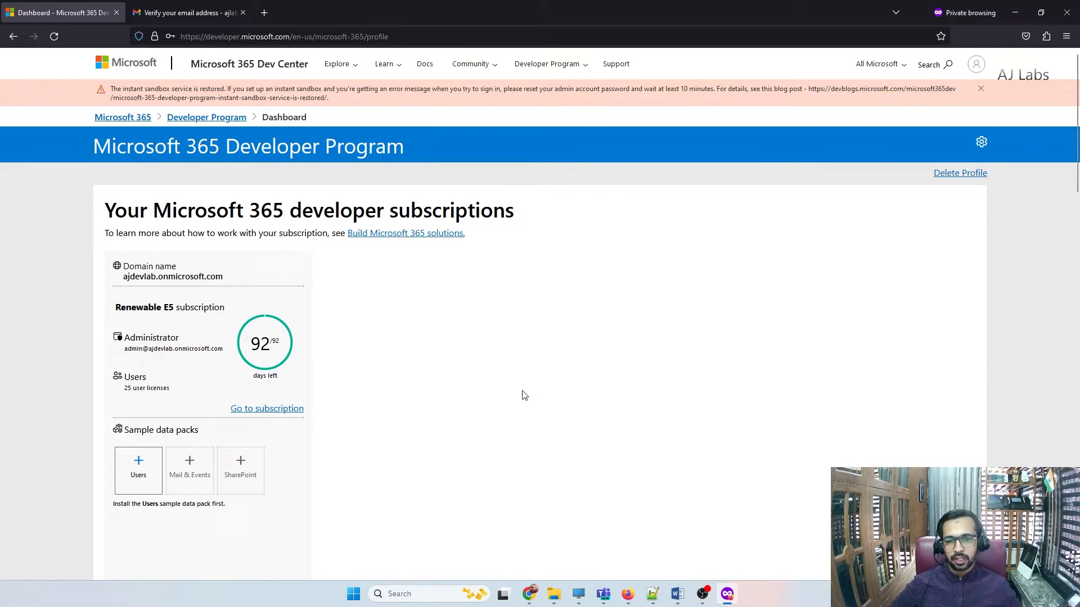
mouse_move(496, 319)
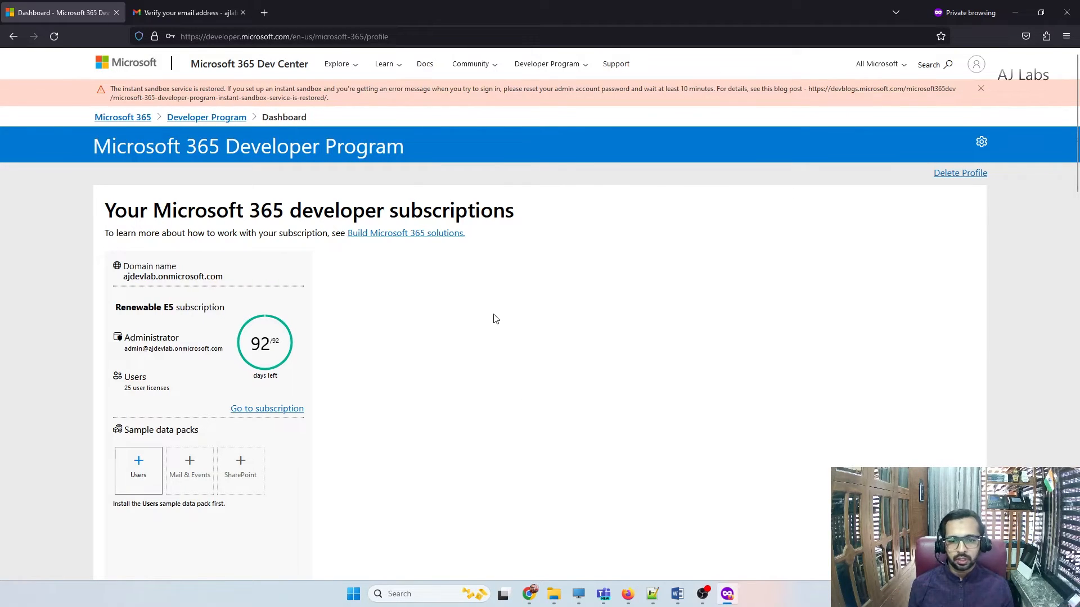
left_click(264, 12)
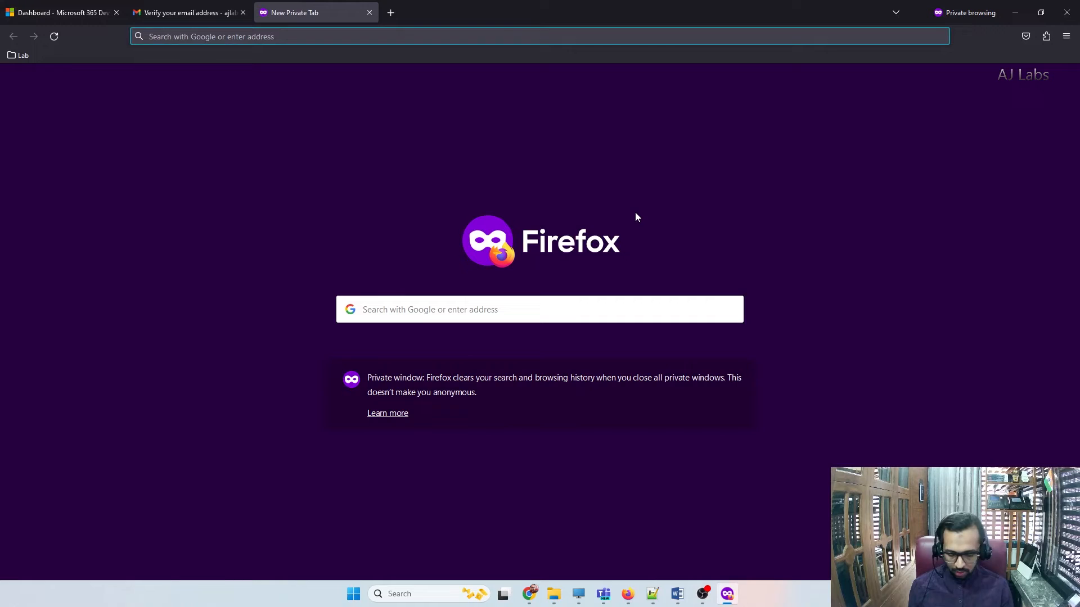
Go to admin.microsoft.com, sign in as the sandbox admin and stay signed in
type("admin.microsoft.com/")
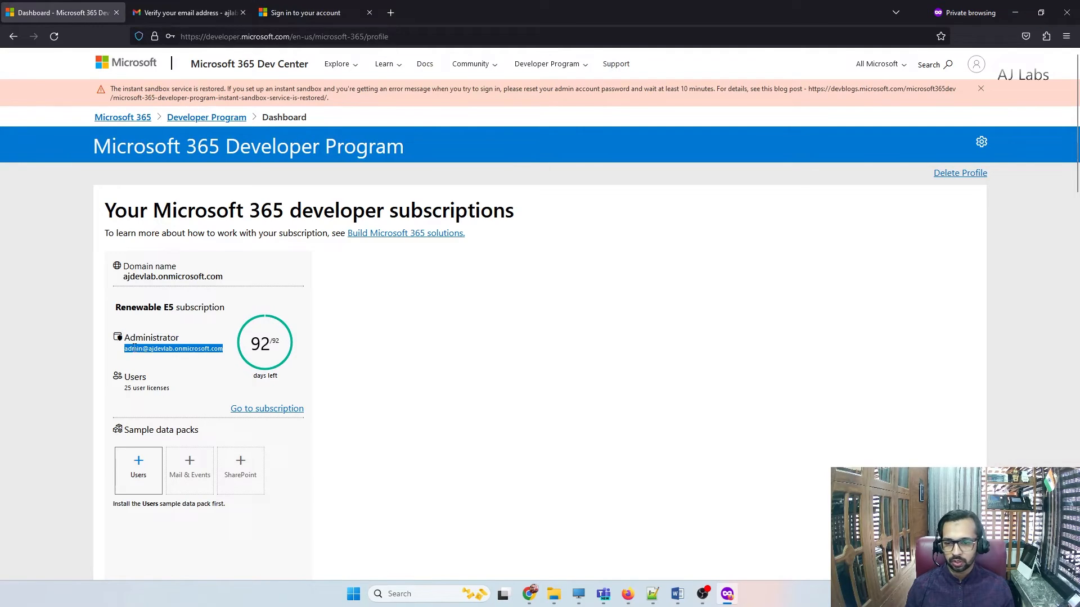
left_click(303, 13)
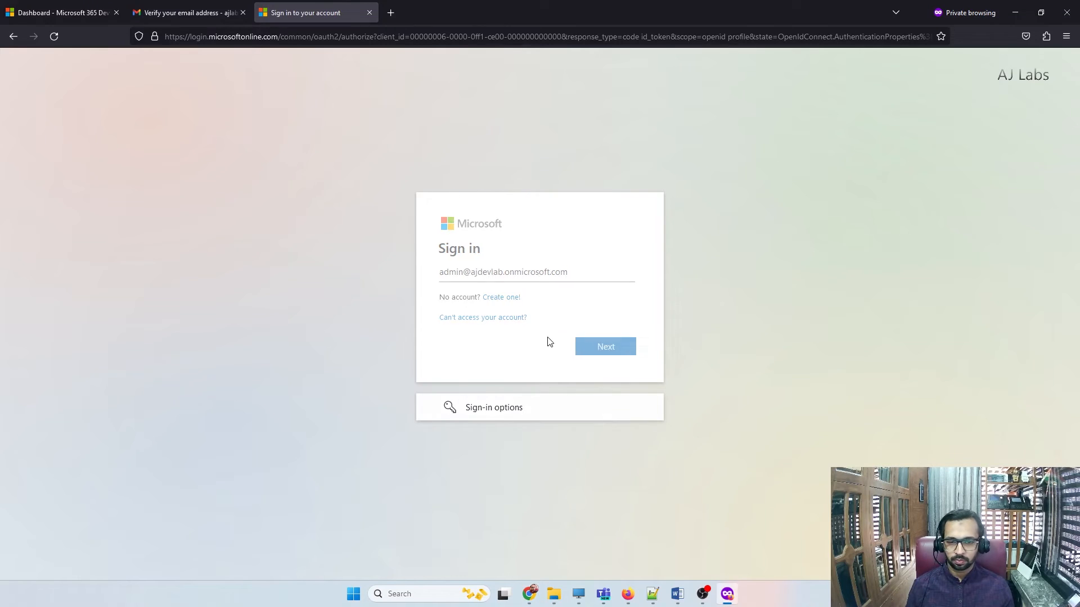
left_click(604, 346)
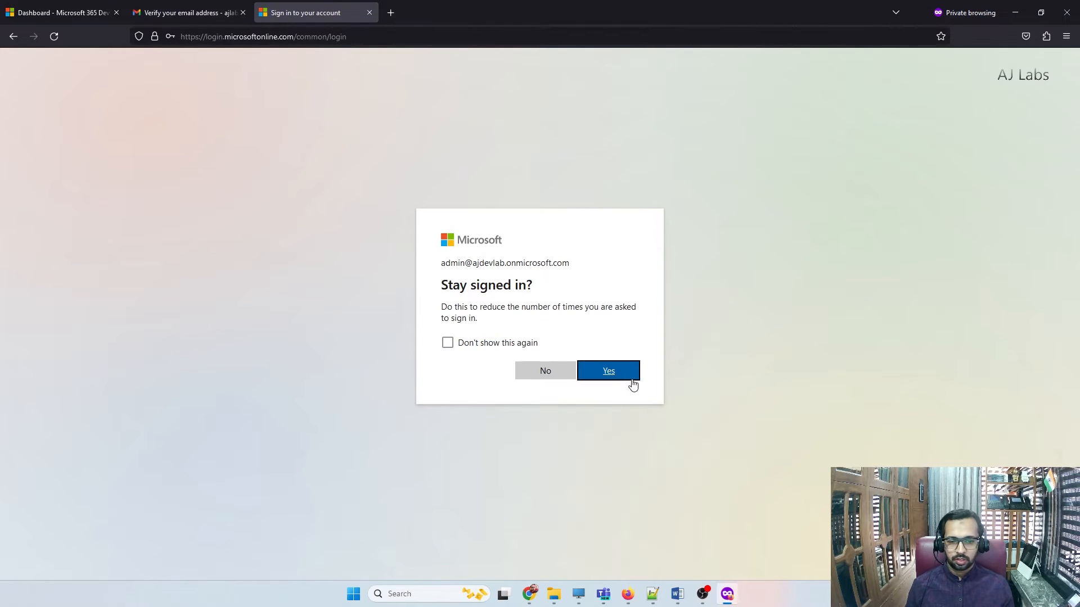
left_click(607, 370)
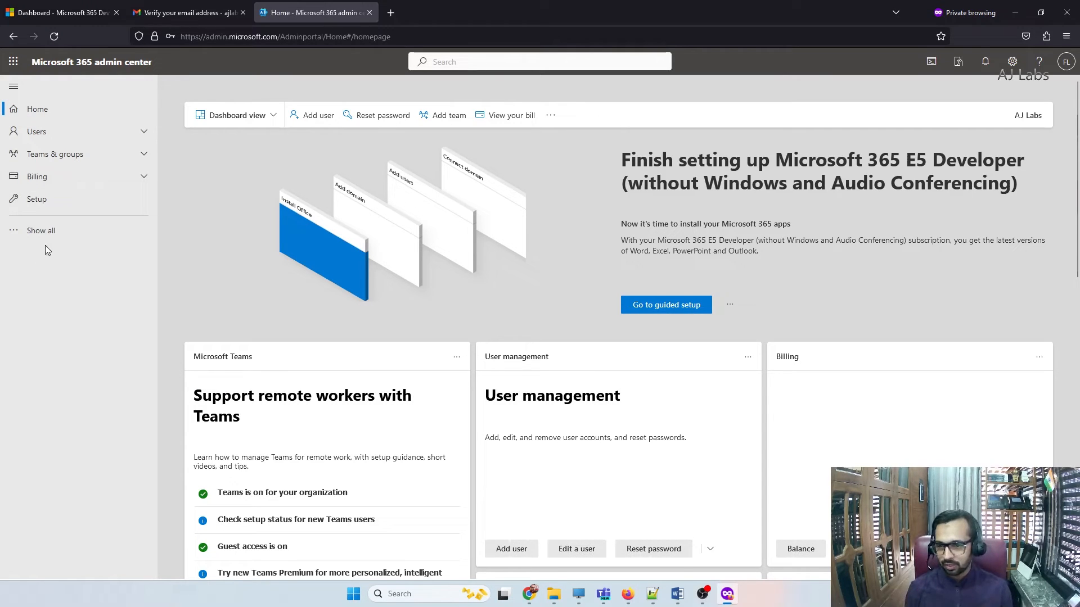
Show the Microsoft 365 E5 Developer trial details under Billing > Your products (1 of 25 licenses, expires 1/25/2024)
left_click(41, 230)
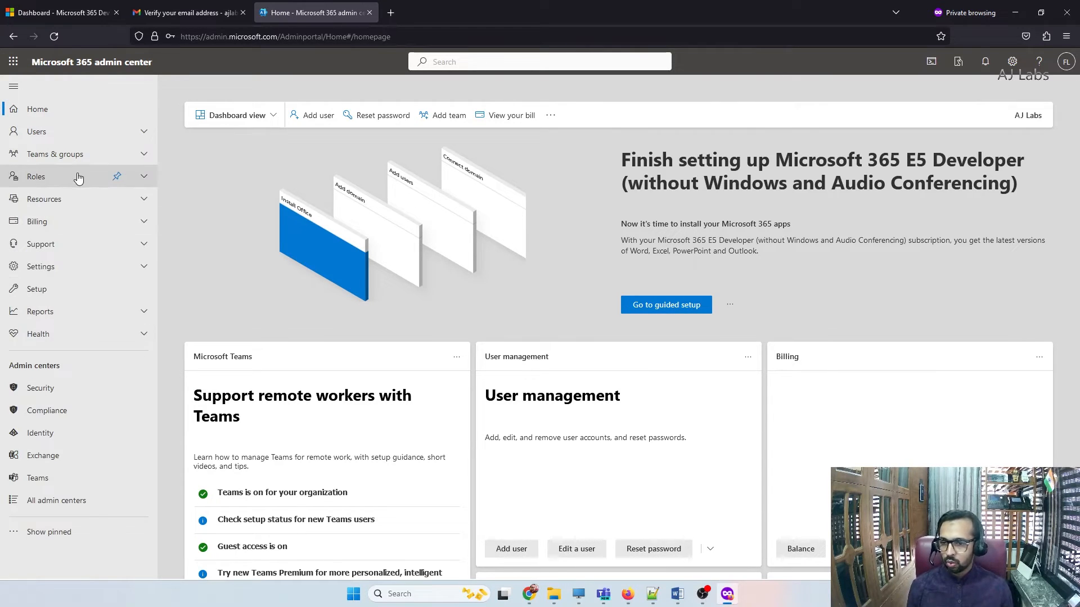
left_click(37, 221)
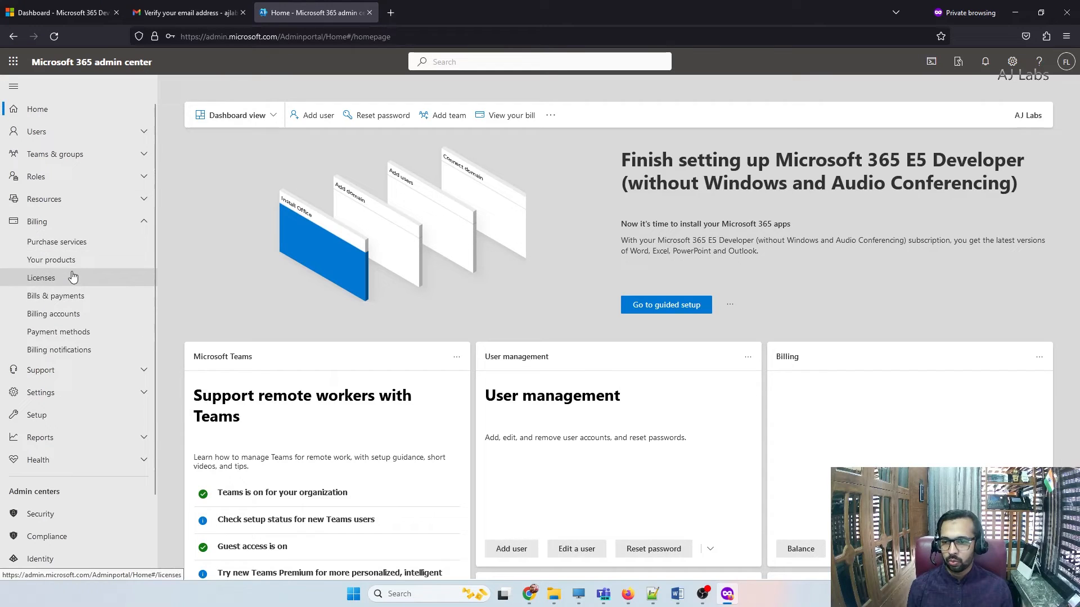
left_click(51, 260)
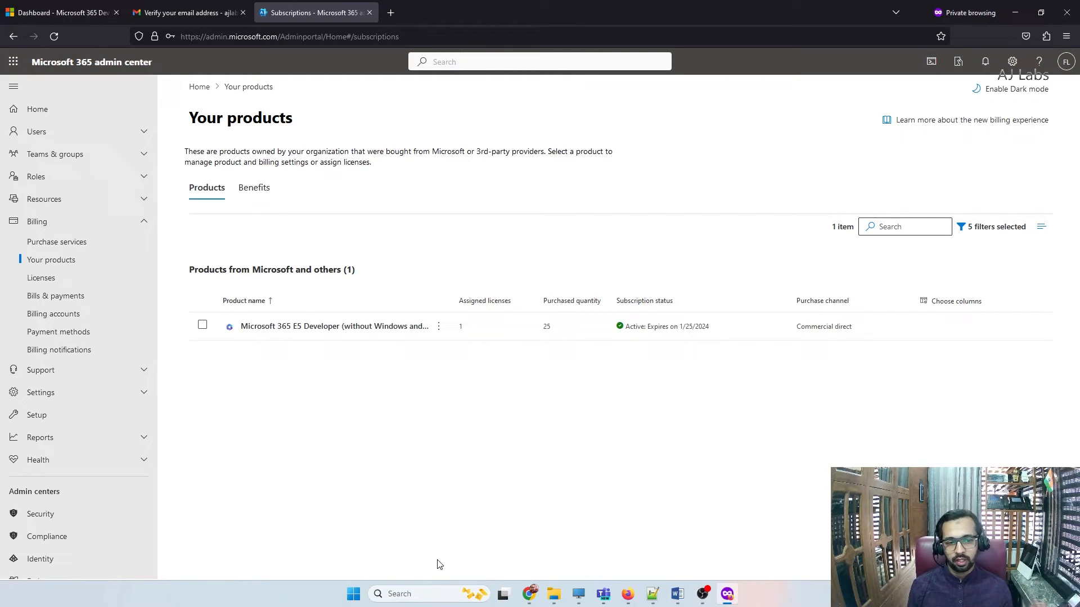
mouse_move(323, 326)
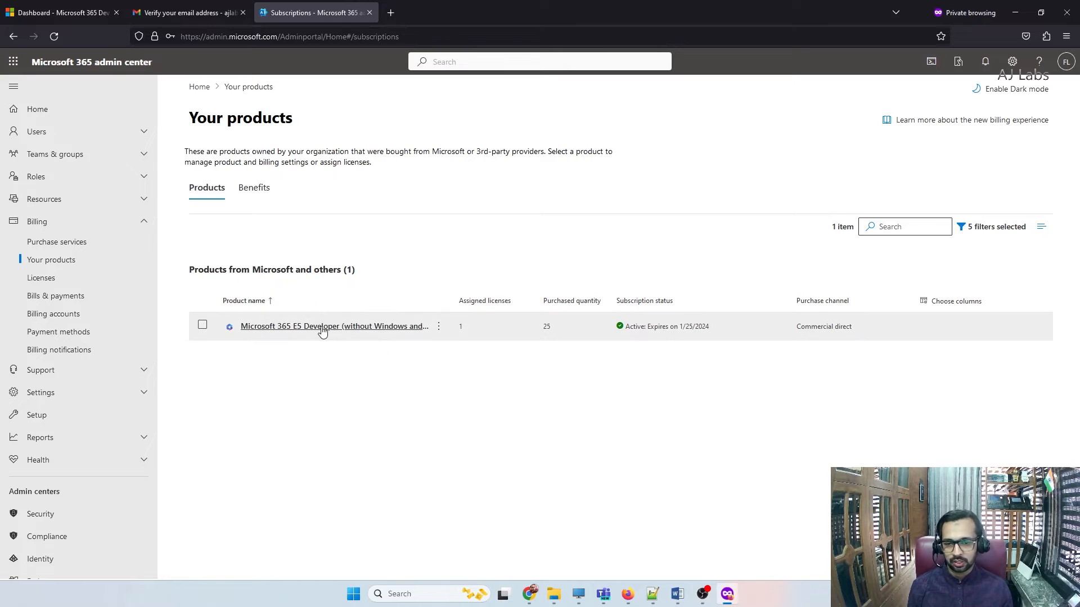
left_click(334, 325)
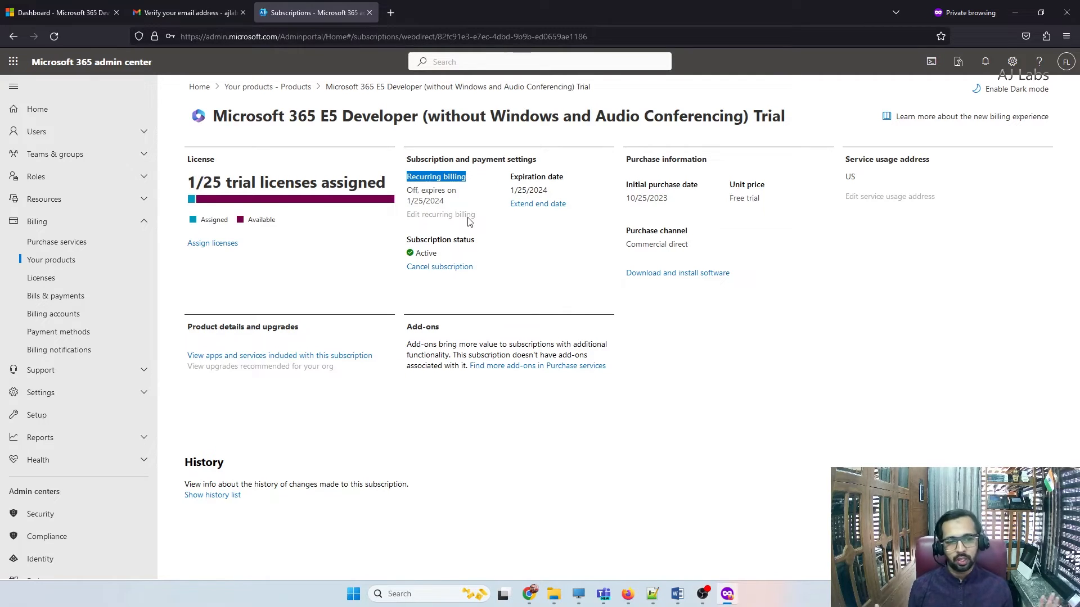
mouse_move(801, 436)
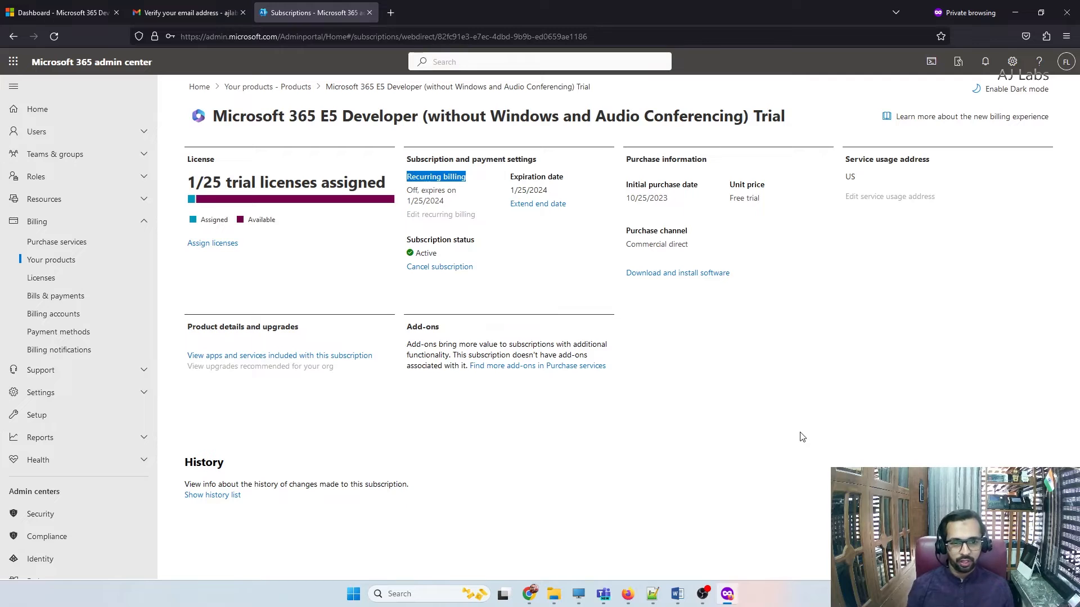
mouse_move(742, 468)
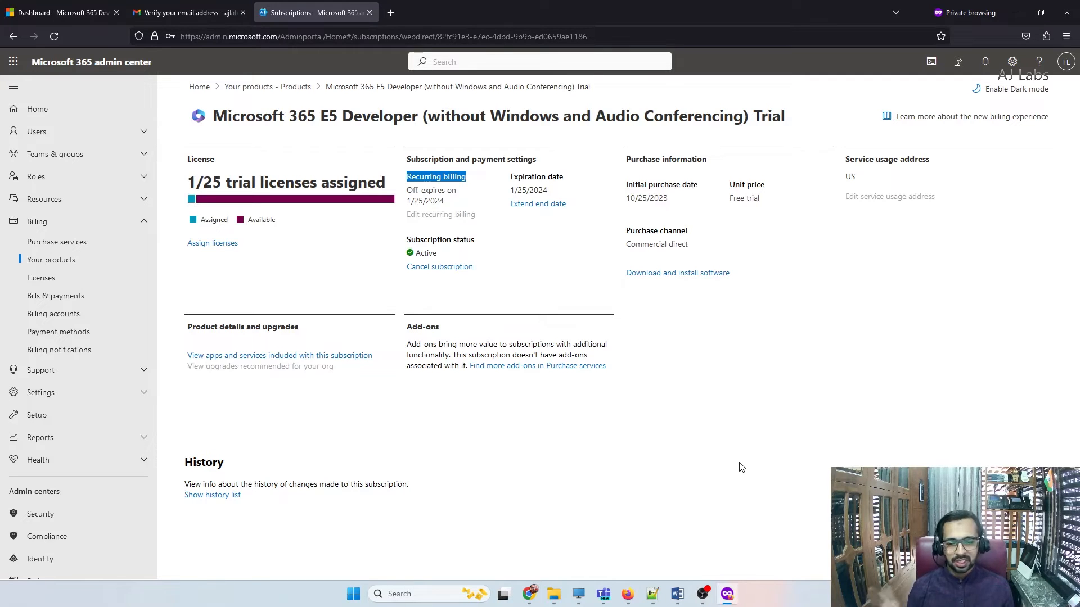
scroll("down", 3)
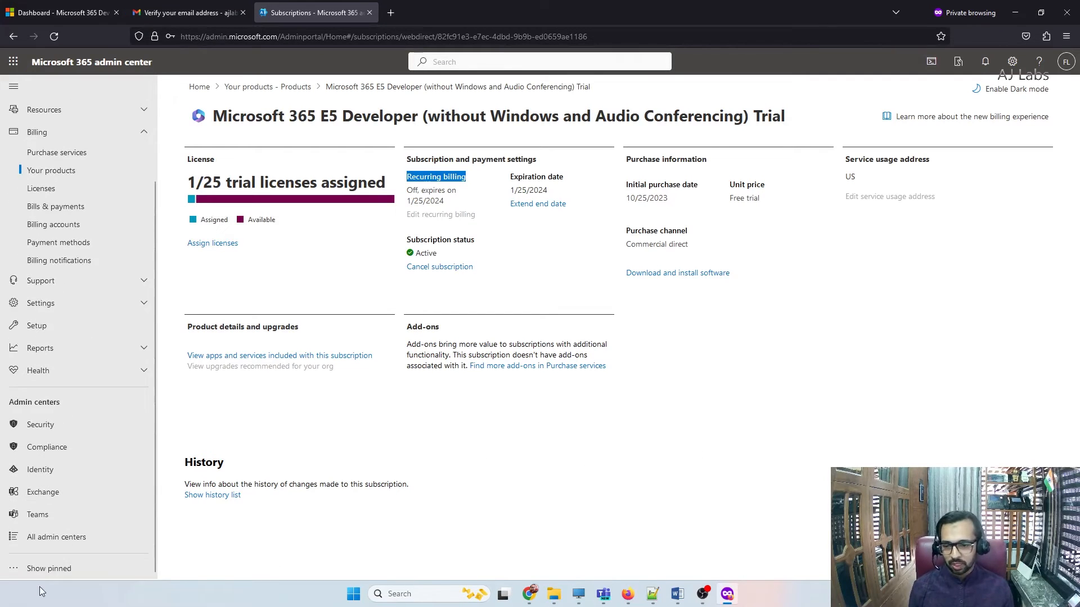
mouse_move(37, 514)
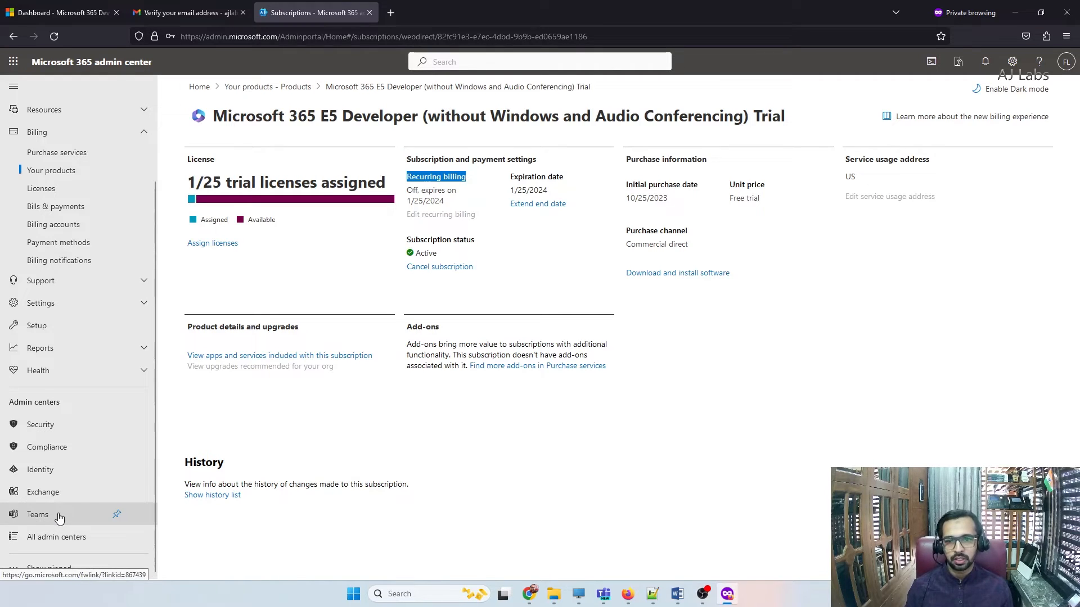
View Direct Routing in the Teams admin center, then return to the Dev Center site
left_click(38, 515)
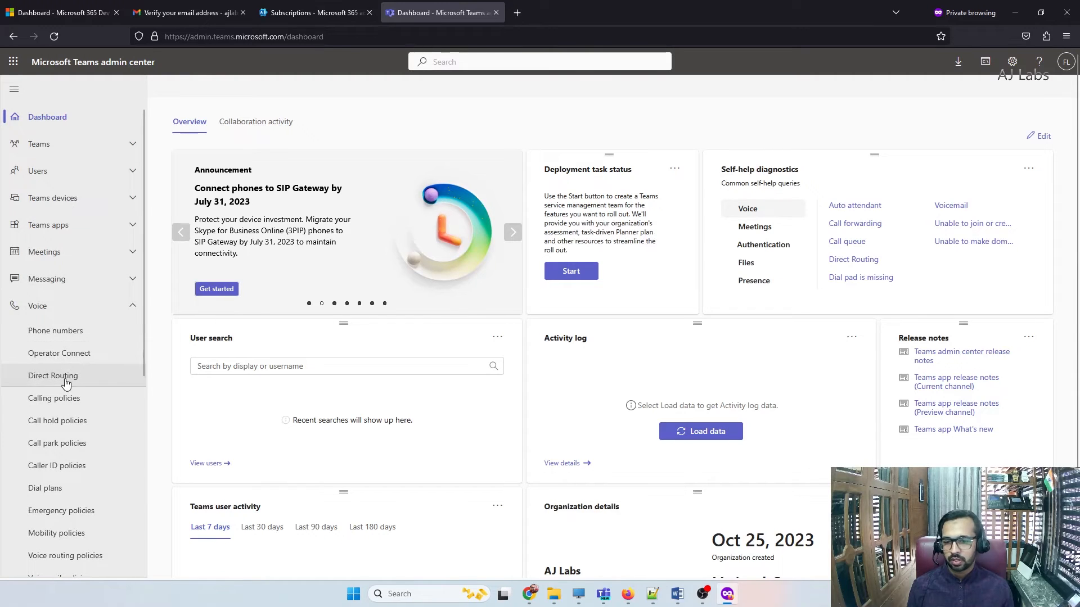
left_click(53, 375)
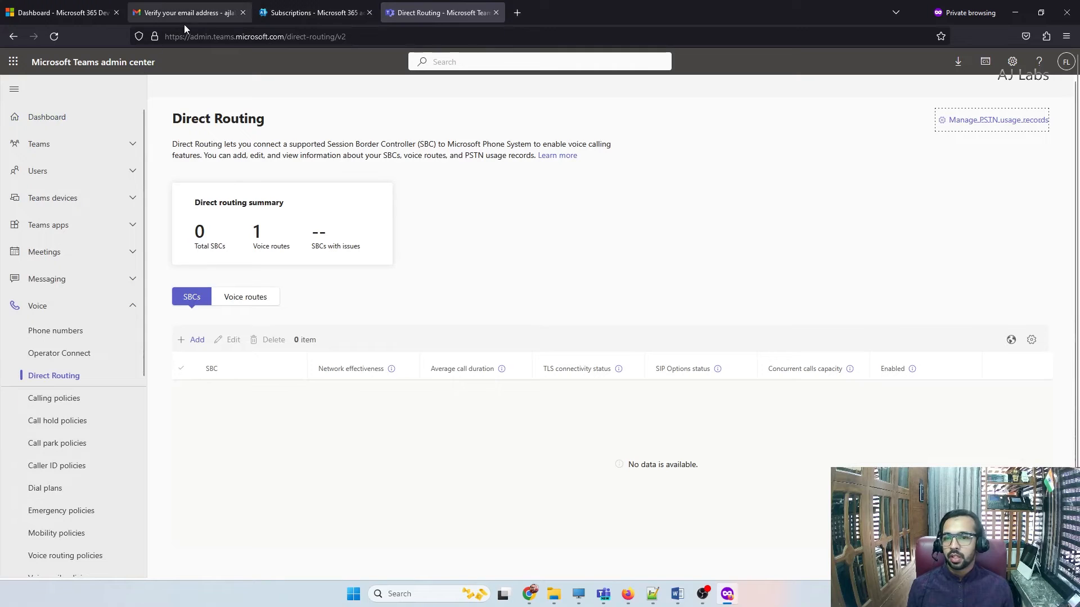
left_click(59, 12)
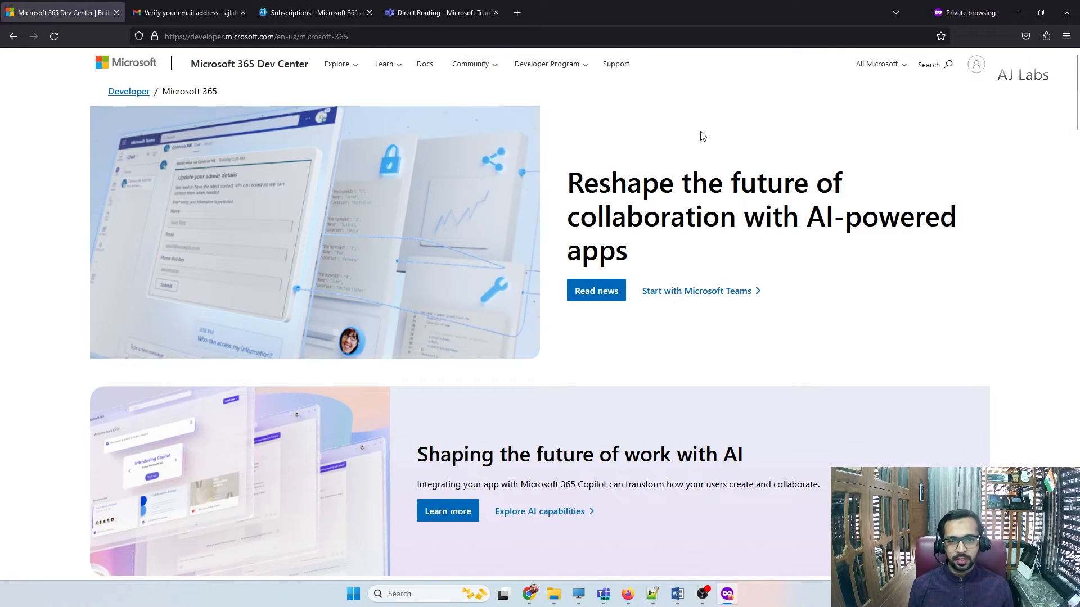
mouse_move(337, 63)
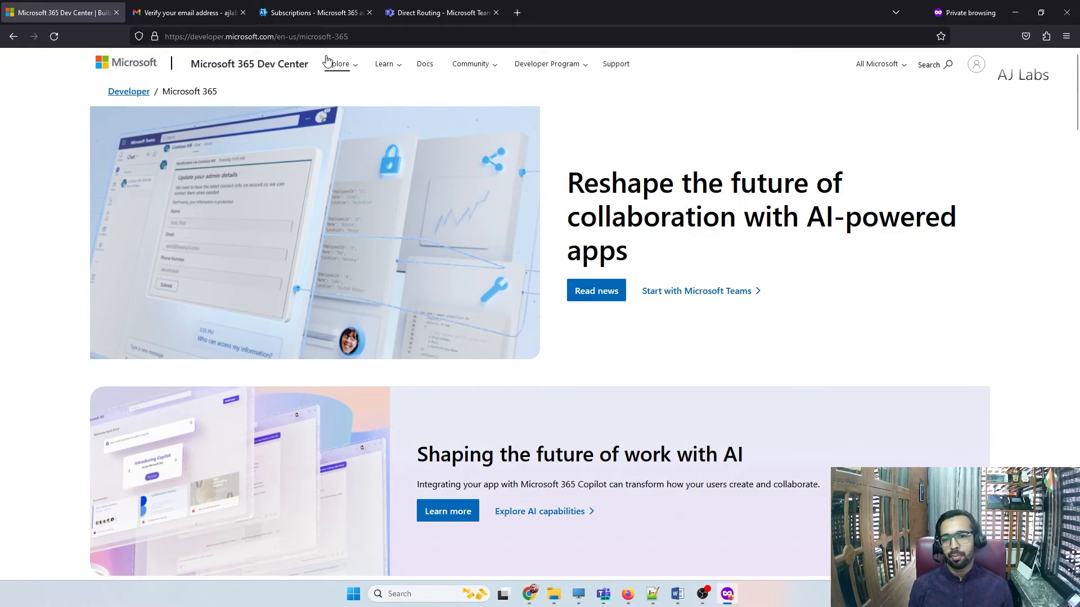
mouse_move(550, 64)
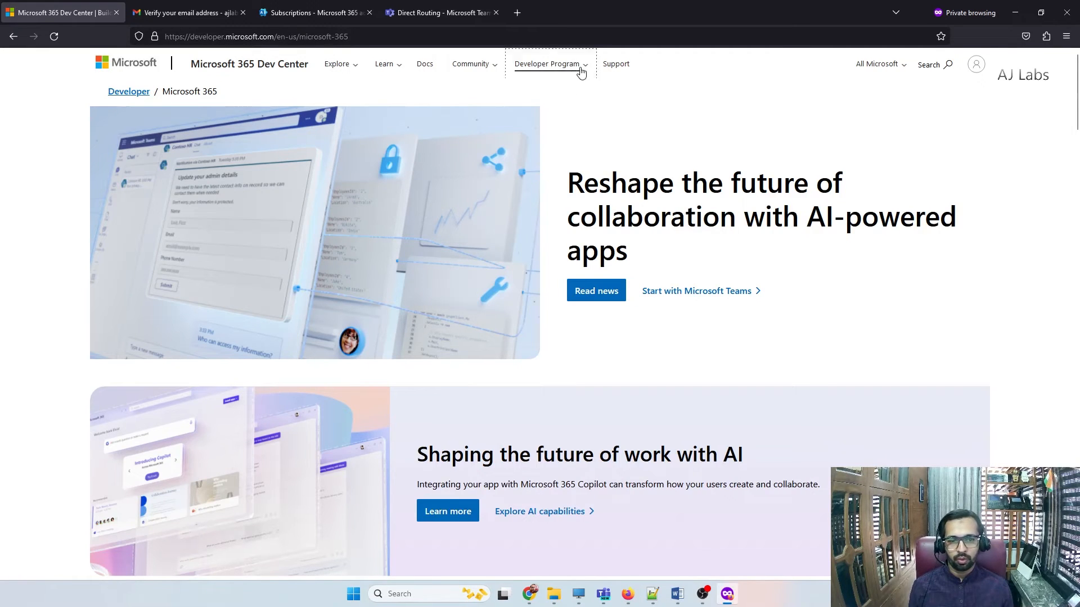
From the Developer Program dashboard, launch the ajdevlab sandbox subscription in a new tab
left_click(547, 63)
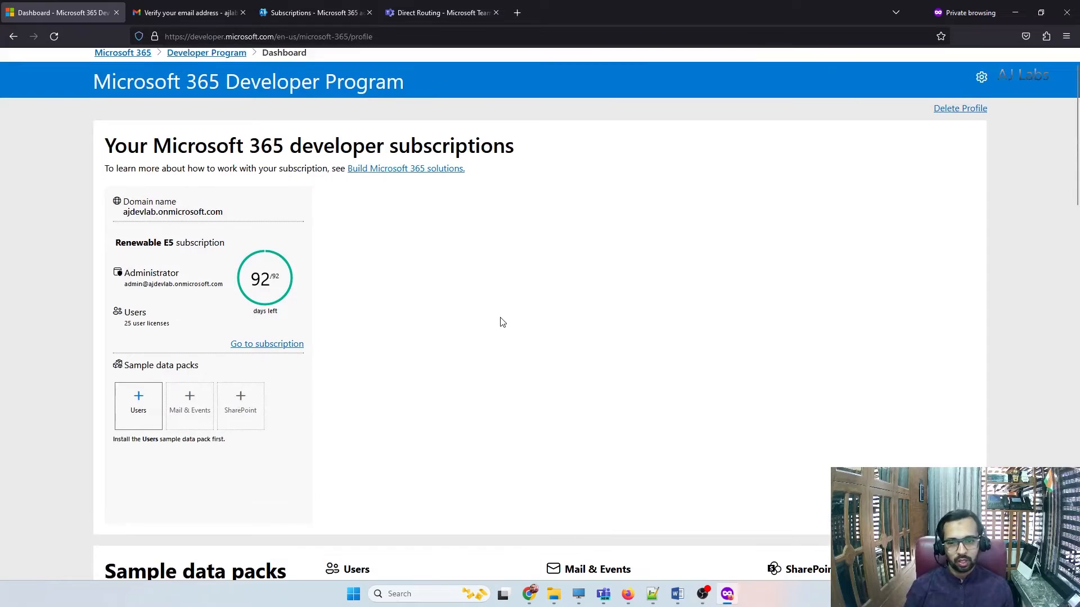
scroll("up", 3)
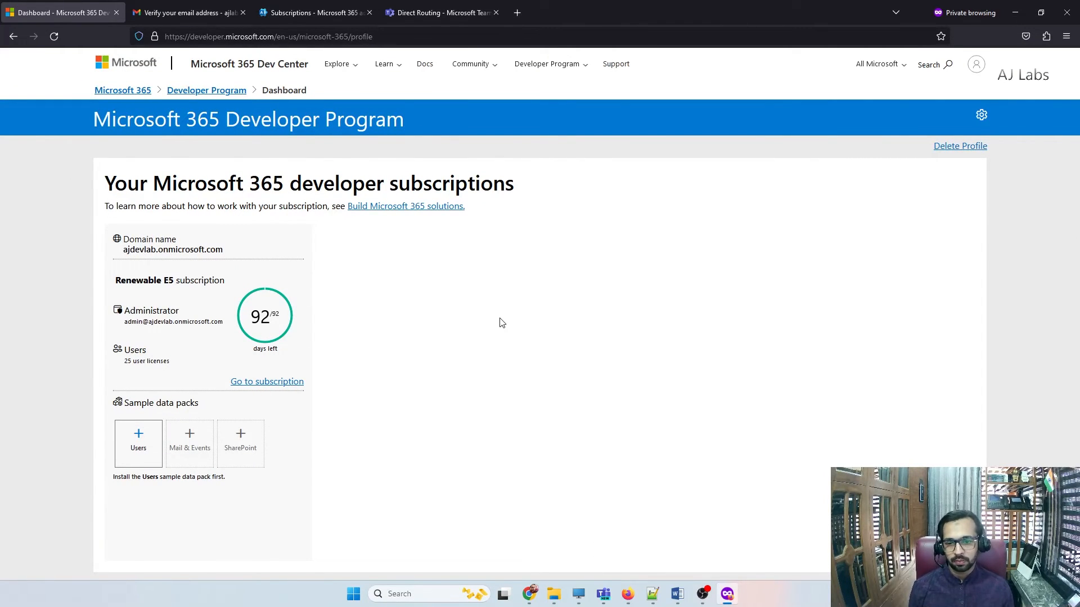
left_click(267, 381)
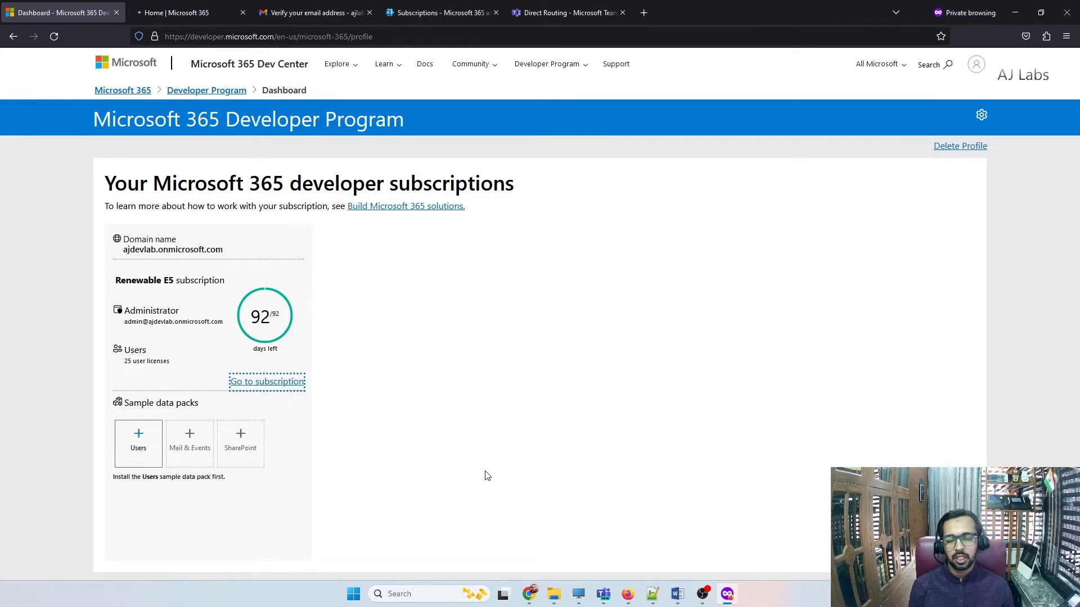
mouse_move(493, 439)
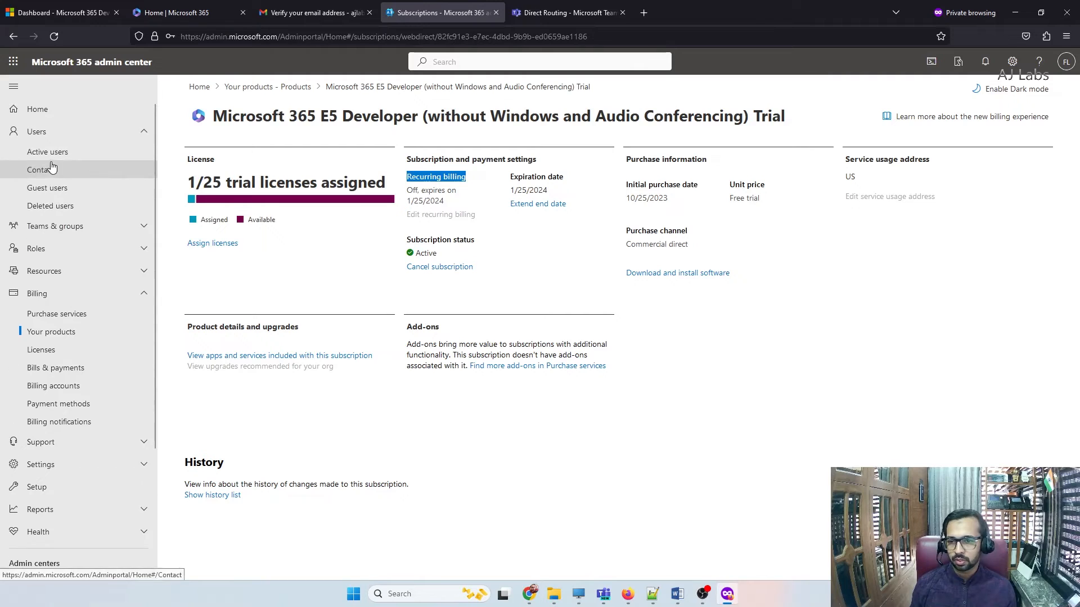
Change the admin user's display name to AJ Dev SandBox in Active users and save
left_click(47, 151)
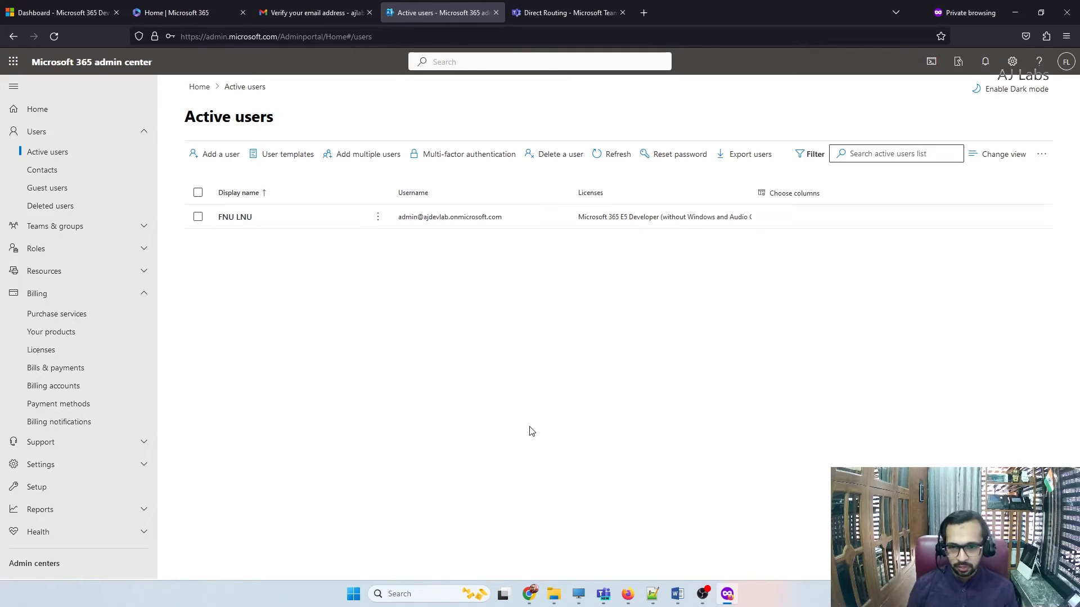
mouse_move(371, 222)
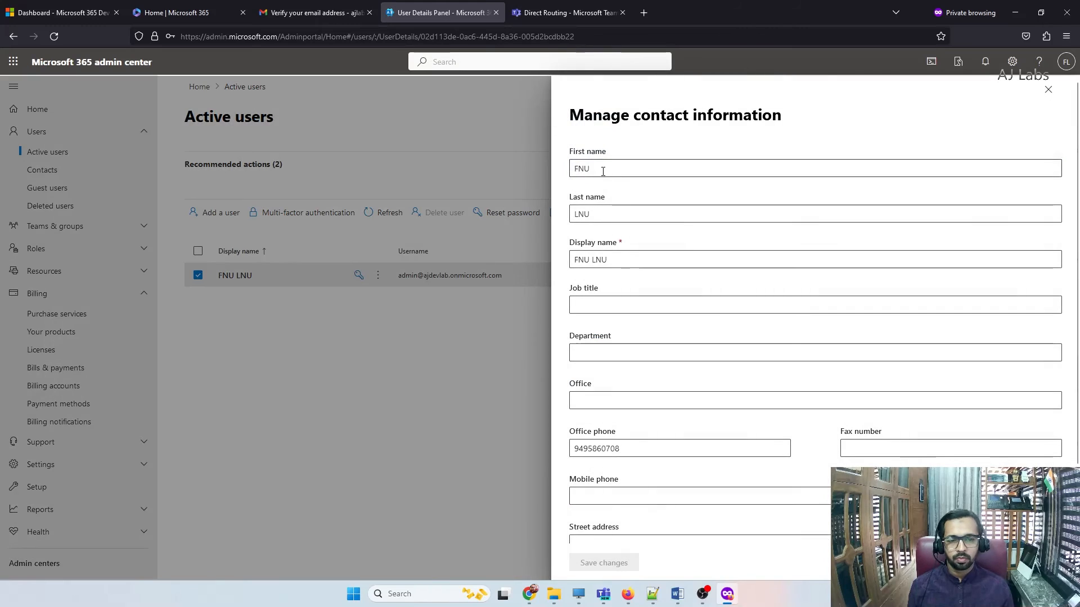
type("AJ Dev")
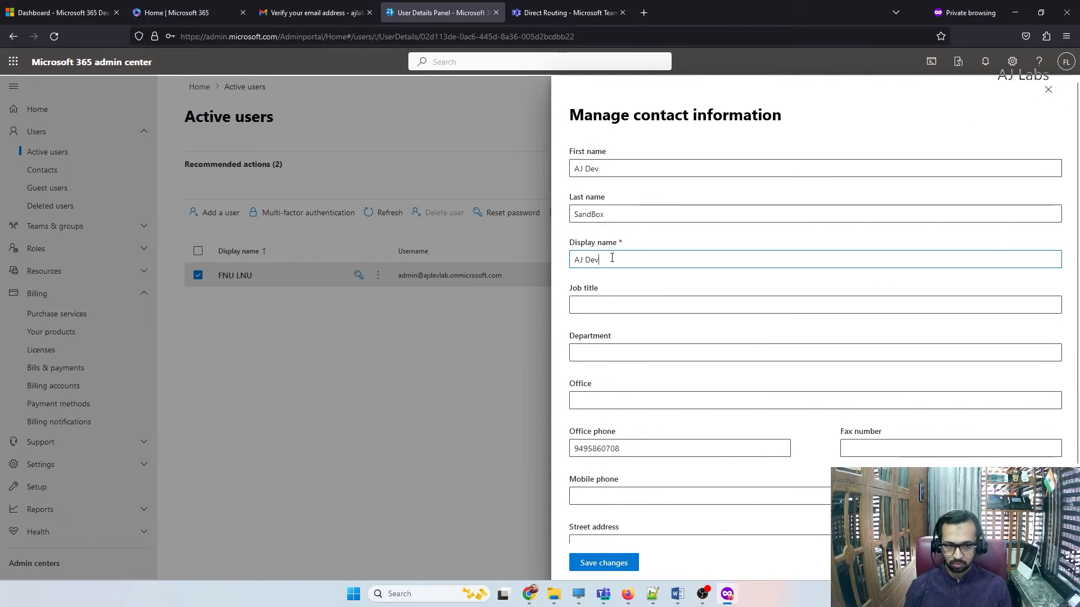
left_click(602, 562)
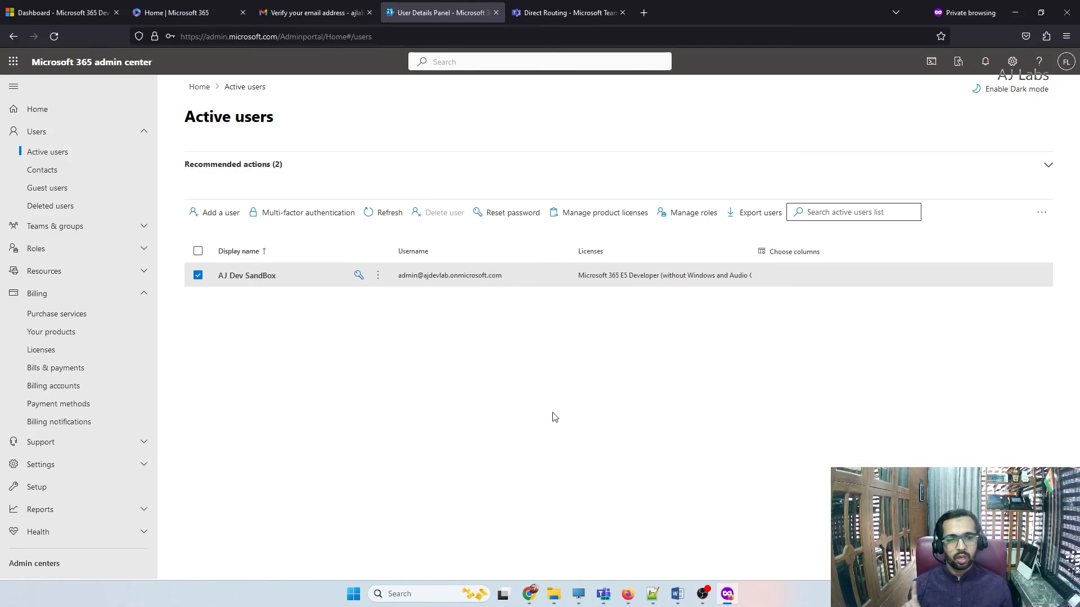
mouse_move(348, 374)
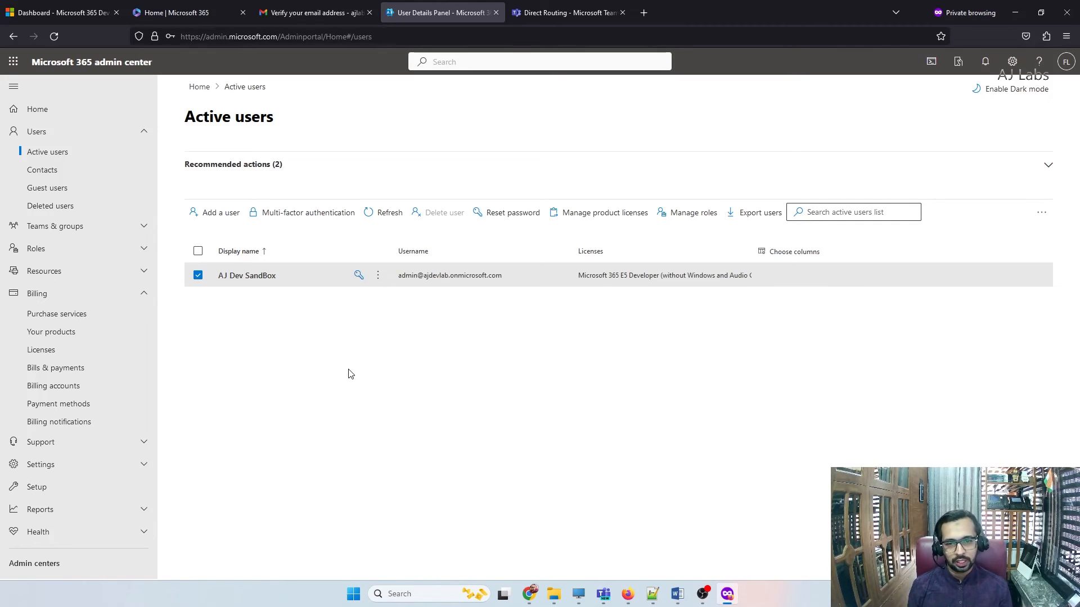
mouse_move(376, 364)
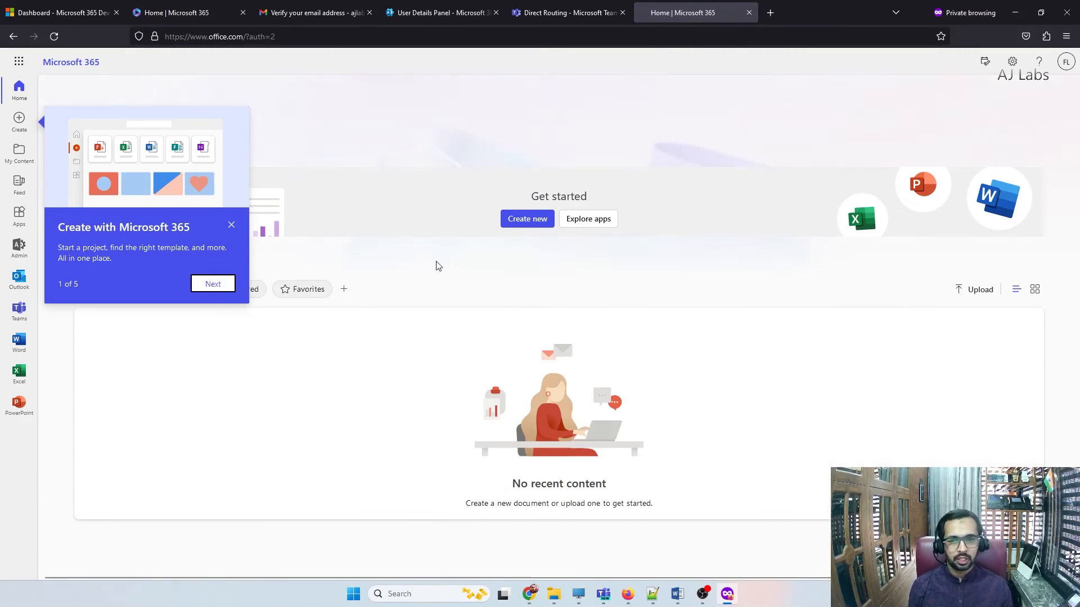
View the signed-in account to reach its My Sign-Ins security info page
left_click(1065, 61)
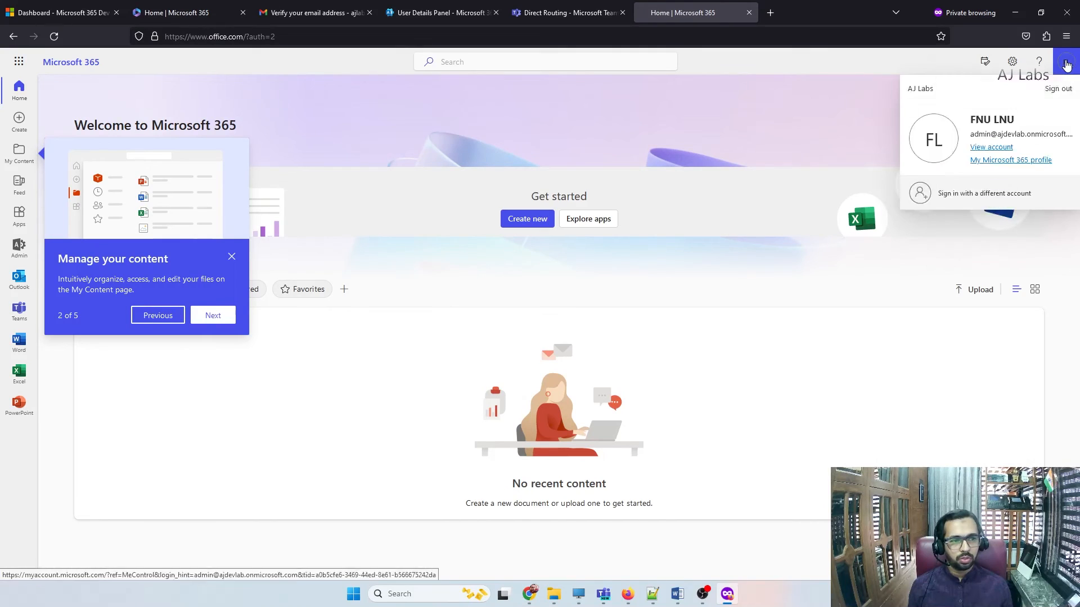
left_click(991, 146)
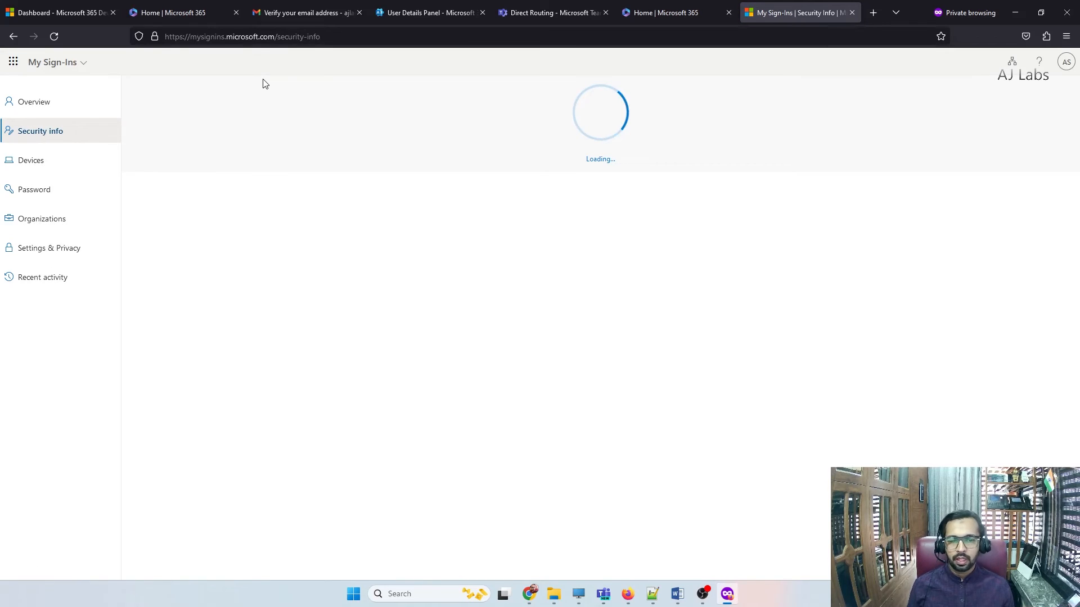
mouse_move(319, 288)
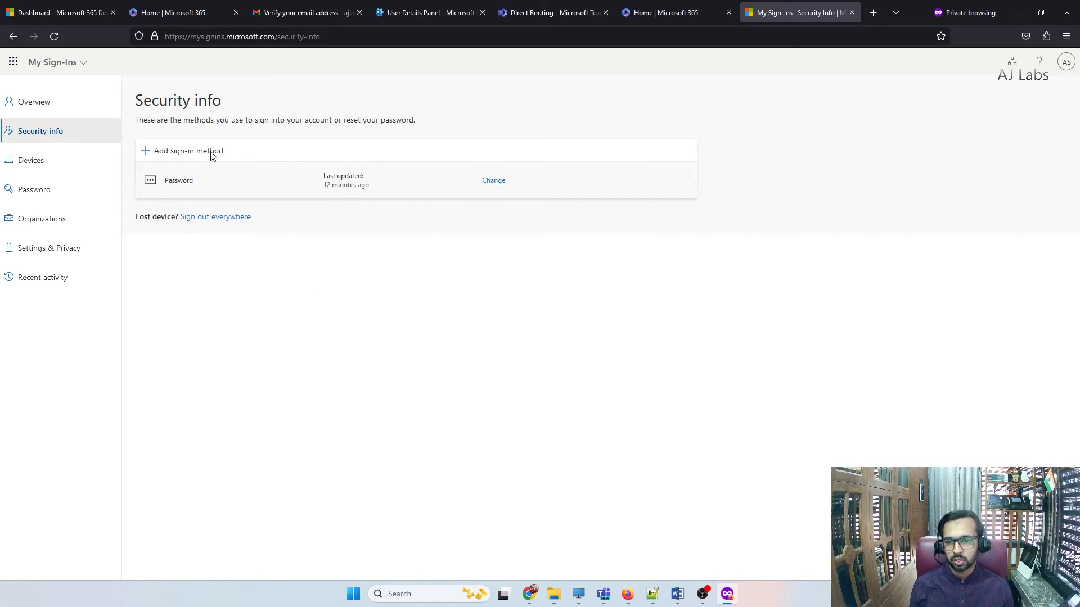
Add Microsoft Authenticator as a sign-in method, scanning the QR code and confirming the push
left_click(187, 150)
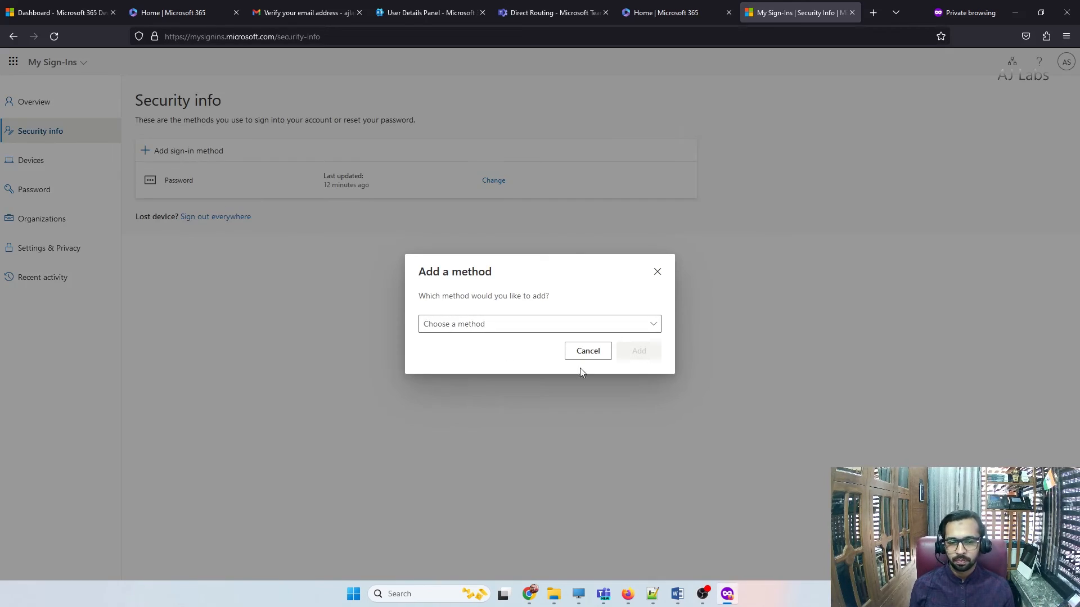
left_click(540, 324)
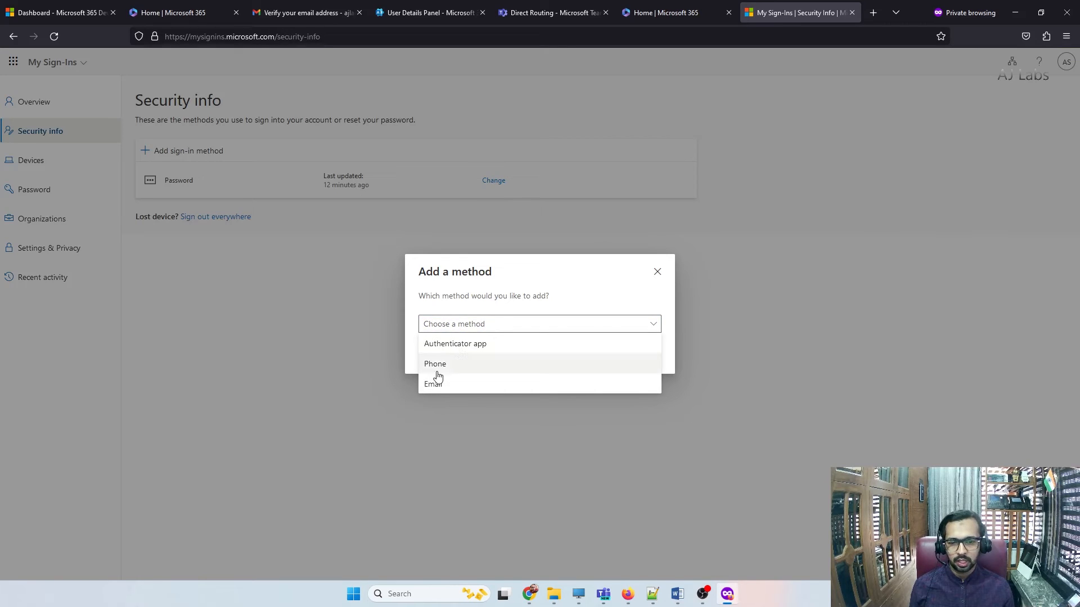
mouse_move(466, 348)
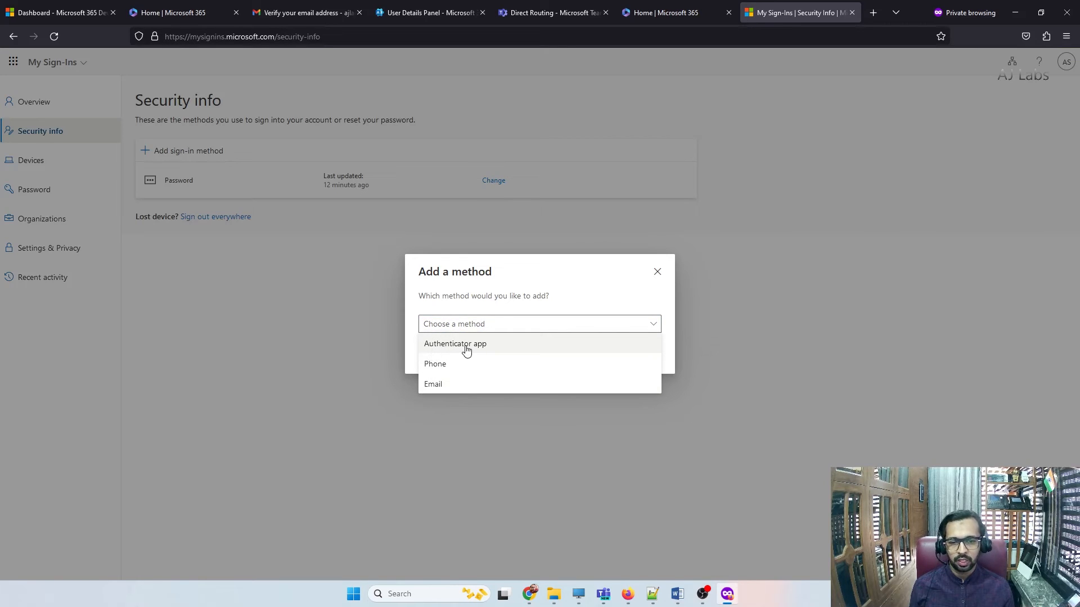
left_click(455, 343)
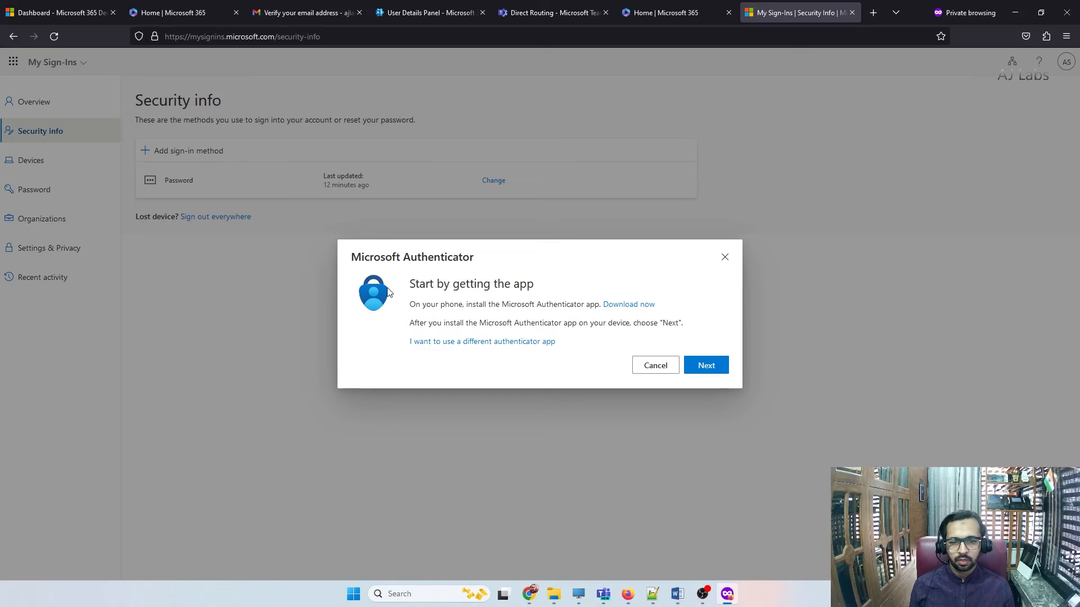
left_click(705, 365)
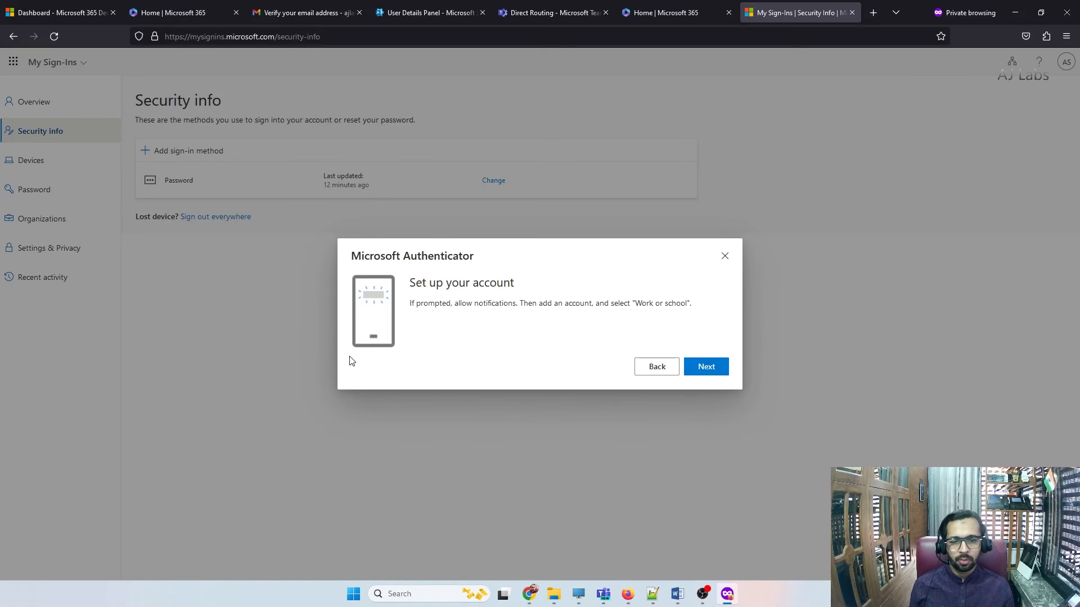
left_click(706, 365)
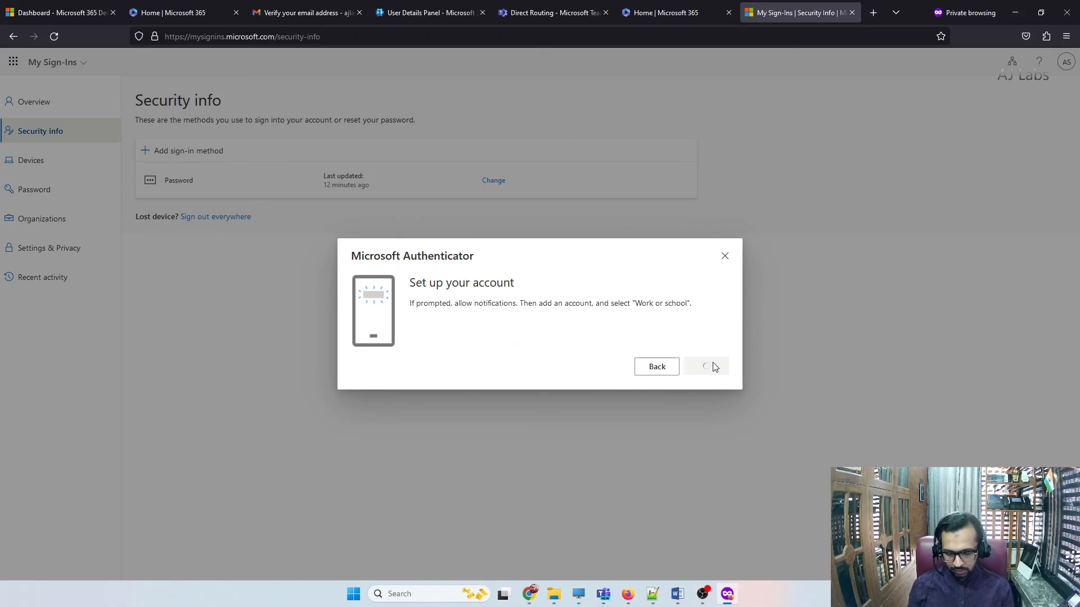
left_click(705, 365)
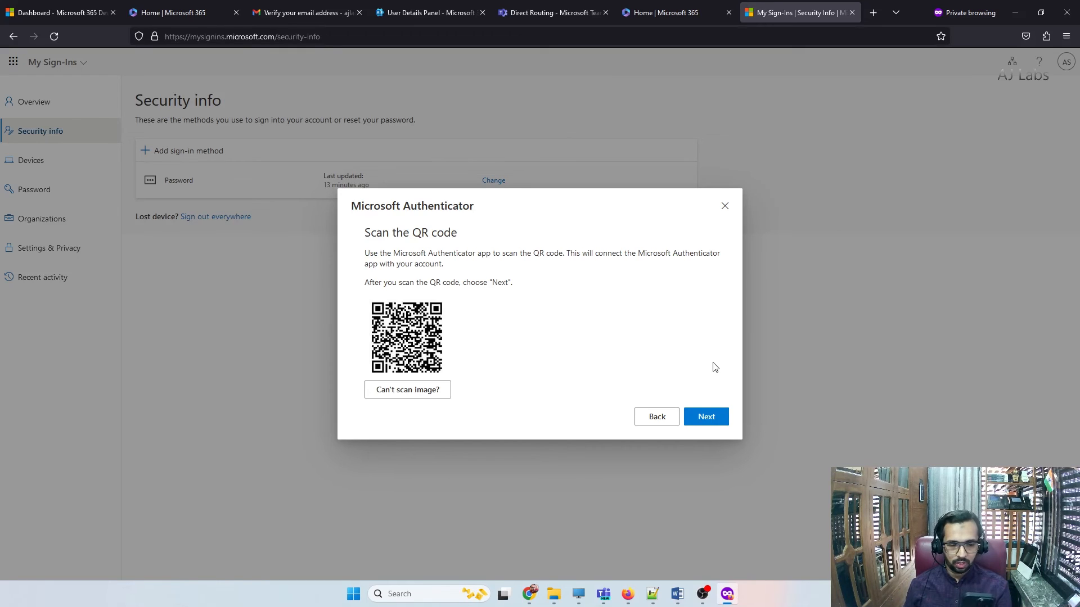
left_click(706, 416)
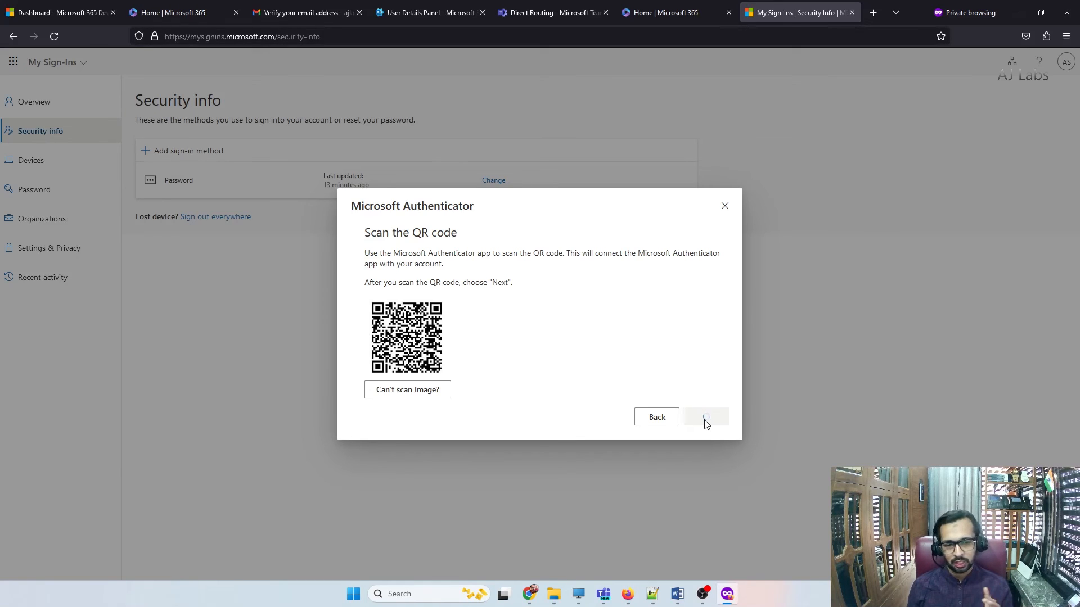
left_click(705, 417)
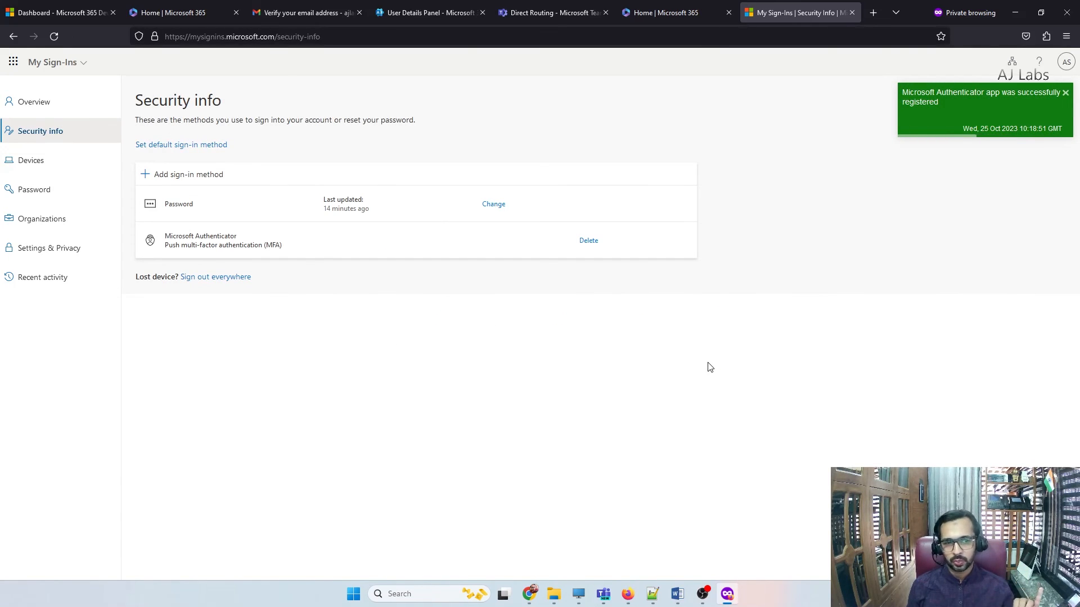
mouse_move(189, 174)
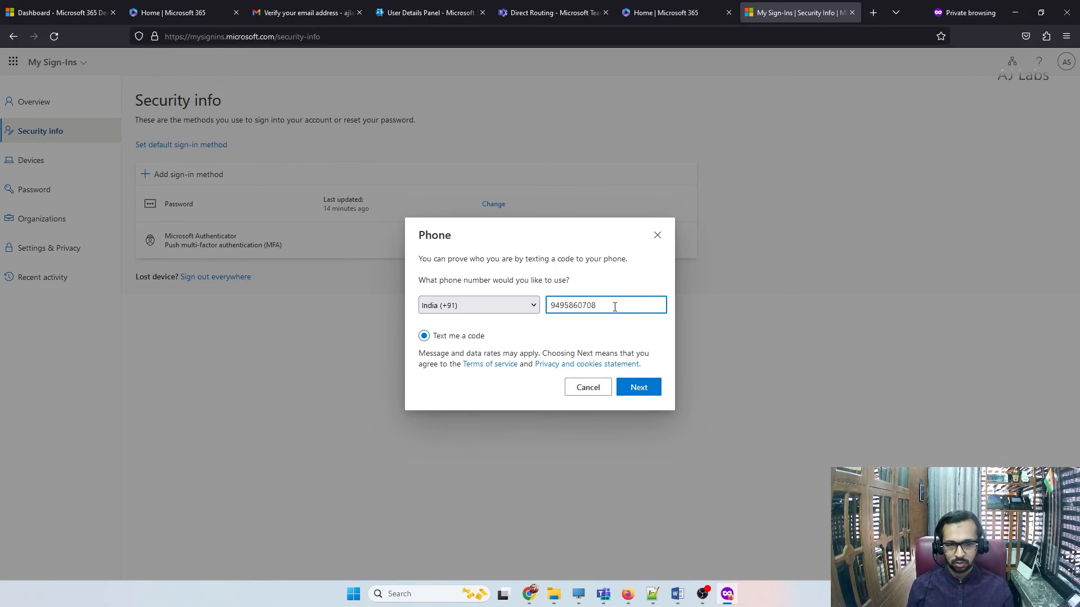
left_click(638, 386)
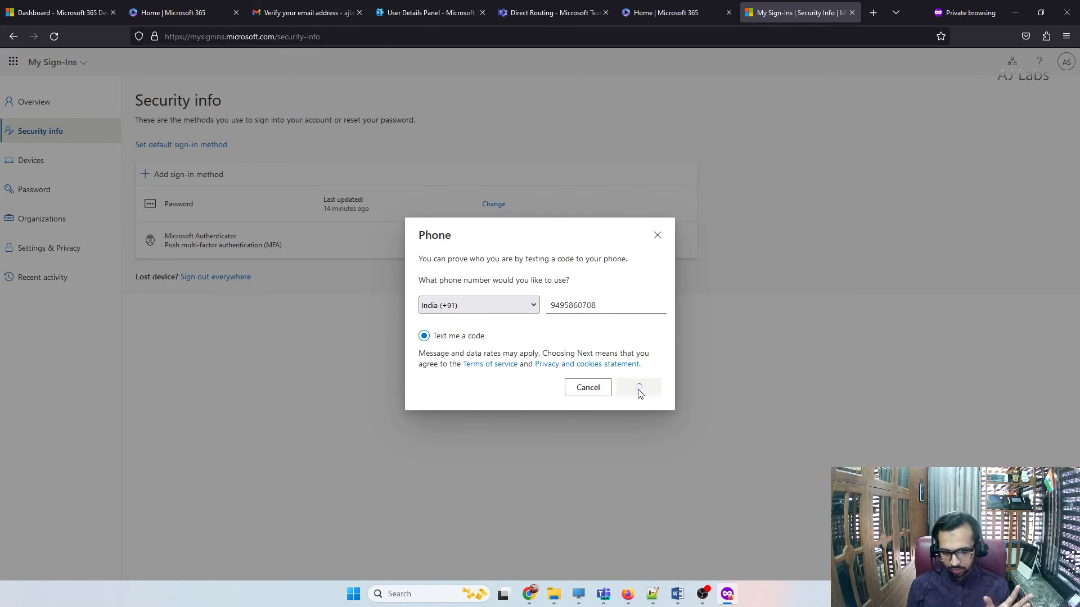
left_click(637, 387)
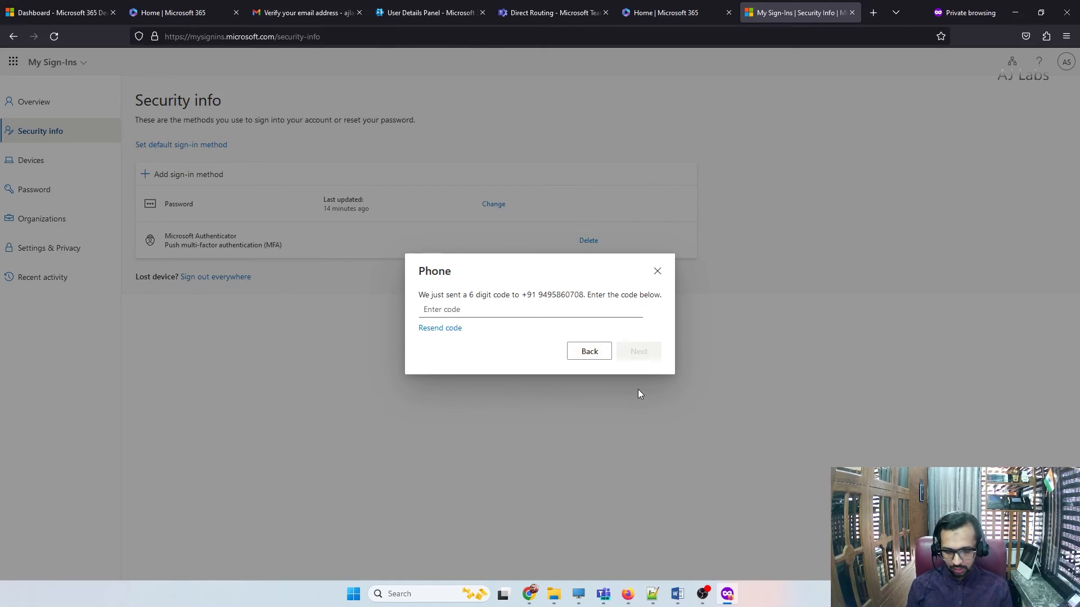
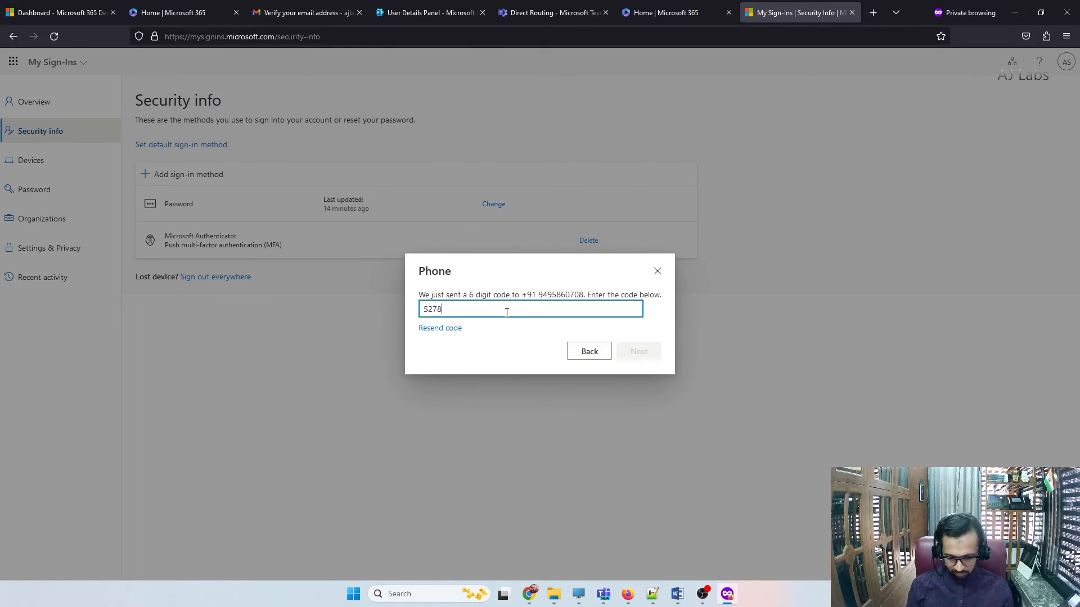
left_click(637, 351)
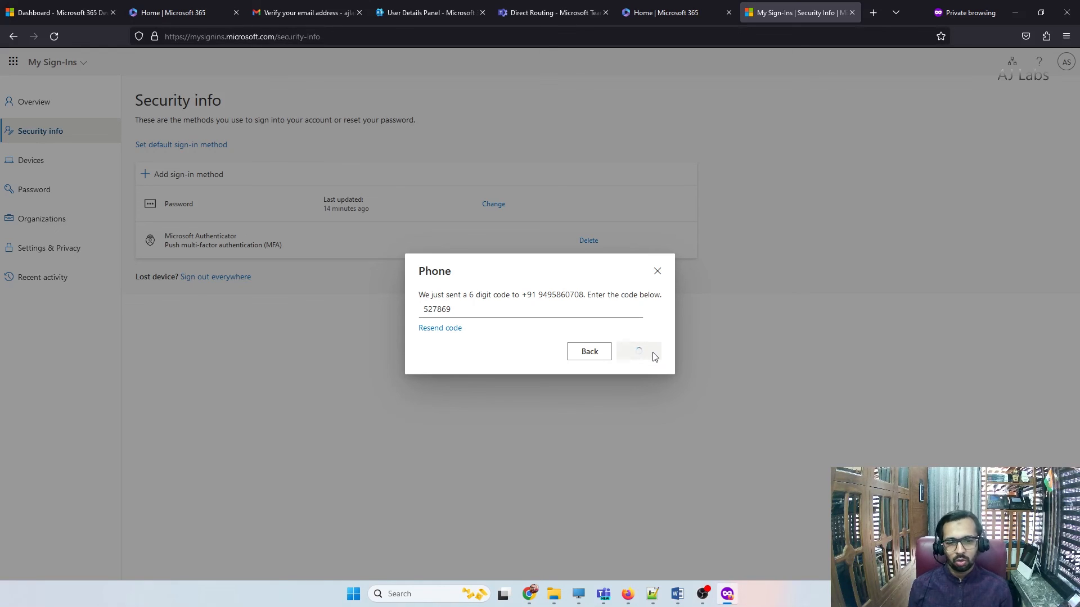
left_click(637, 351)
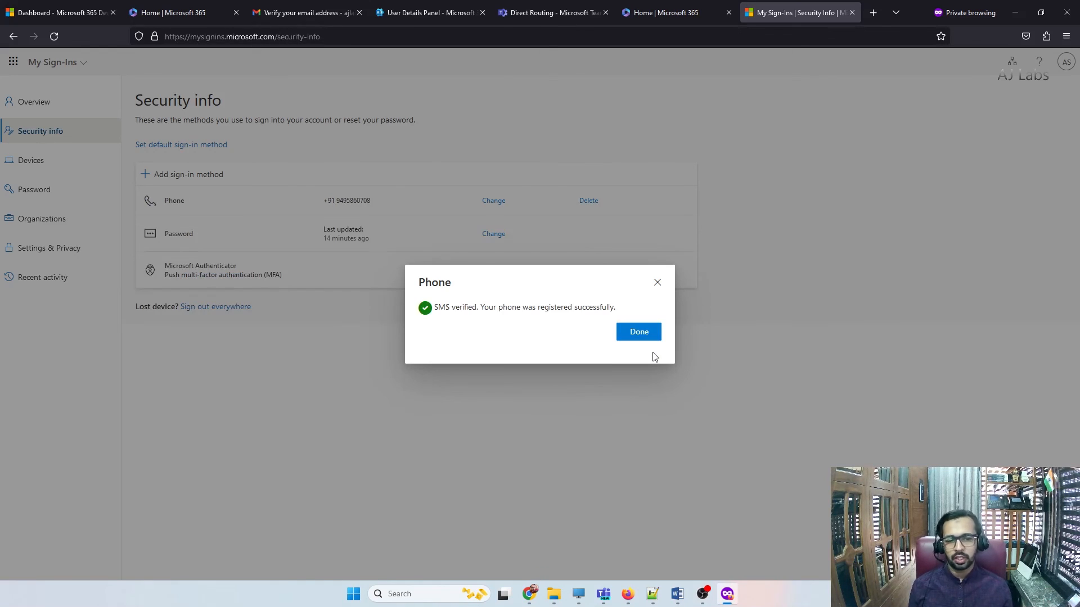
left_click(637, 331)
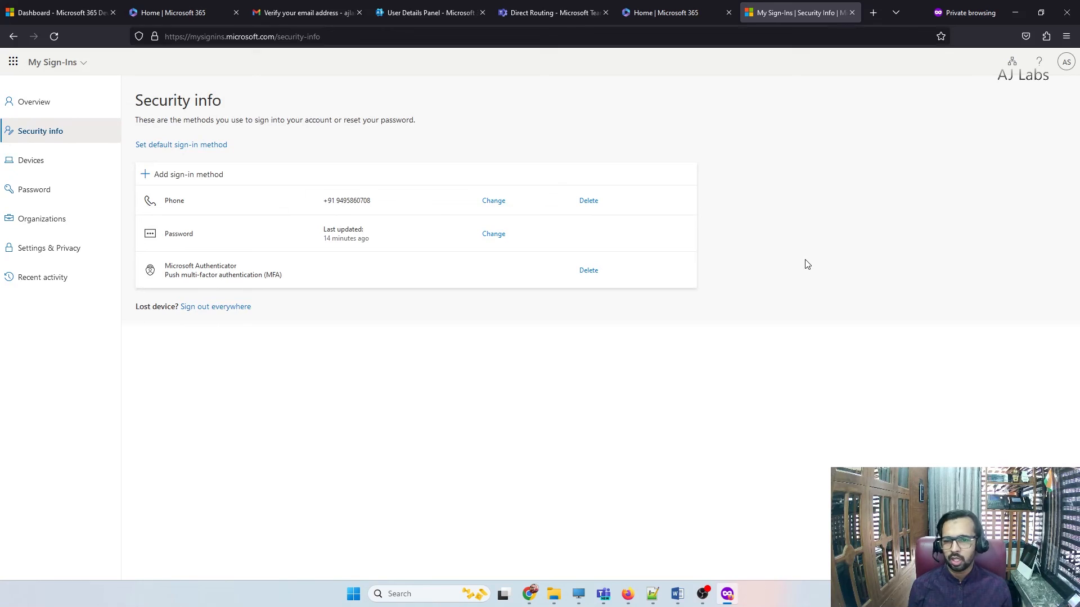
mouse_move(803, 267)
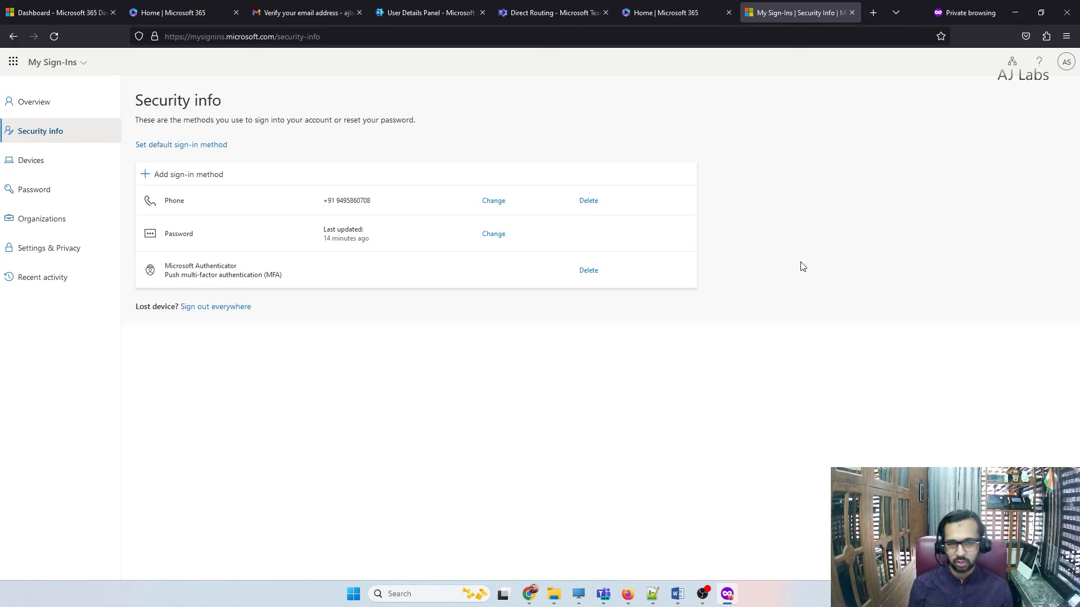
mouse_move(748, 437)
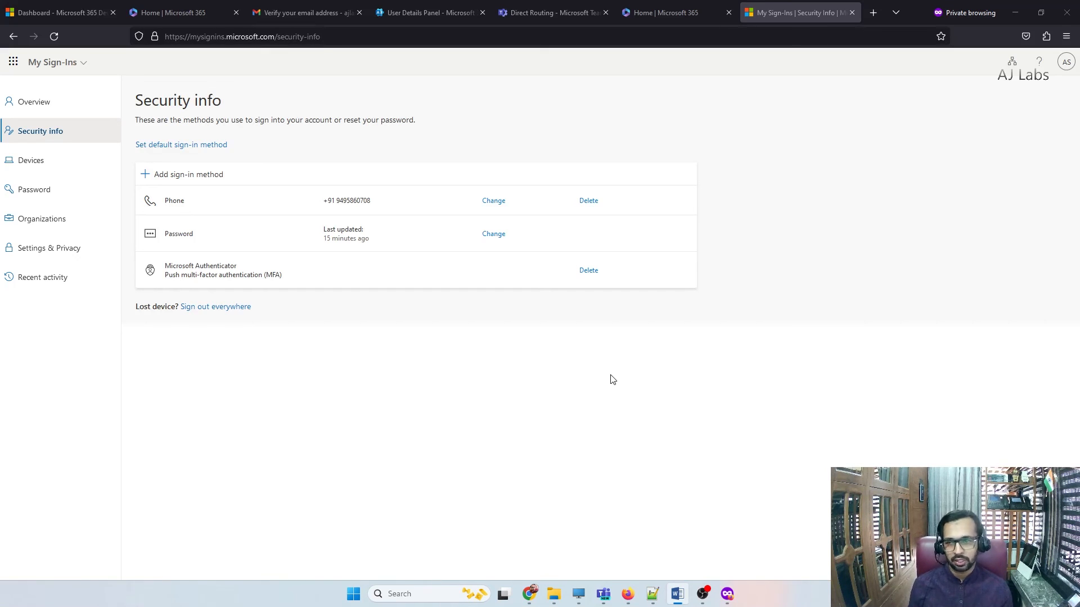
left_click(426, 13)
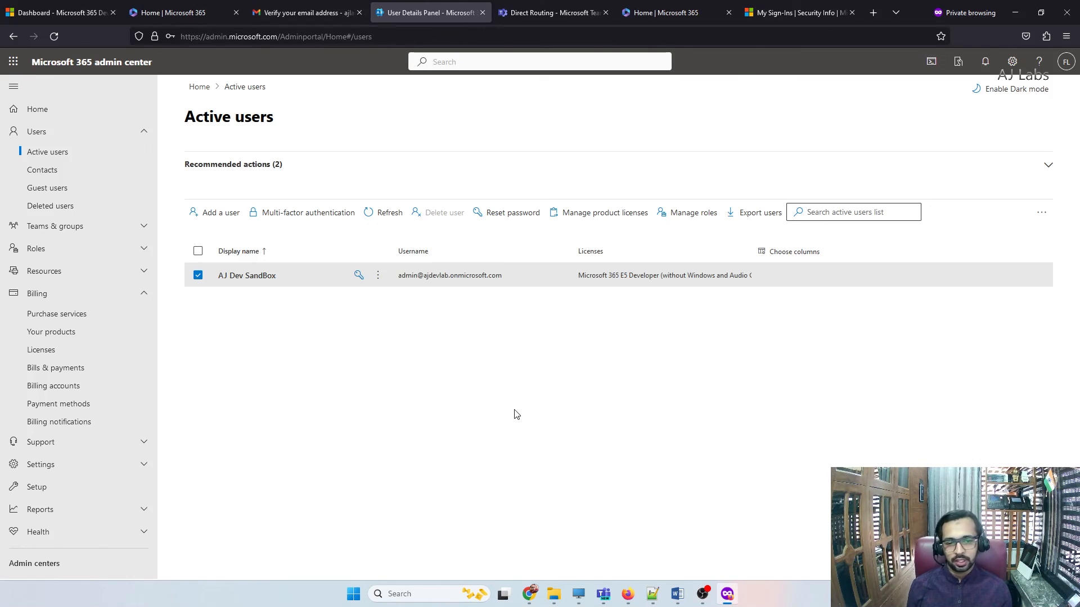
mouse_move(672, 423)
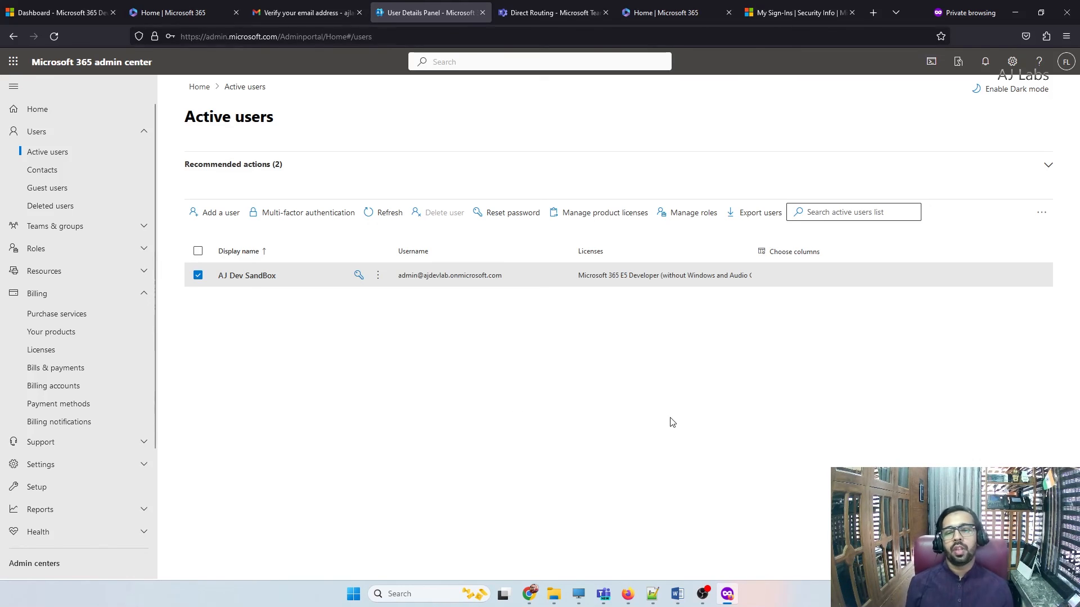